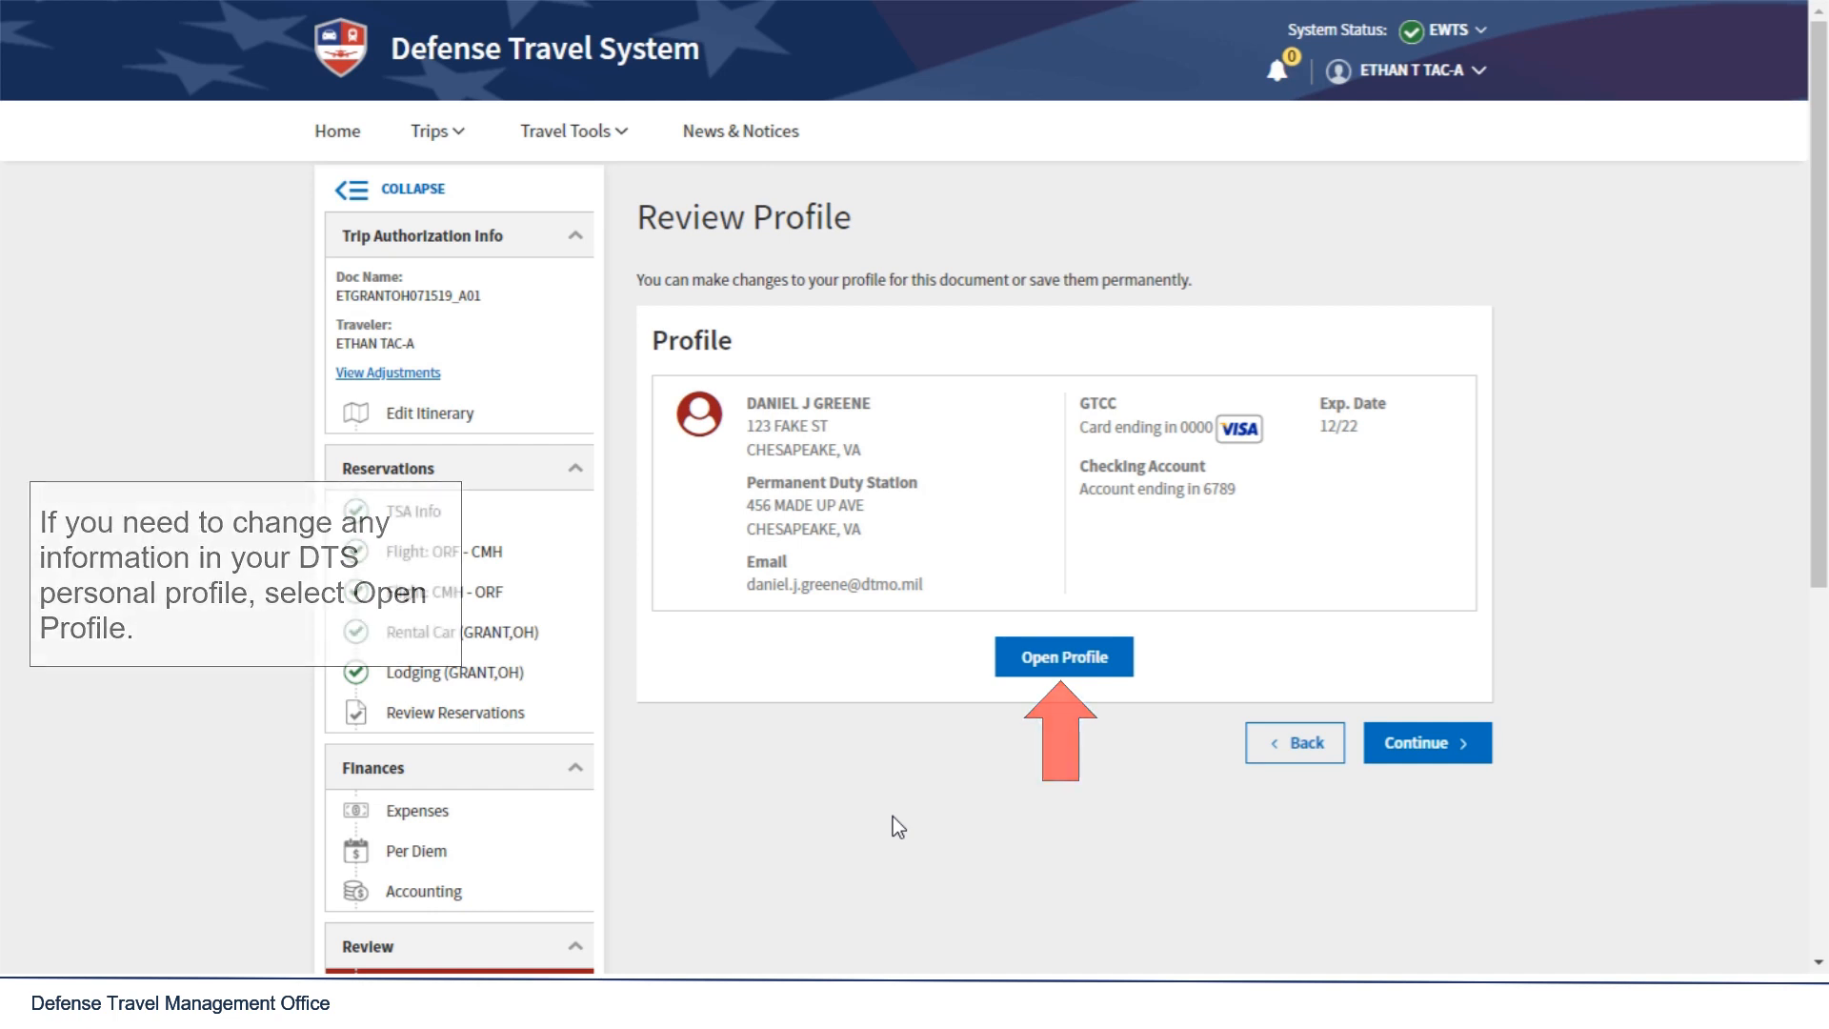
{"action": "mouse_move", "coordinate": [1074, 679]}
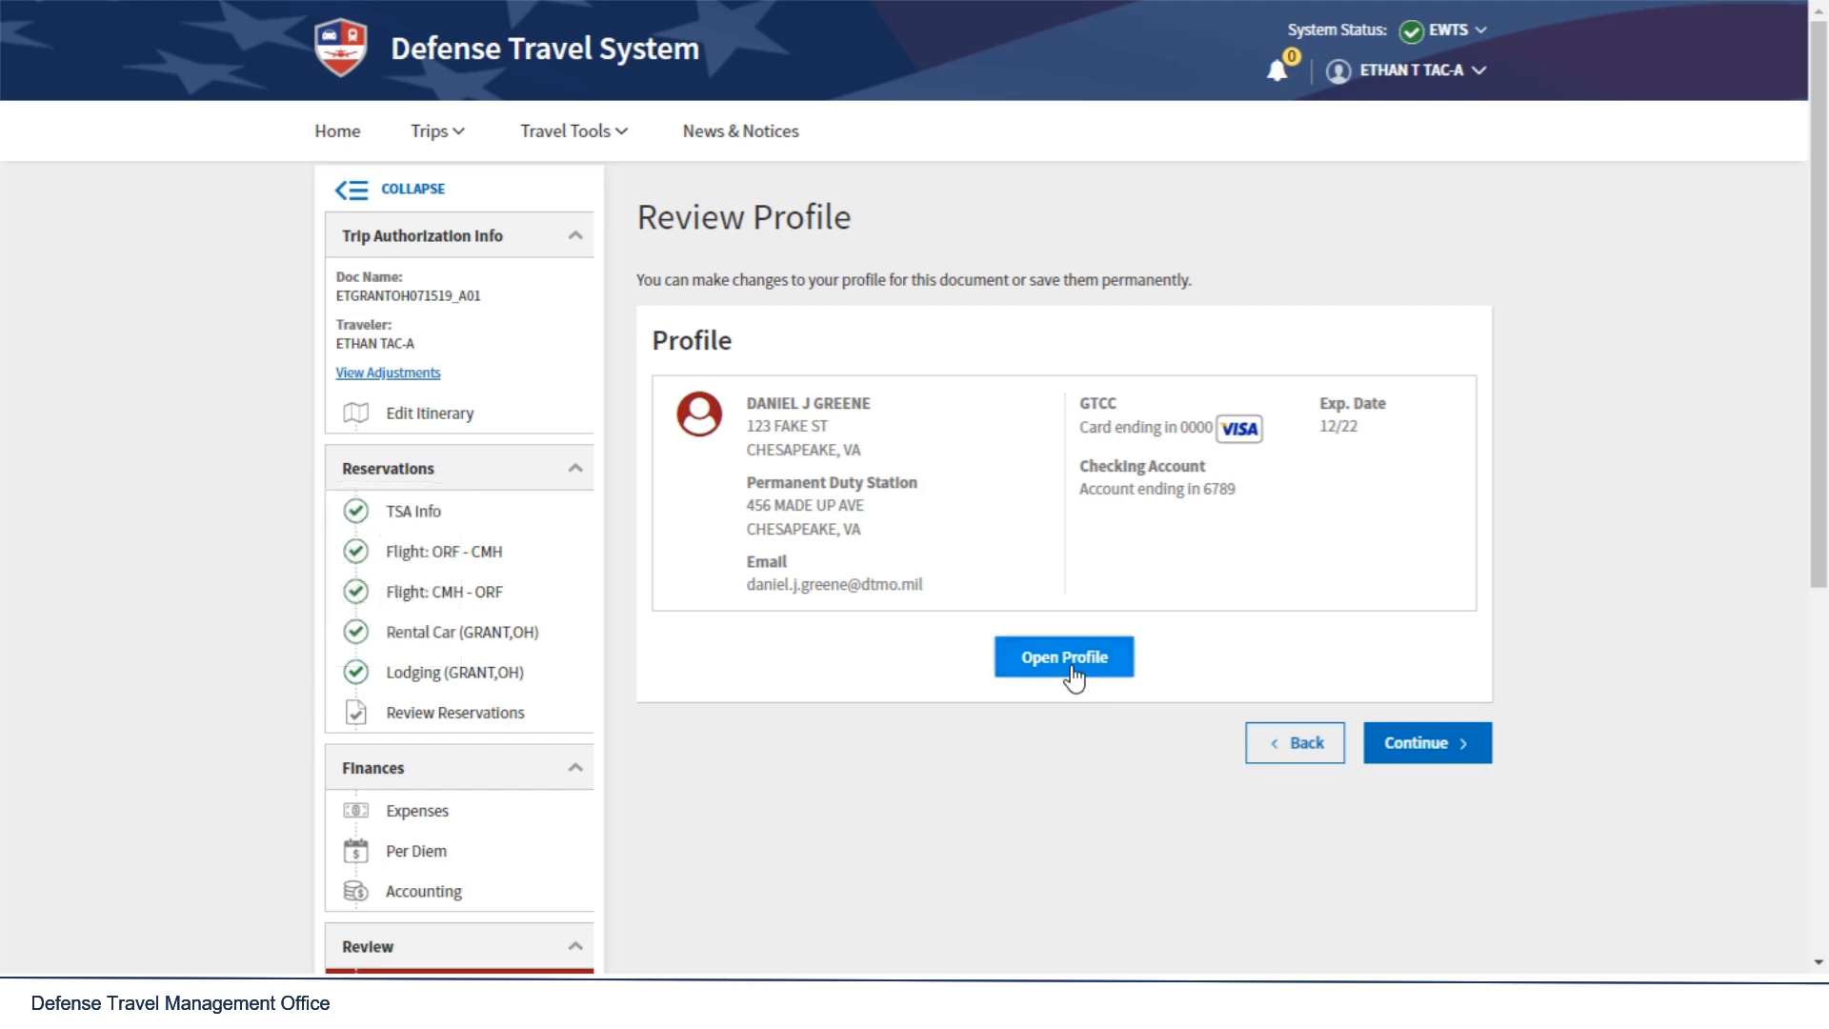
Step: Open the traveler's full DTS profile from the Review Profile page
{"action": "left_click", "coordinate": [1063, 655]}
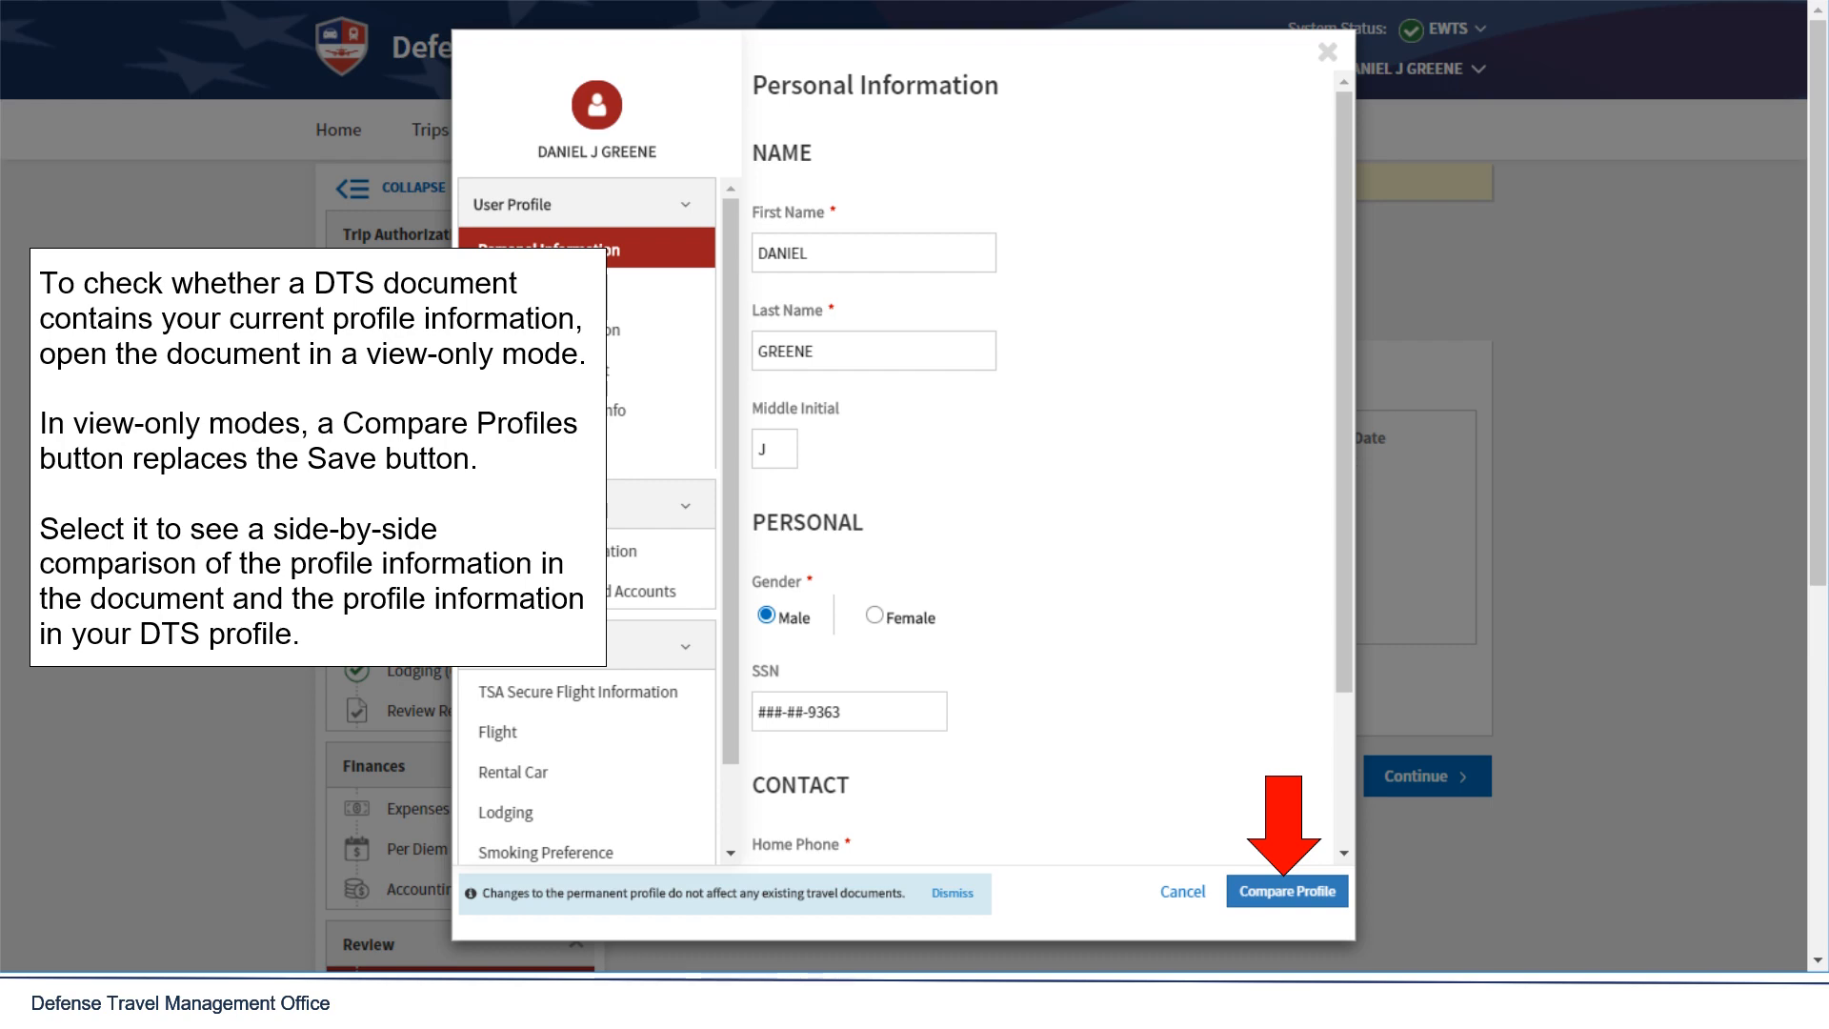
{"action": "left_click", "coordinate": [1285, 892]}
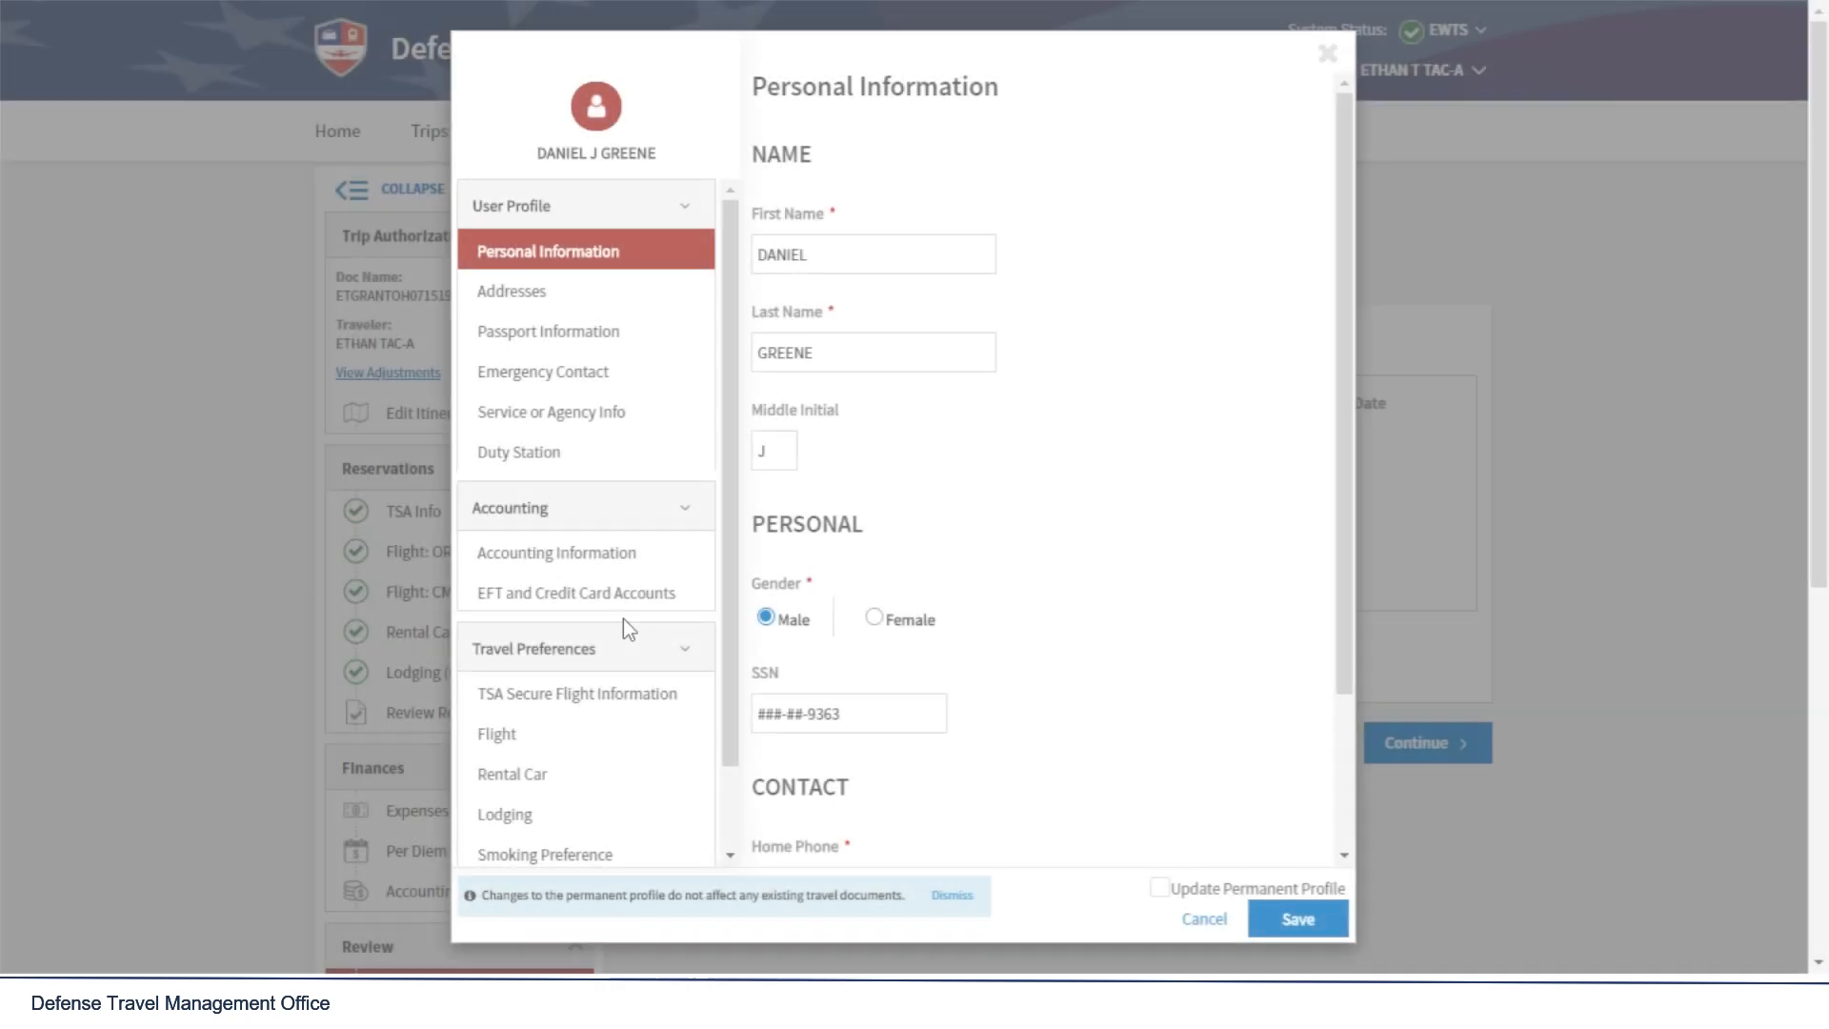
Step: In EFT and Credit Card Accounts, replace the checking account number with 789456123
{"action": "left_click", "coordinate": [574, 592]}
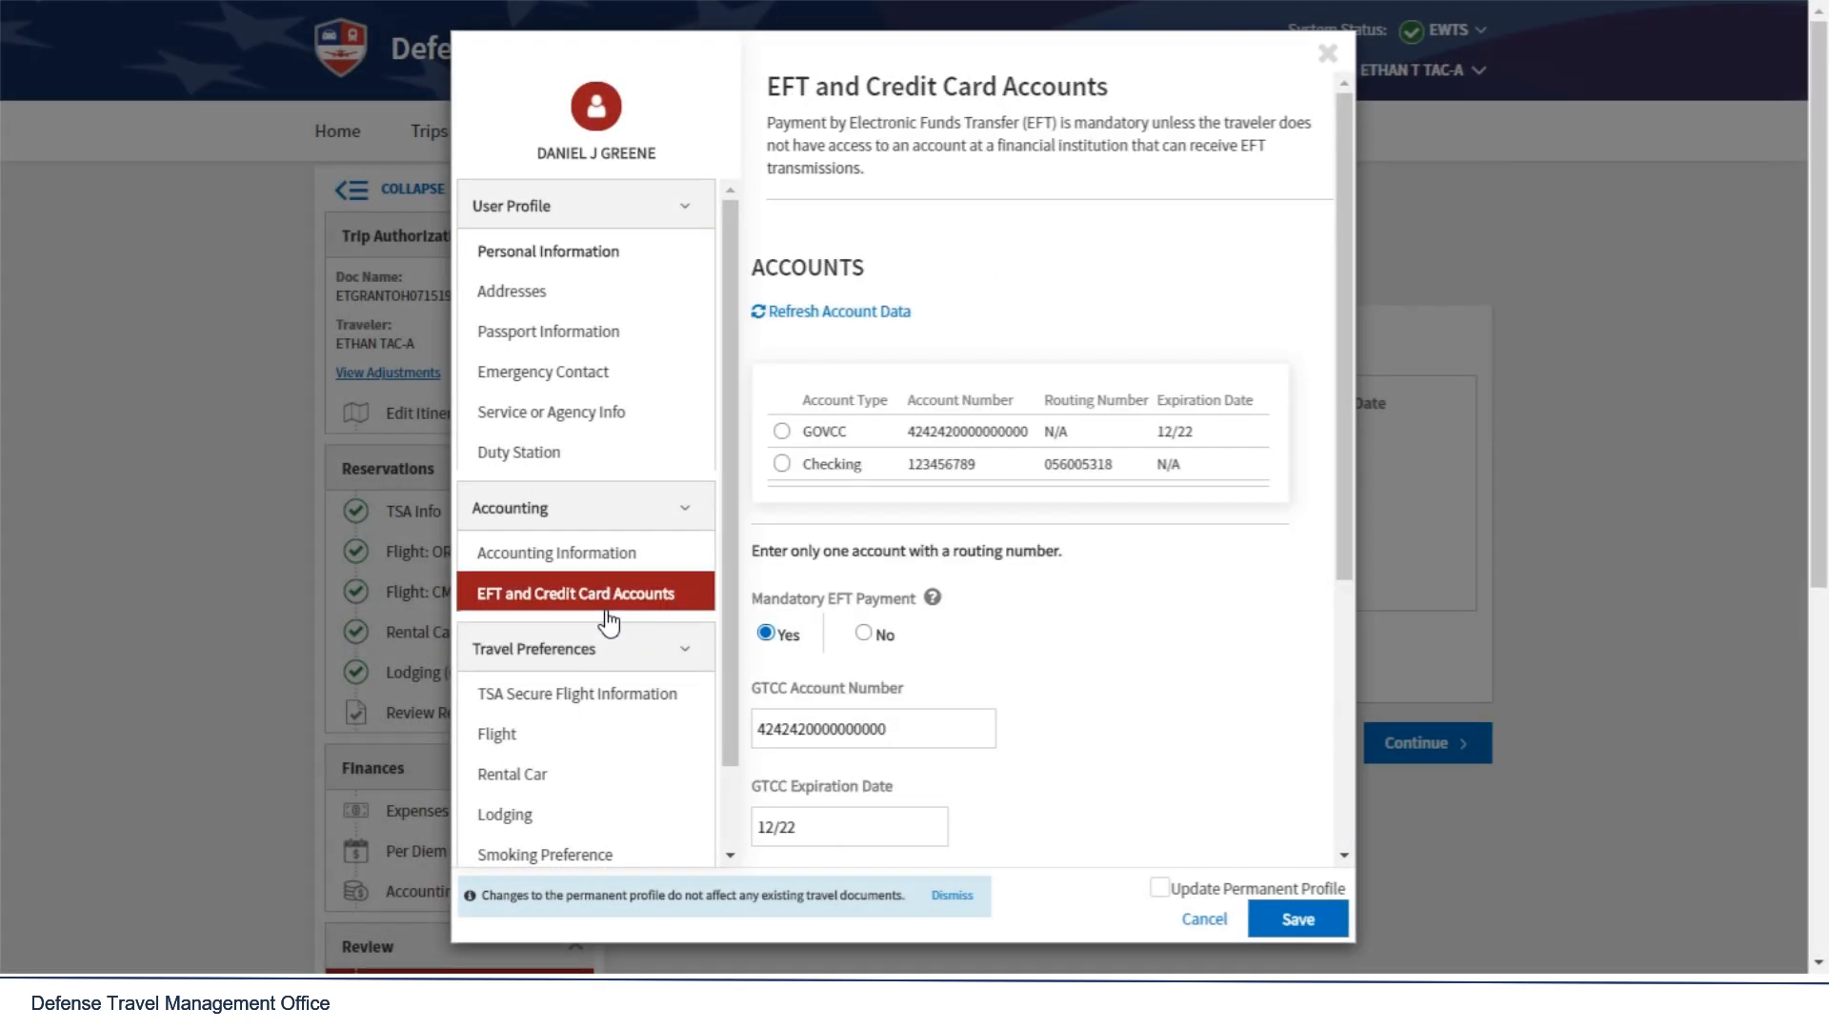
{"action": "mouse_move", "coordinate": [1349, 402]}
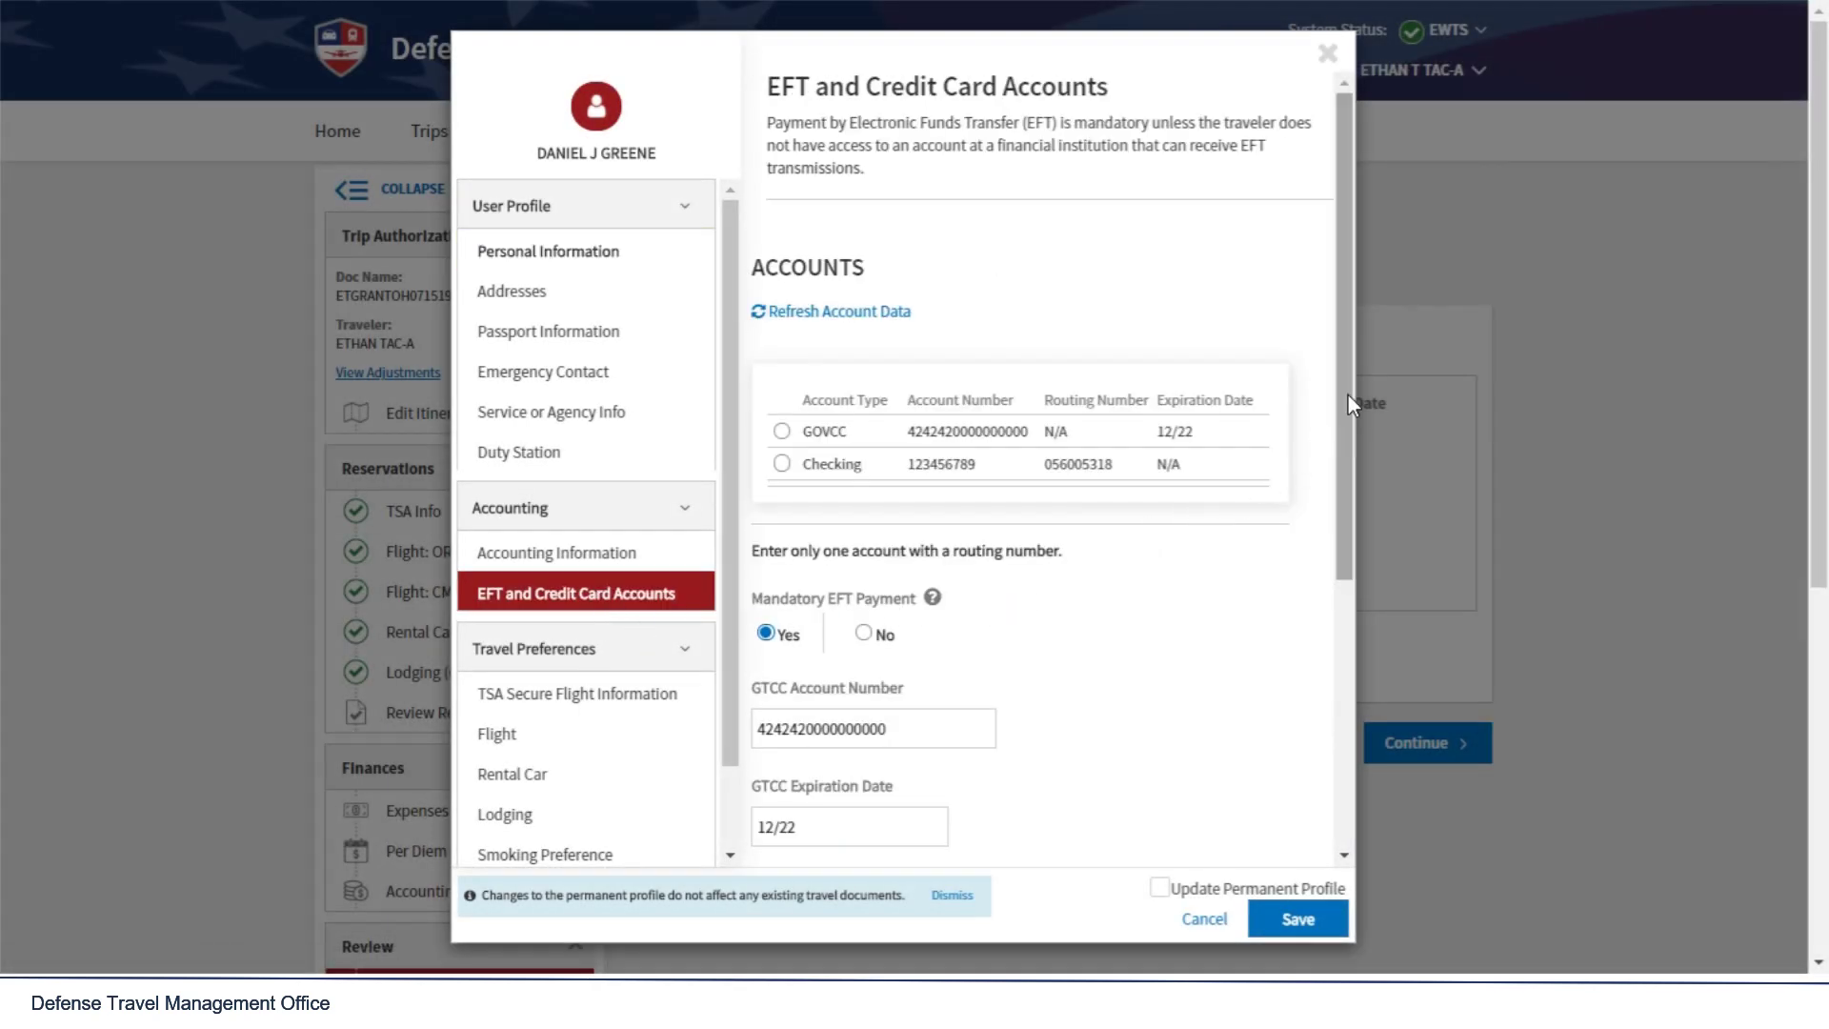
{"action": "scroll", "scroll_direction": "down", "scroll_amount": 3}
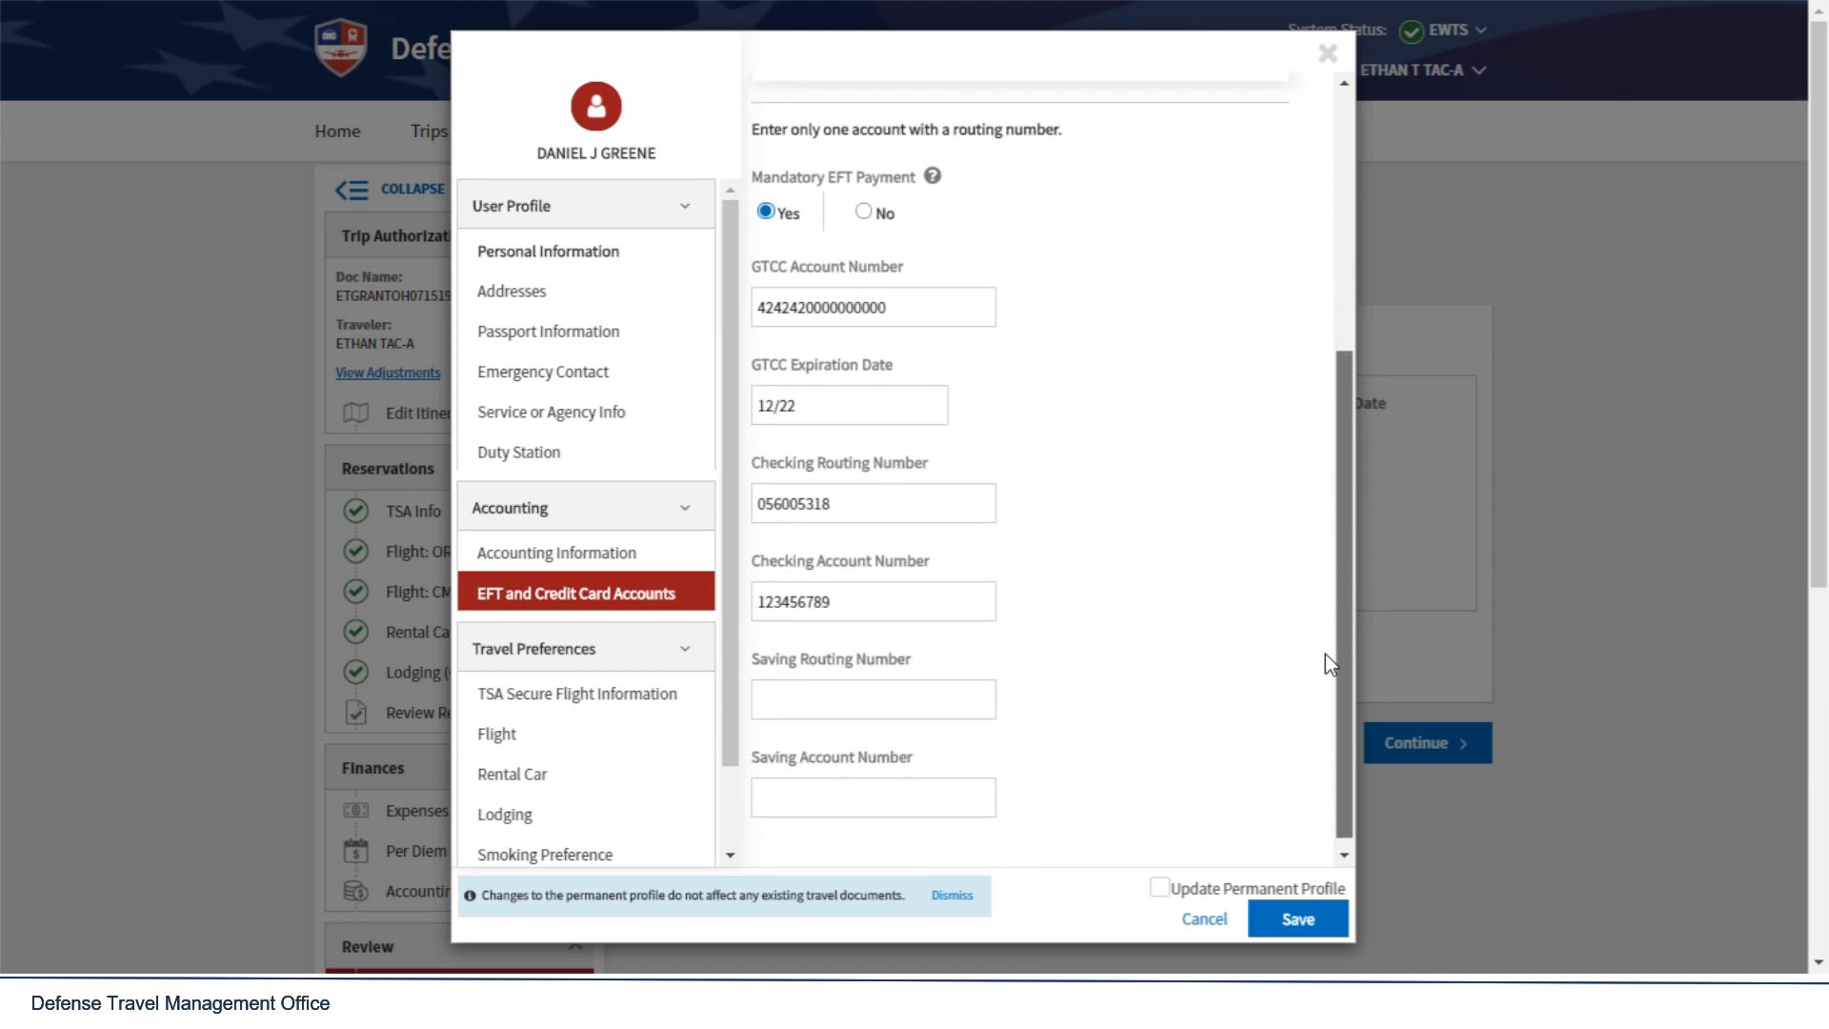
{"action": "left_click", "coordinate": [838, 600]}
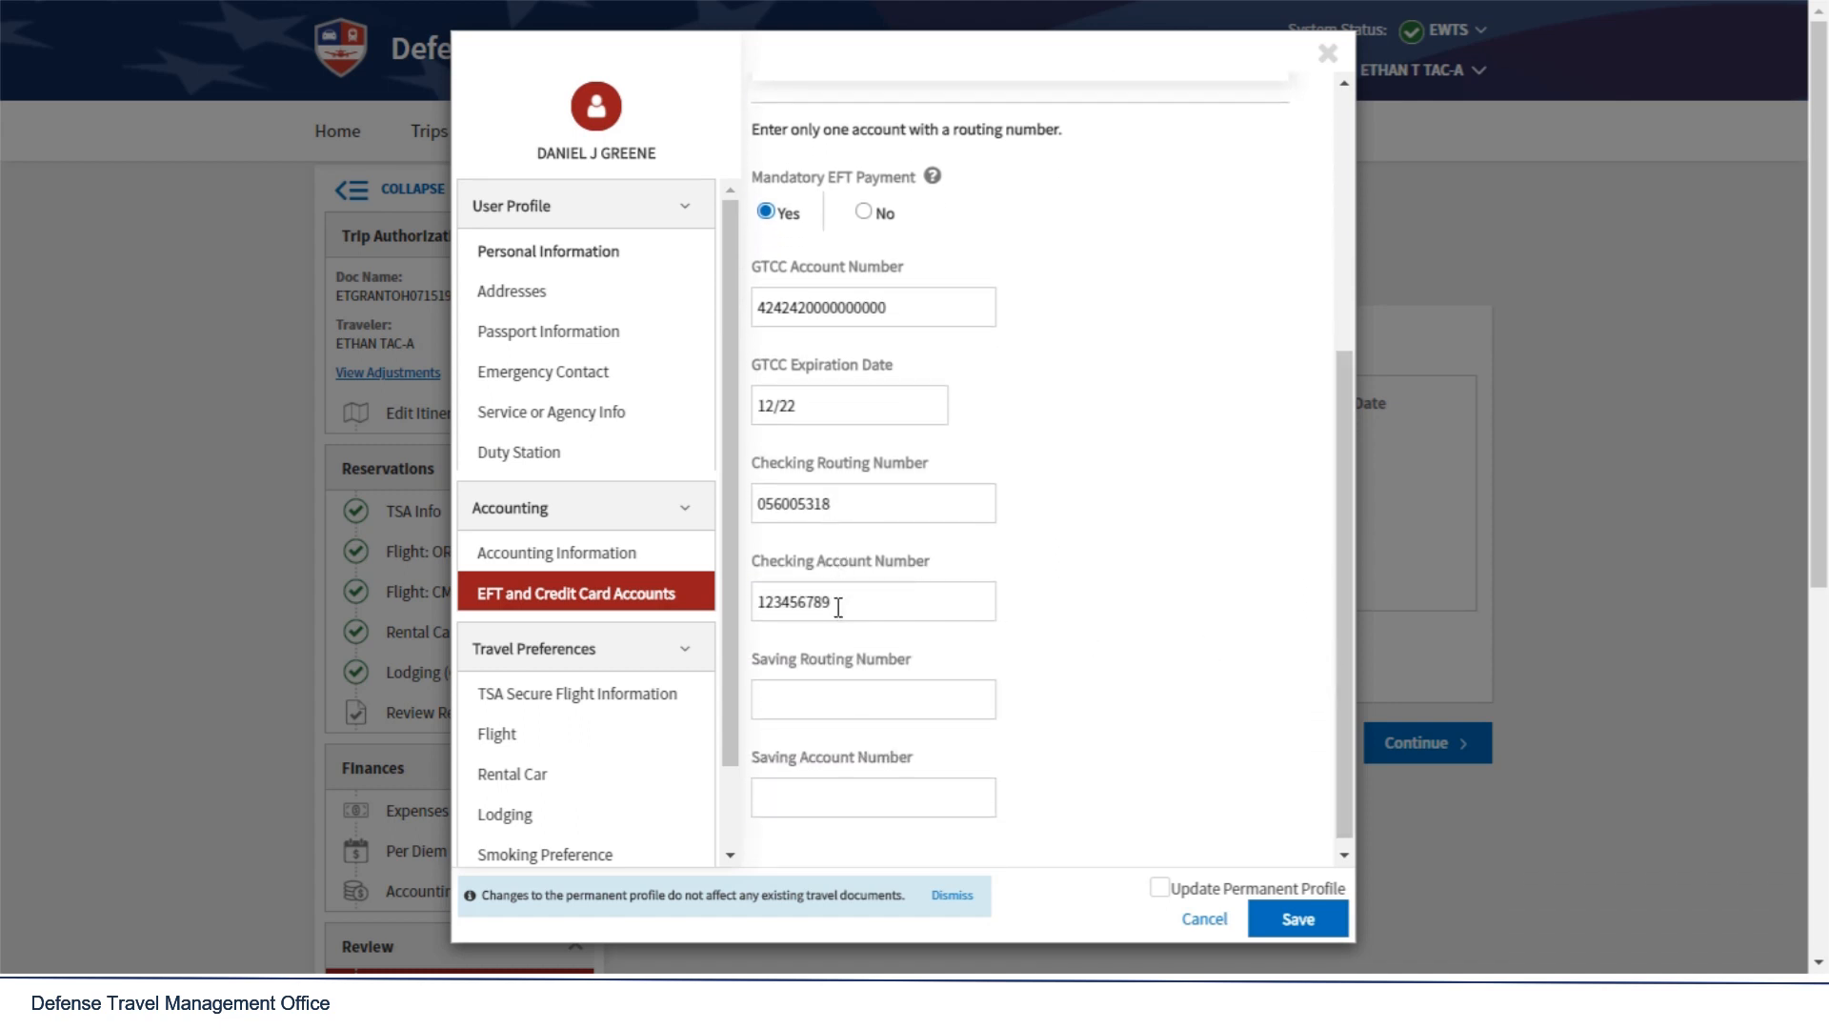
{"action": "double_click", "coordinate": [794, 602]}
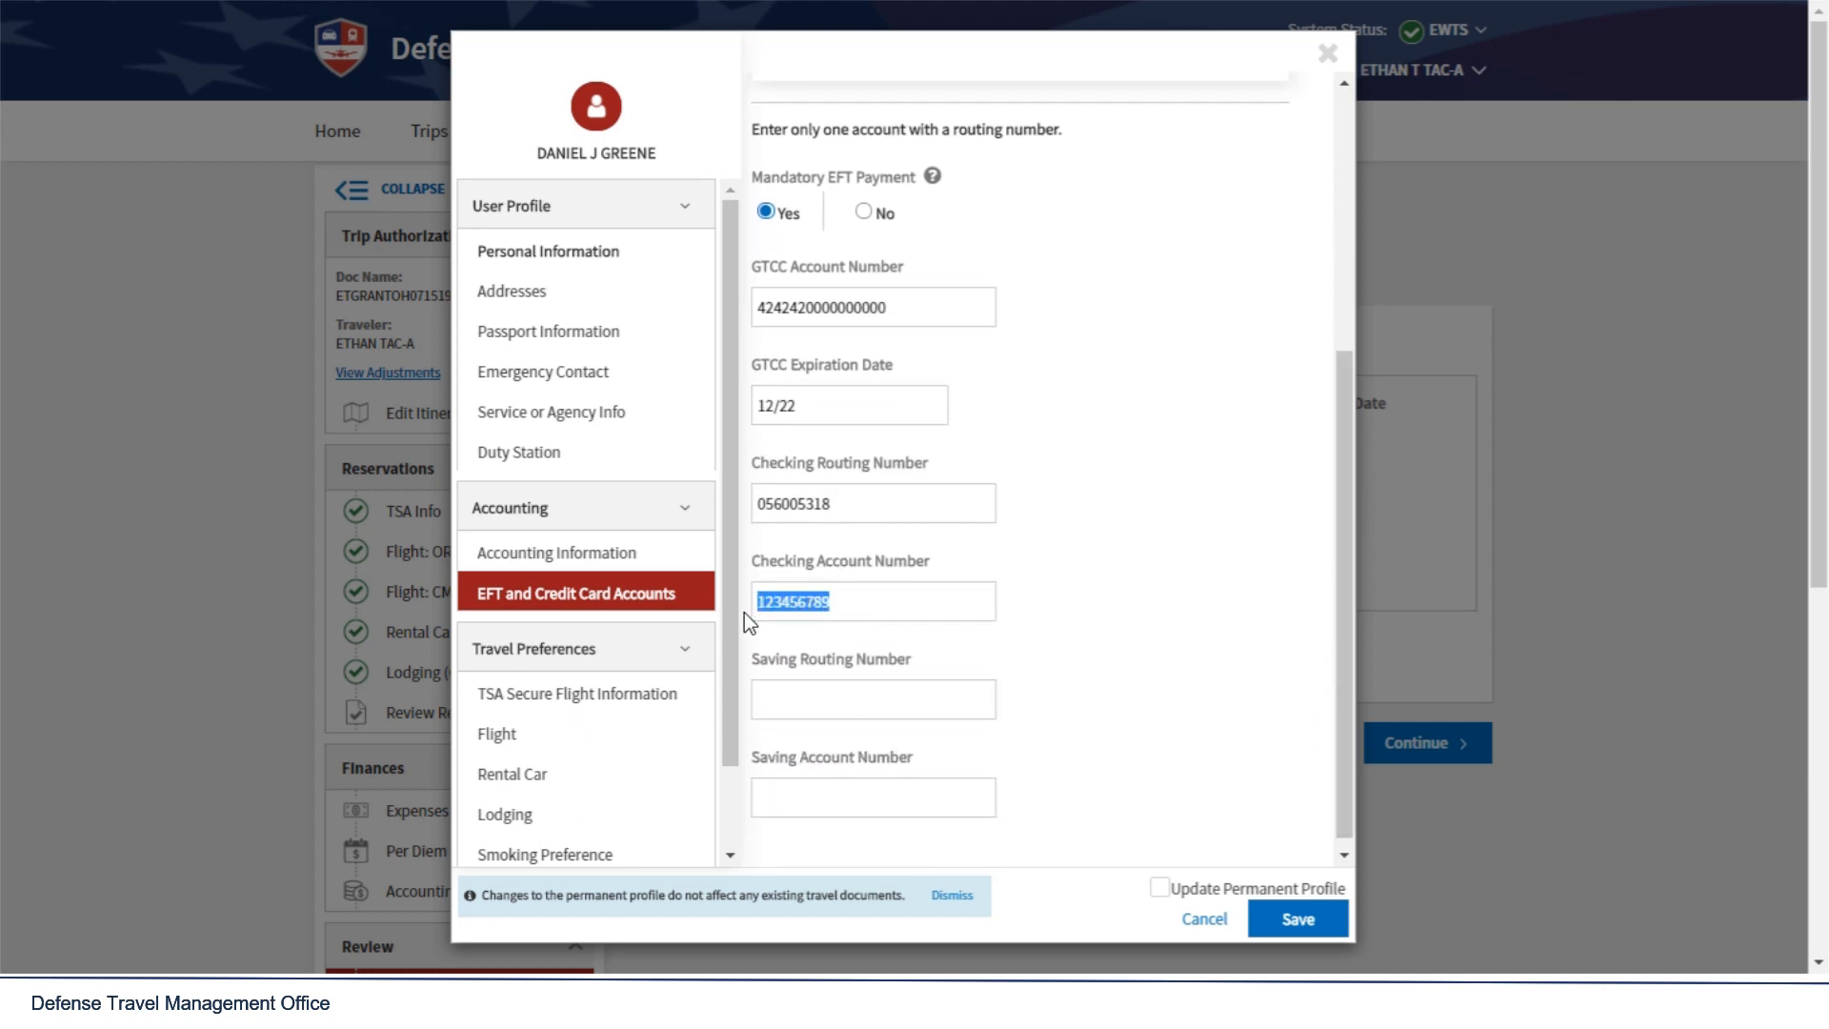
{"action": "type", "text": "789456123"}
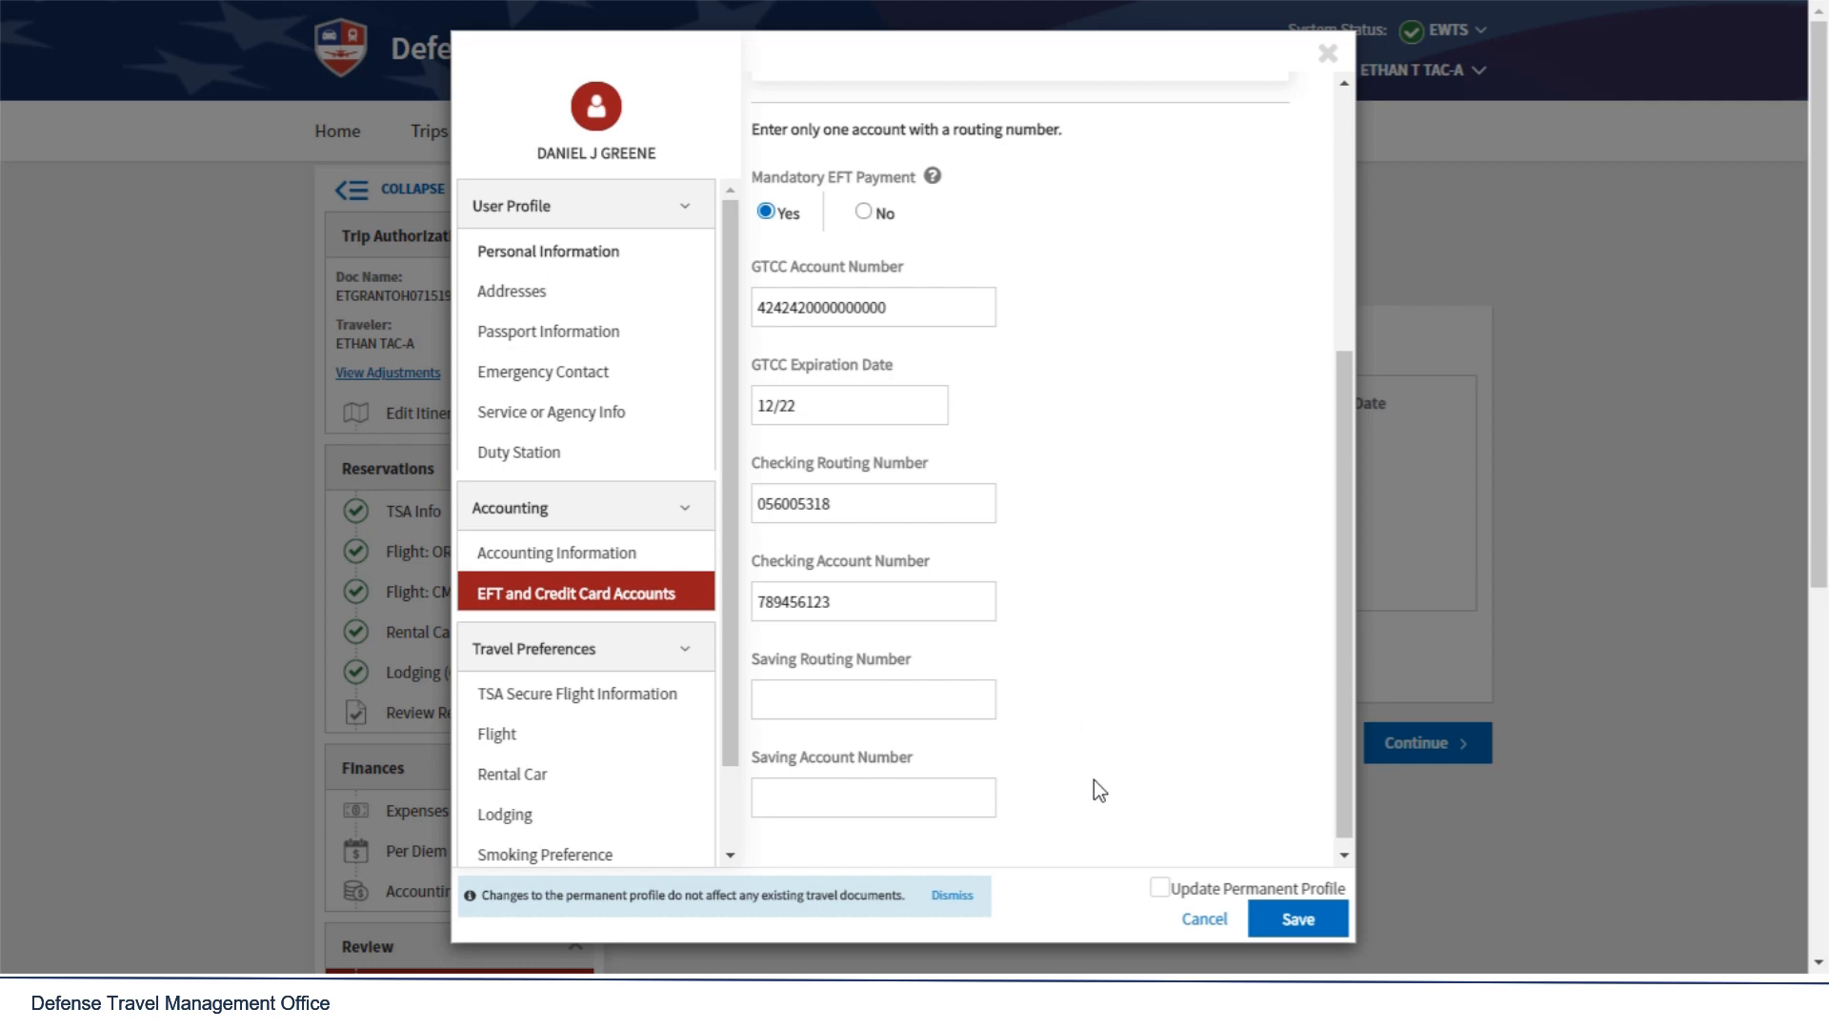
Step: Mark the change to update the permanent profile and close back to profile review
{"action": "left_click", "coordinate": [1162, 888]}
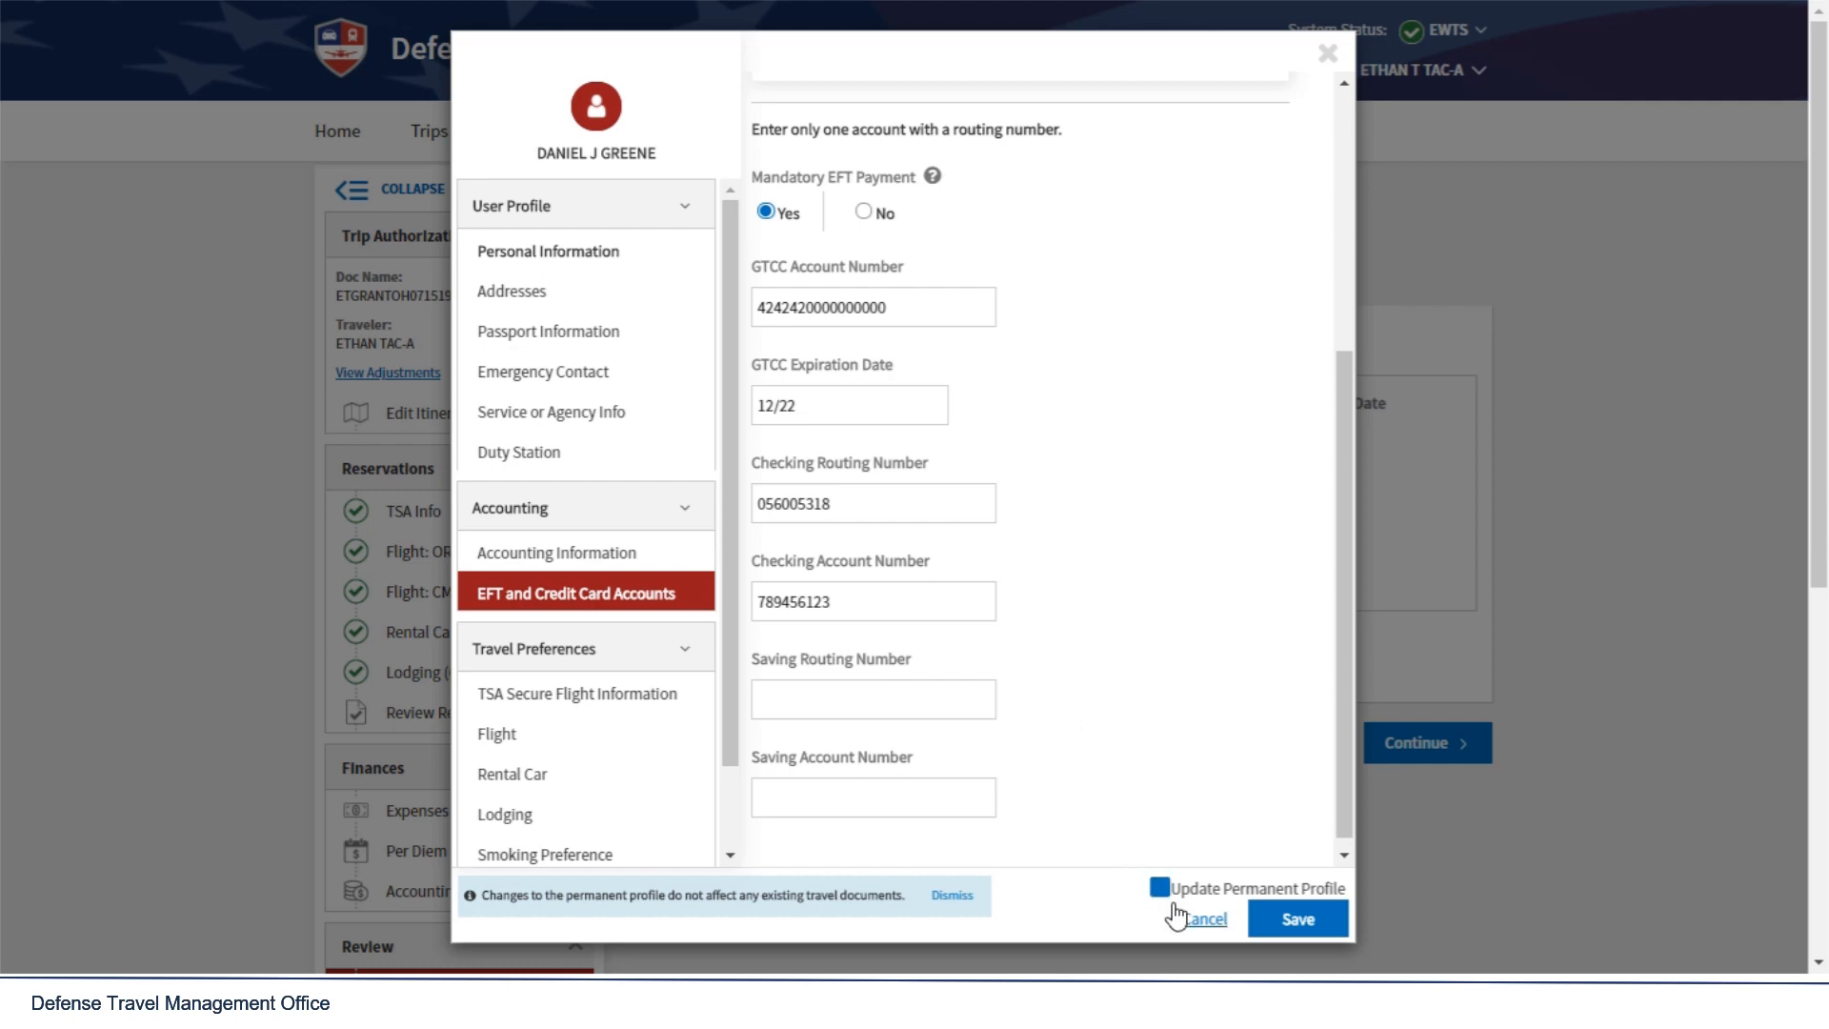
{"action": "left_click", "coordinate": [1297, 918]}
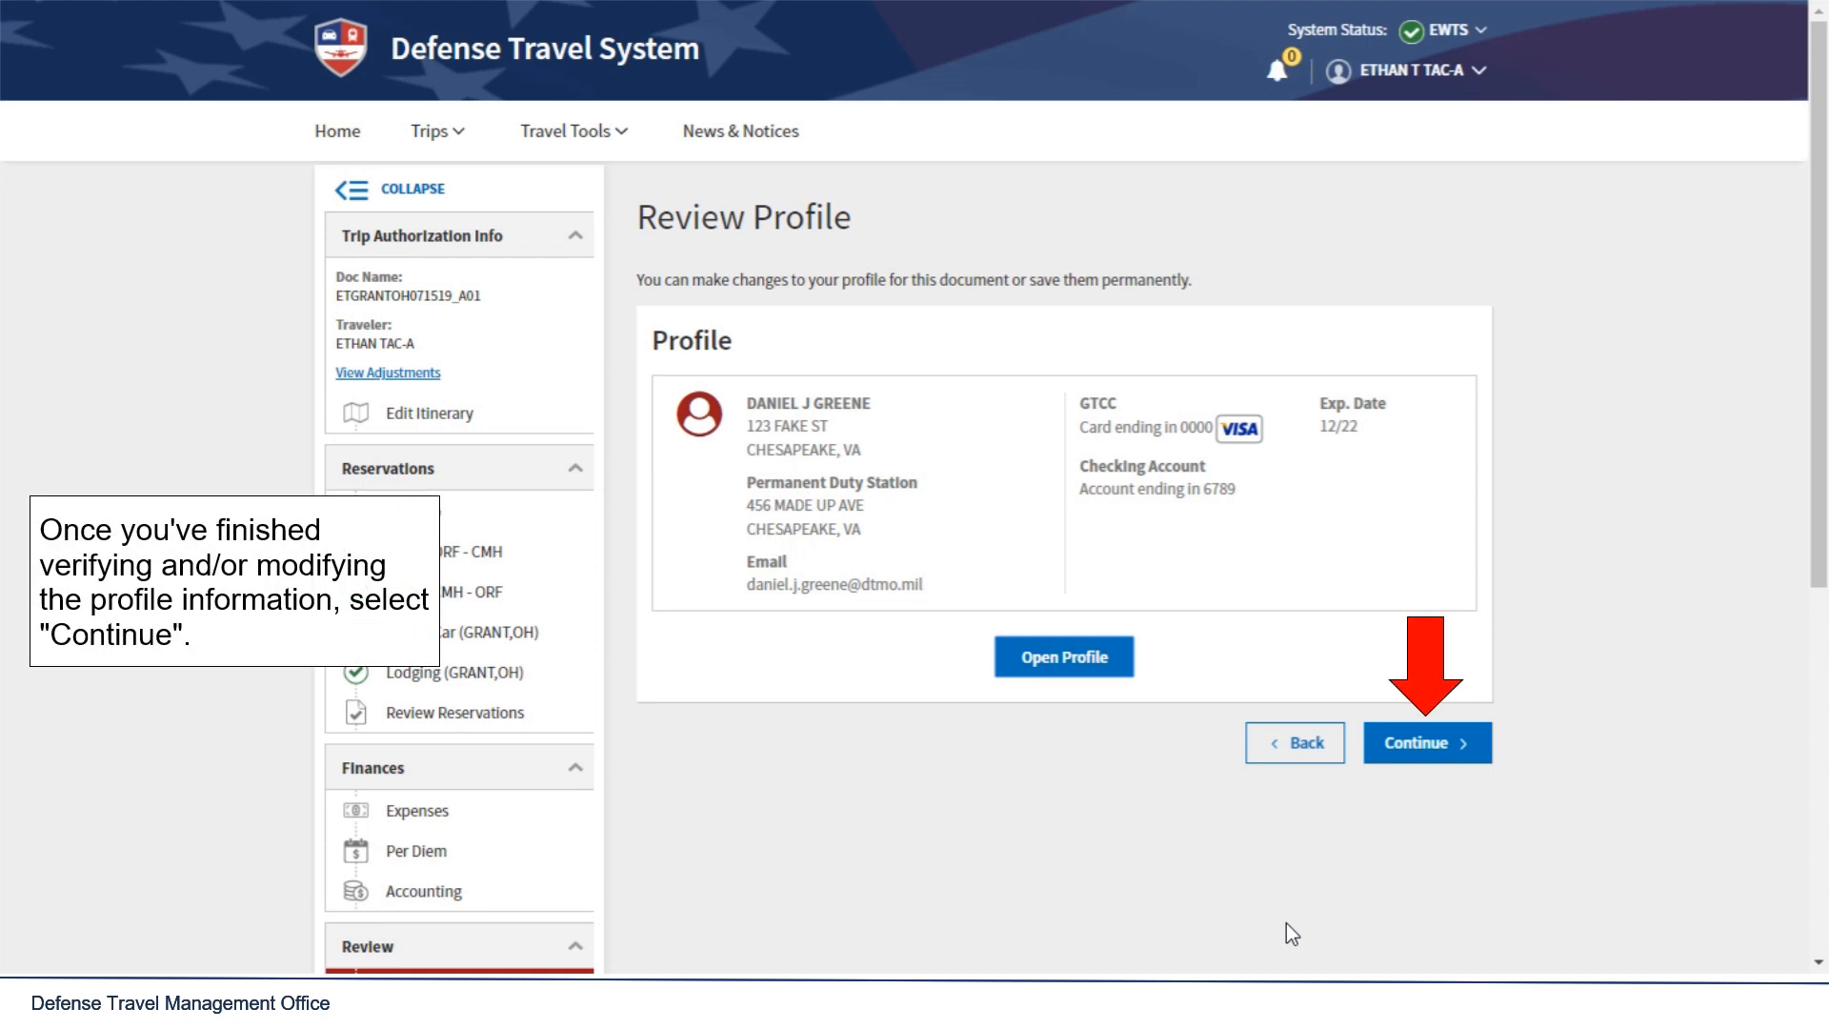
{"action": "left_click", "coordinate": [1426, 741]}
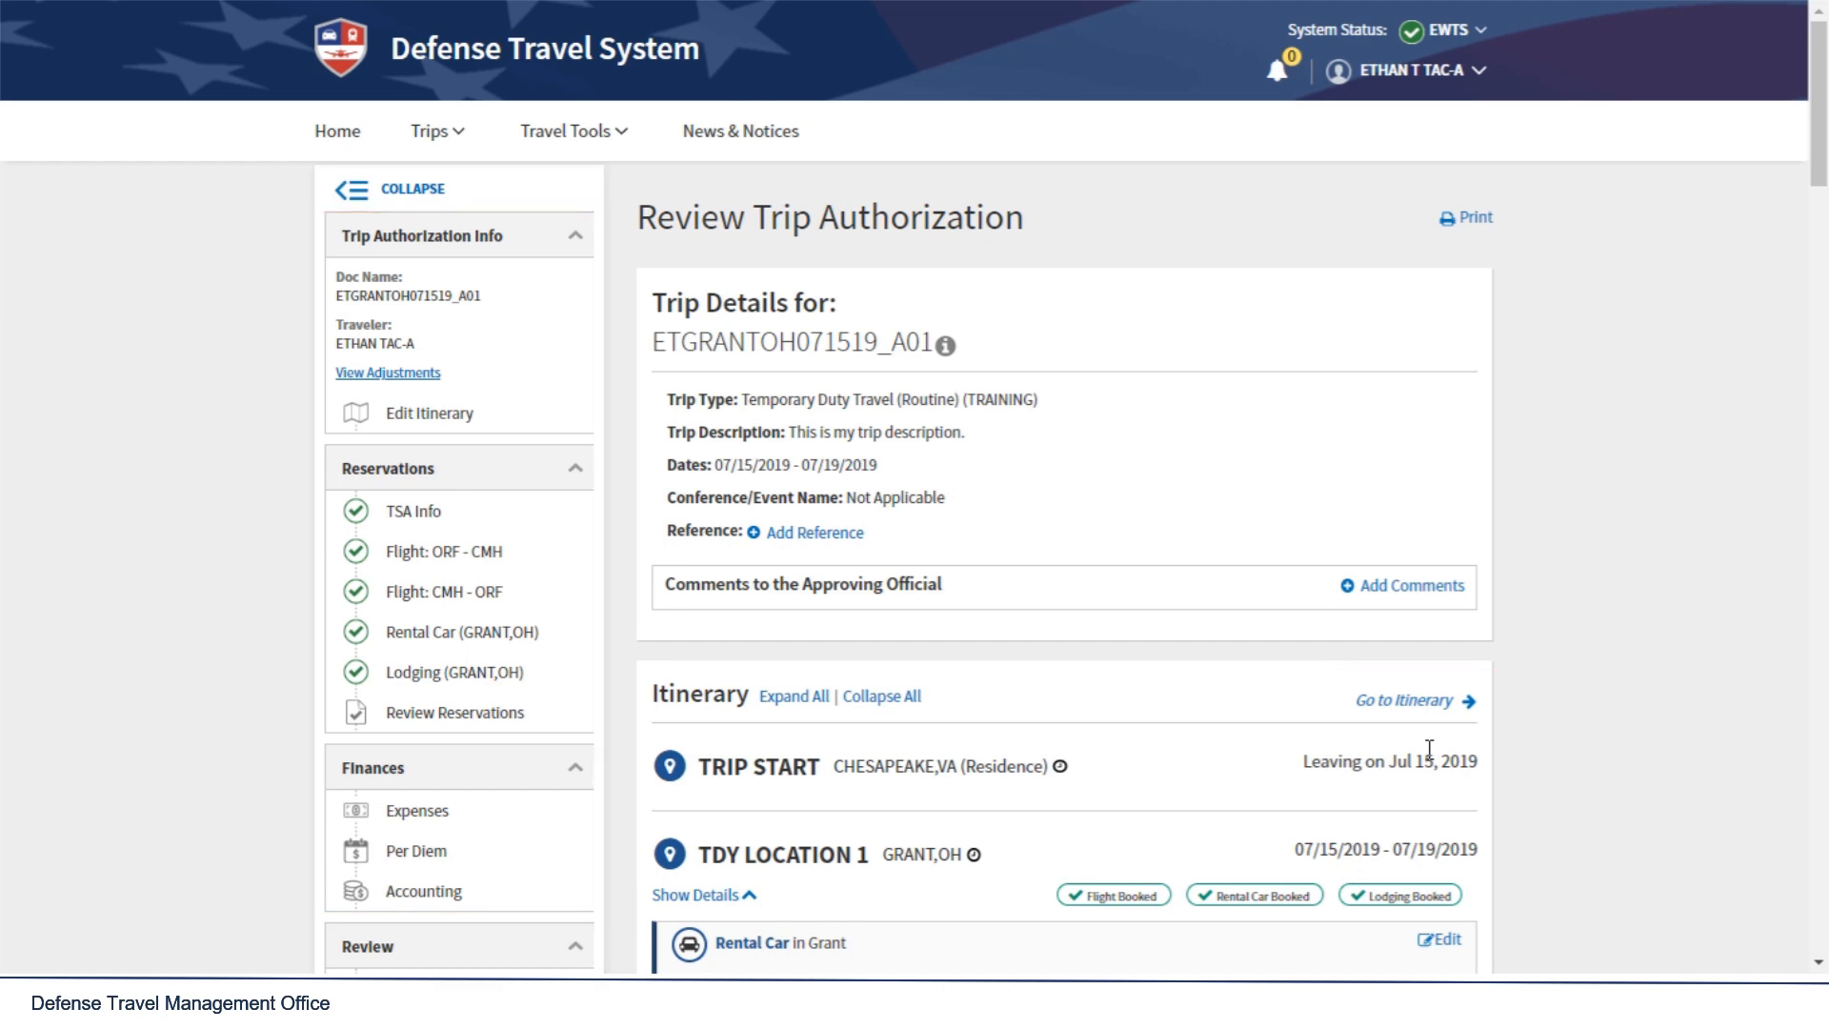
Step: Scroll through expenses and estimated trip cost, then continue to Other Auths and Pre Audits
{"action": "scroll", "scroll_direction": "down", "scroll_amount": 3}
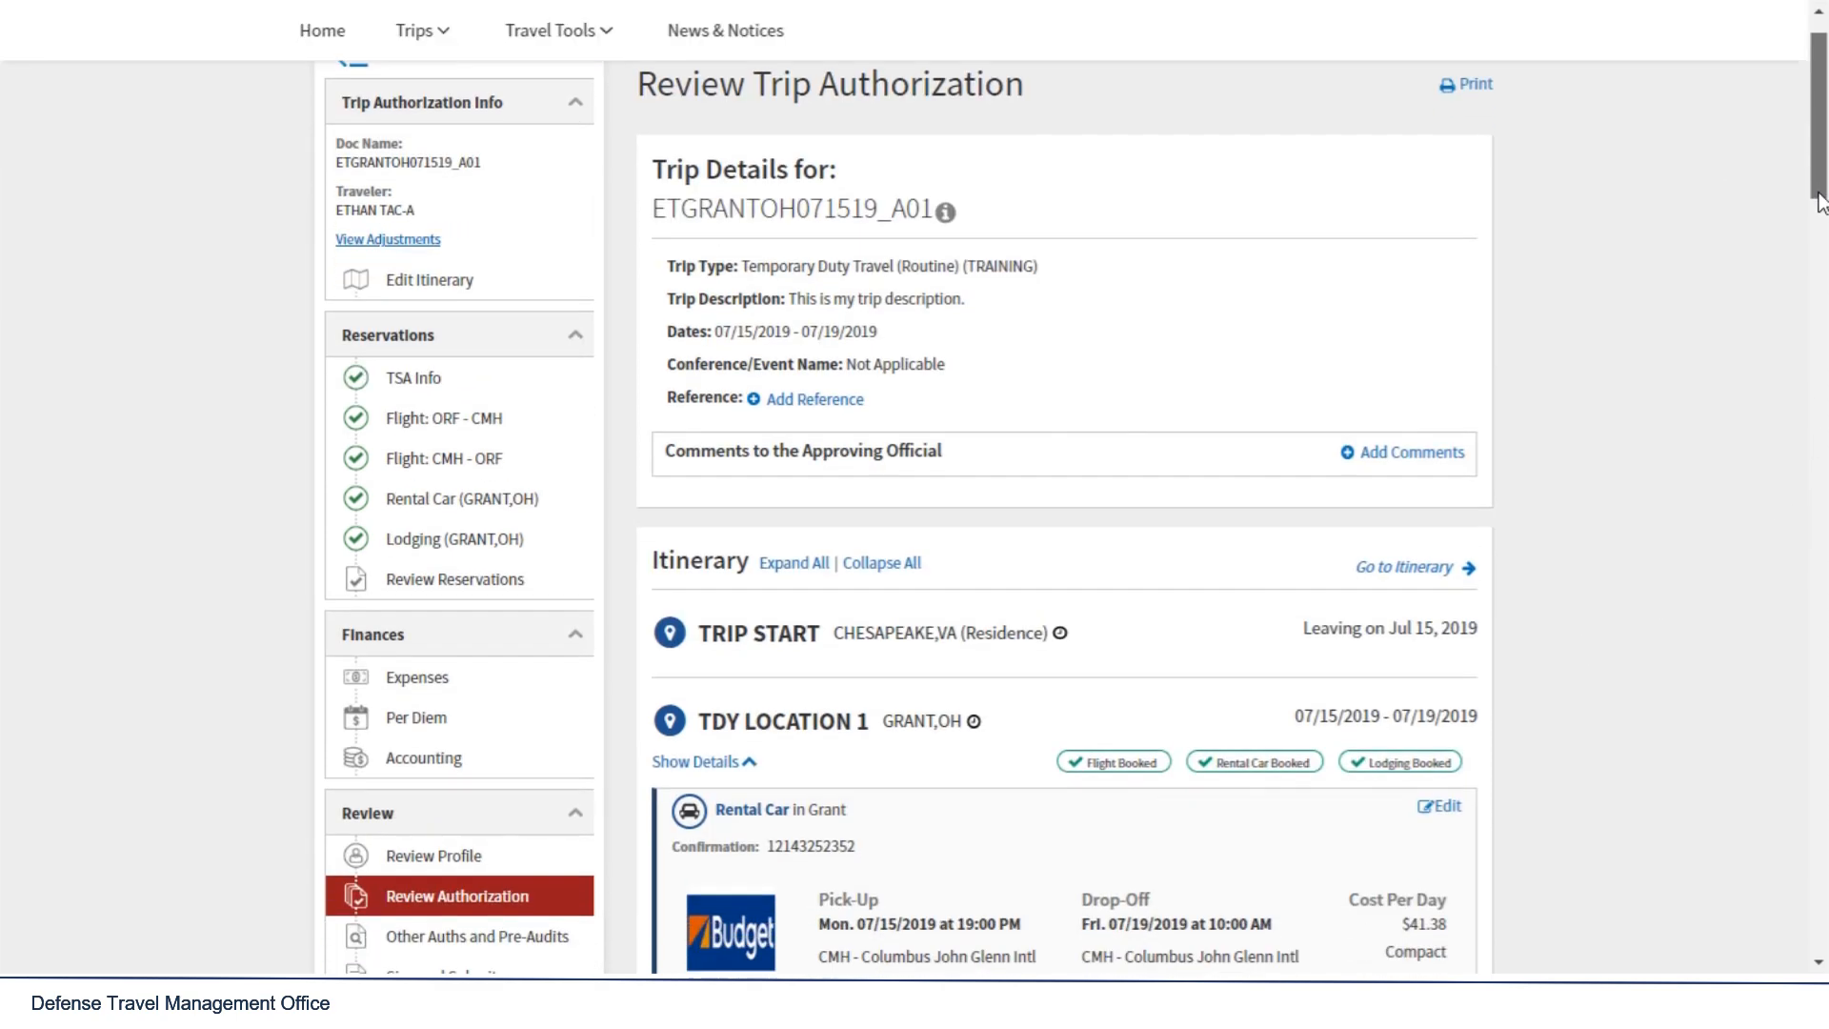
{"action": "scroll", "scroll_direction": "down", "scroll_amount": 3}
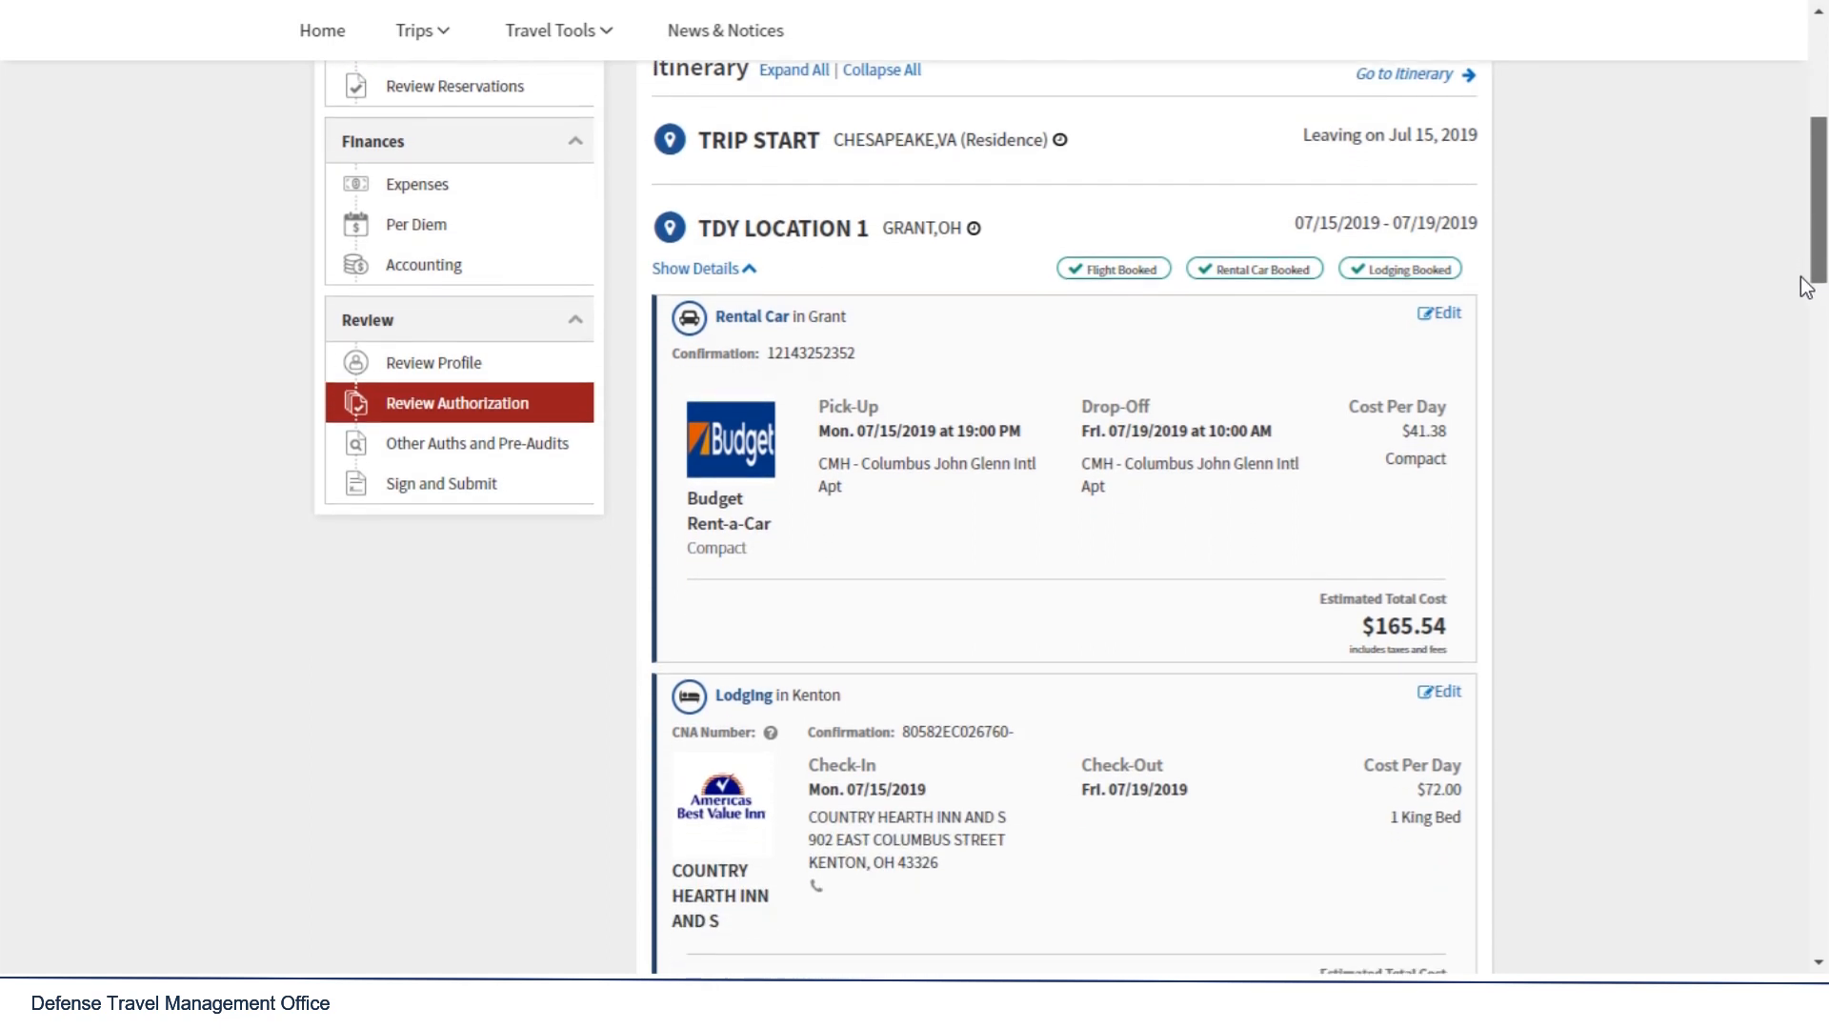
{"action": "scroll", "scroll_direction": "down", "scroll_amount": 3}
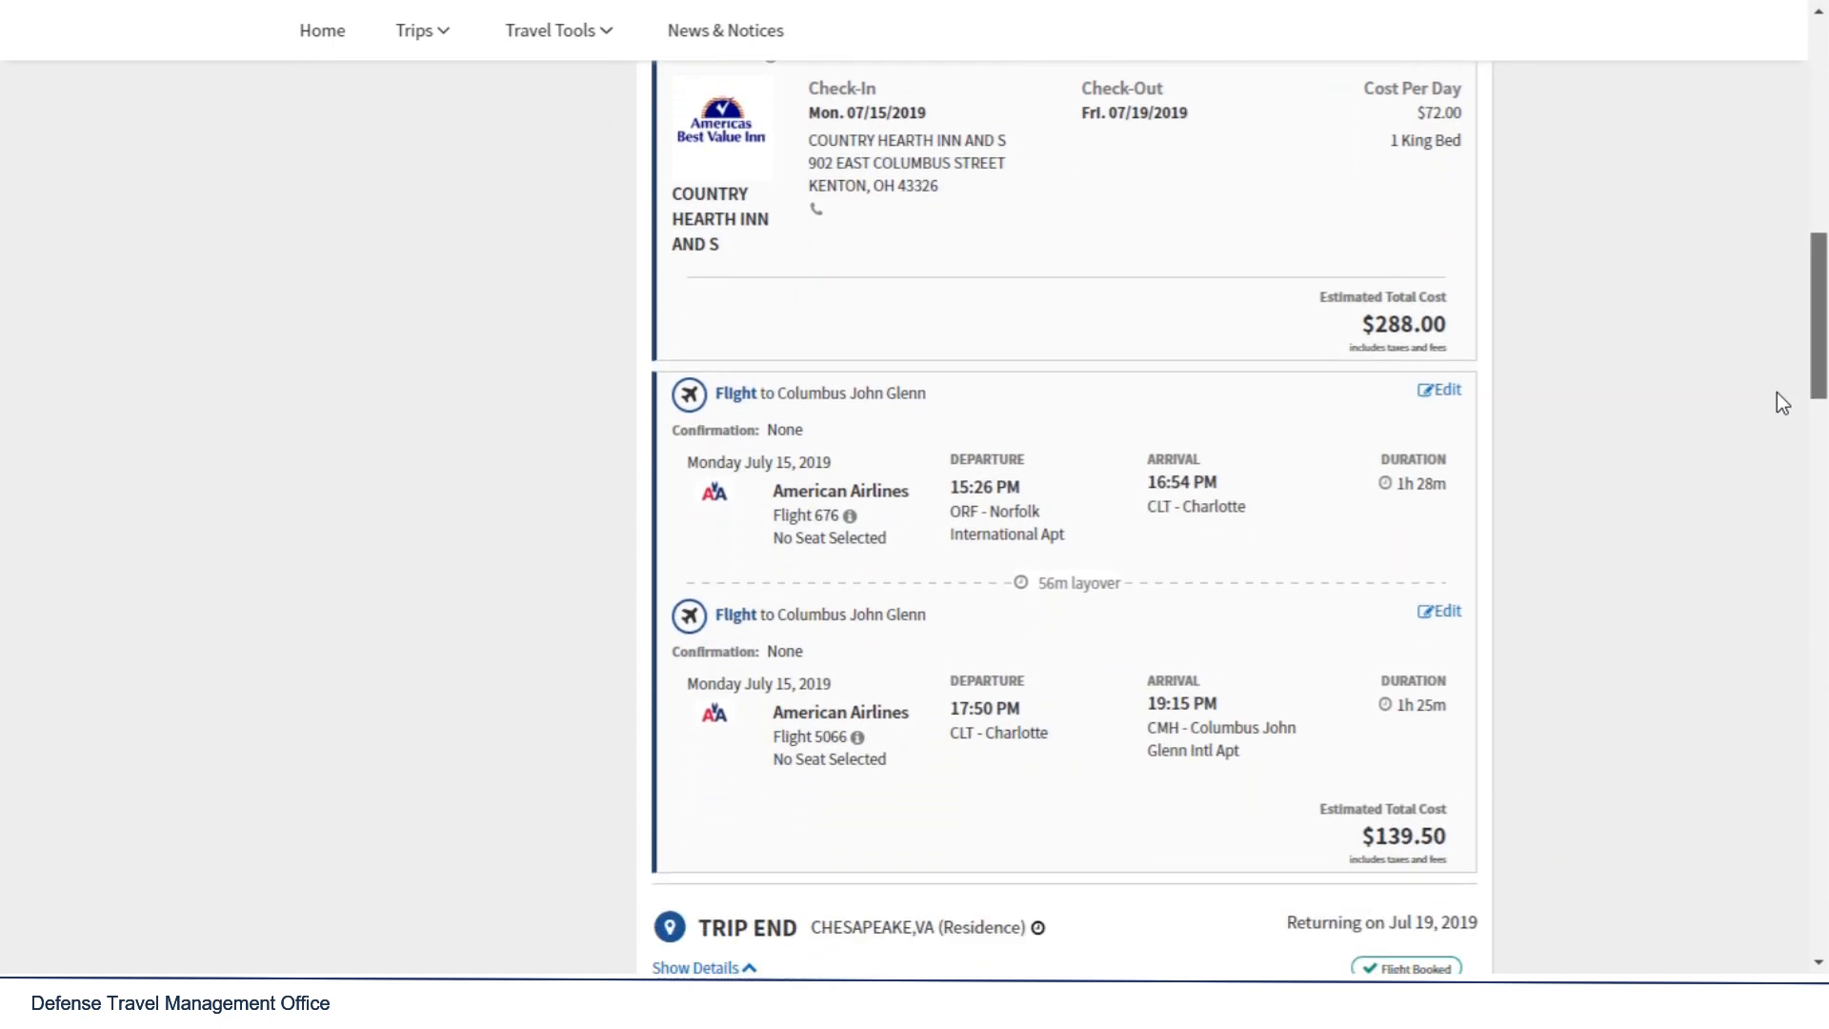
{"action": "scroll", "scroll_direction": "down", "scroll_amount": 3}
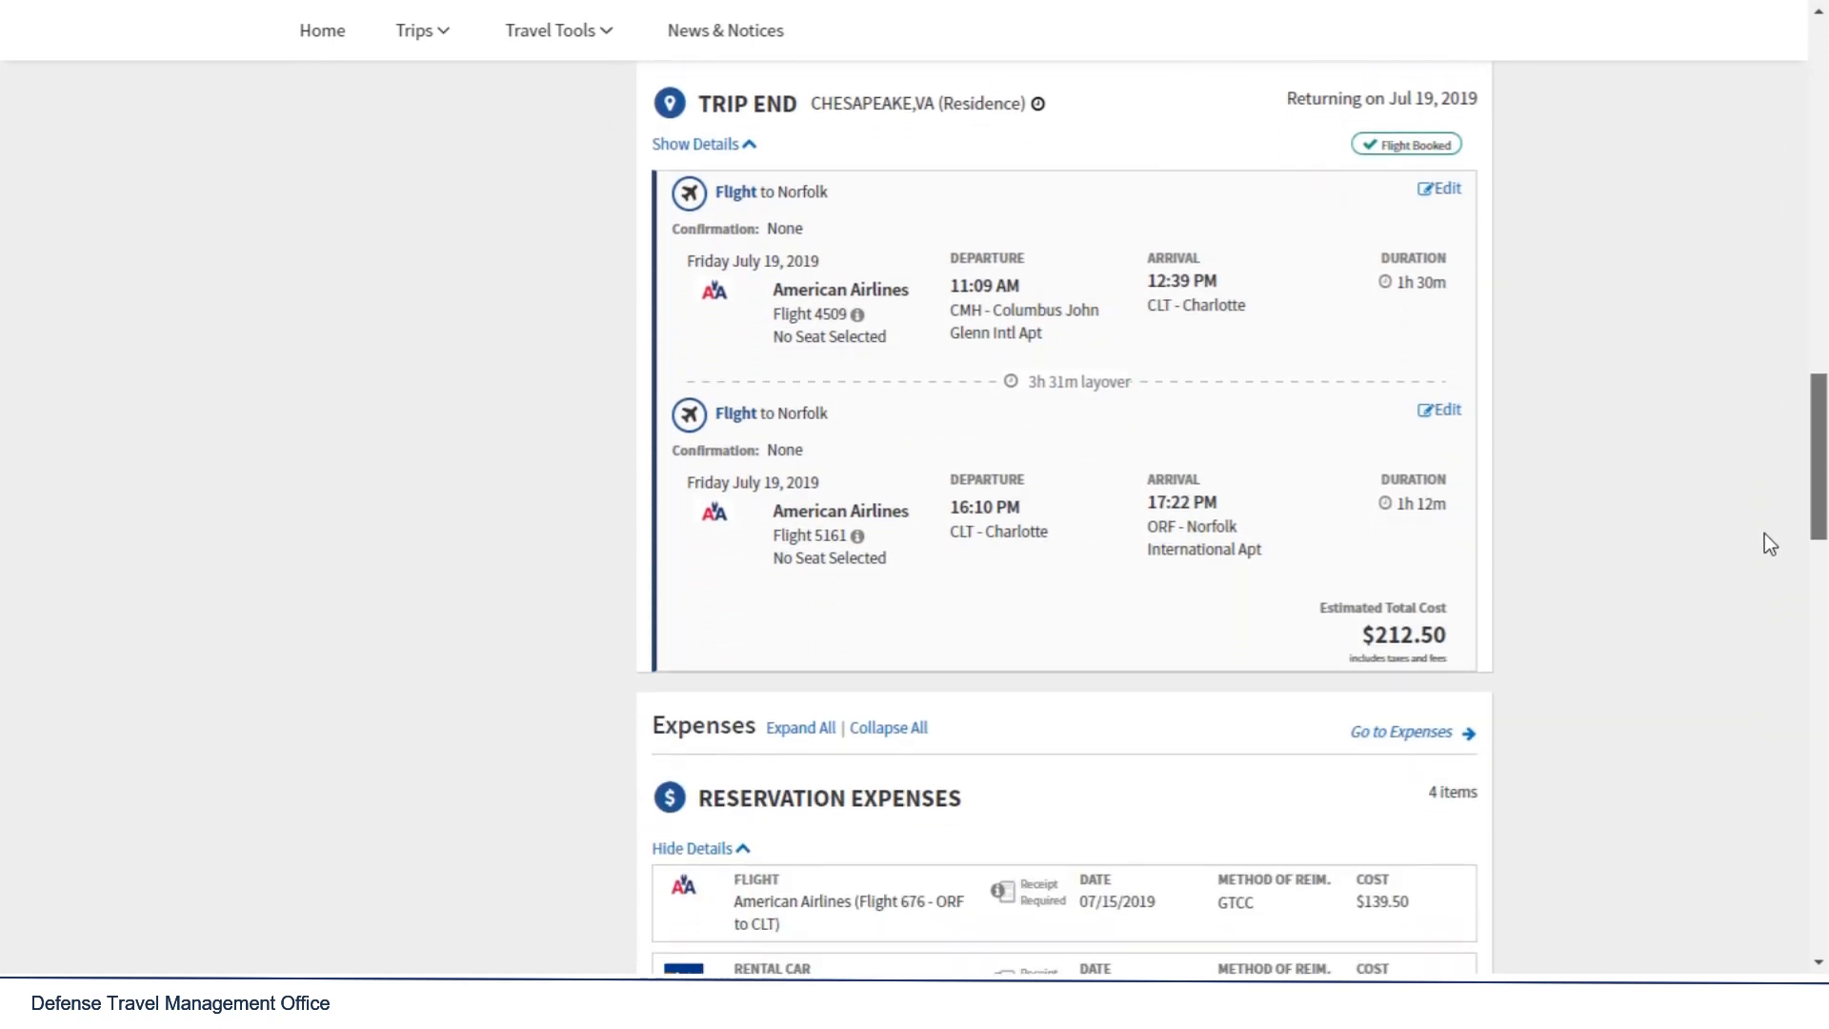
{"action": "scroll", "scroll_direction": "down", "scroll_amount": 3}
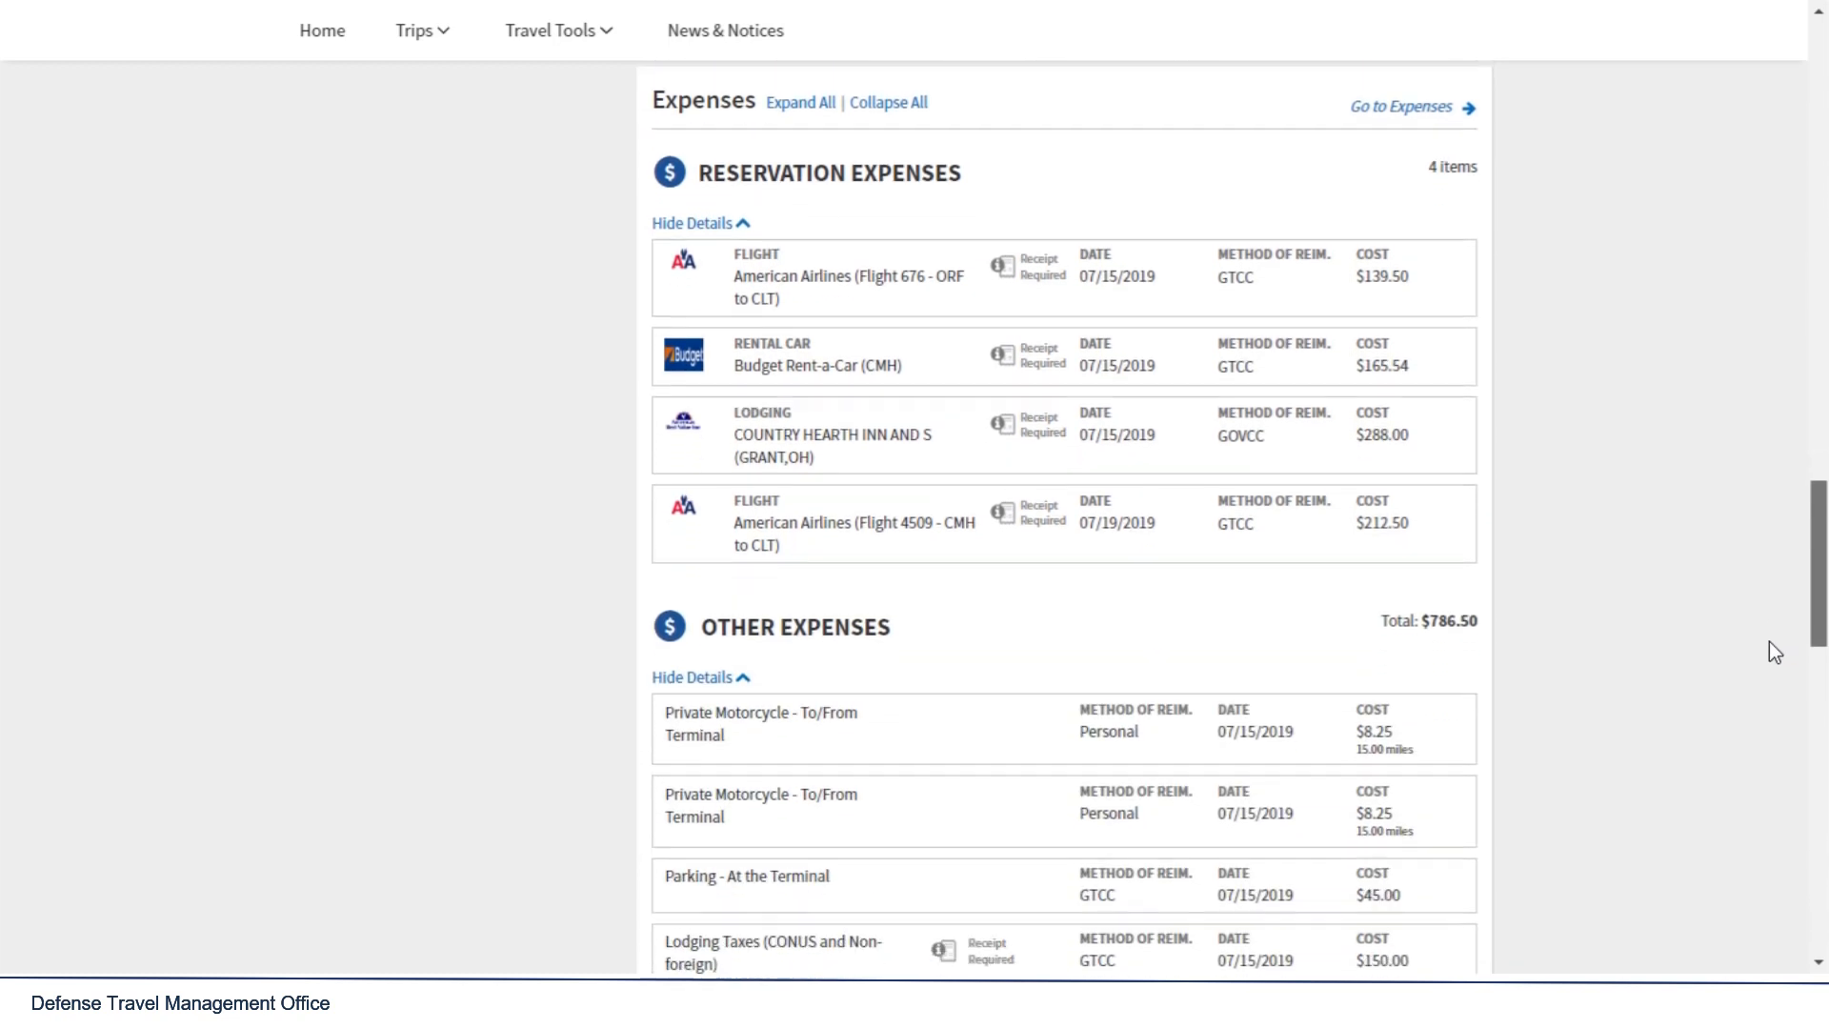
{"action": "scroll", "scroll_direction": "down", "scroll_amount": 3}
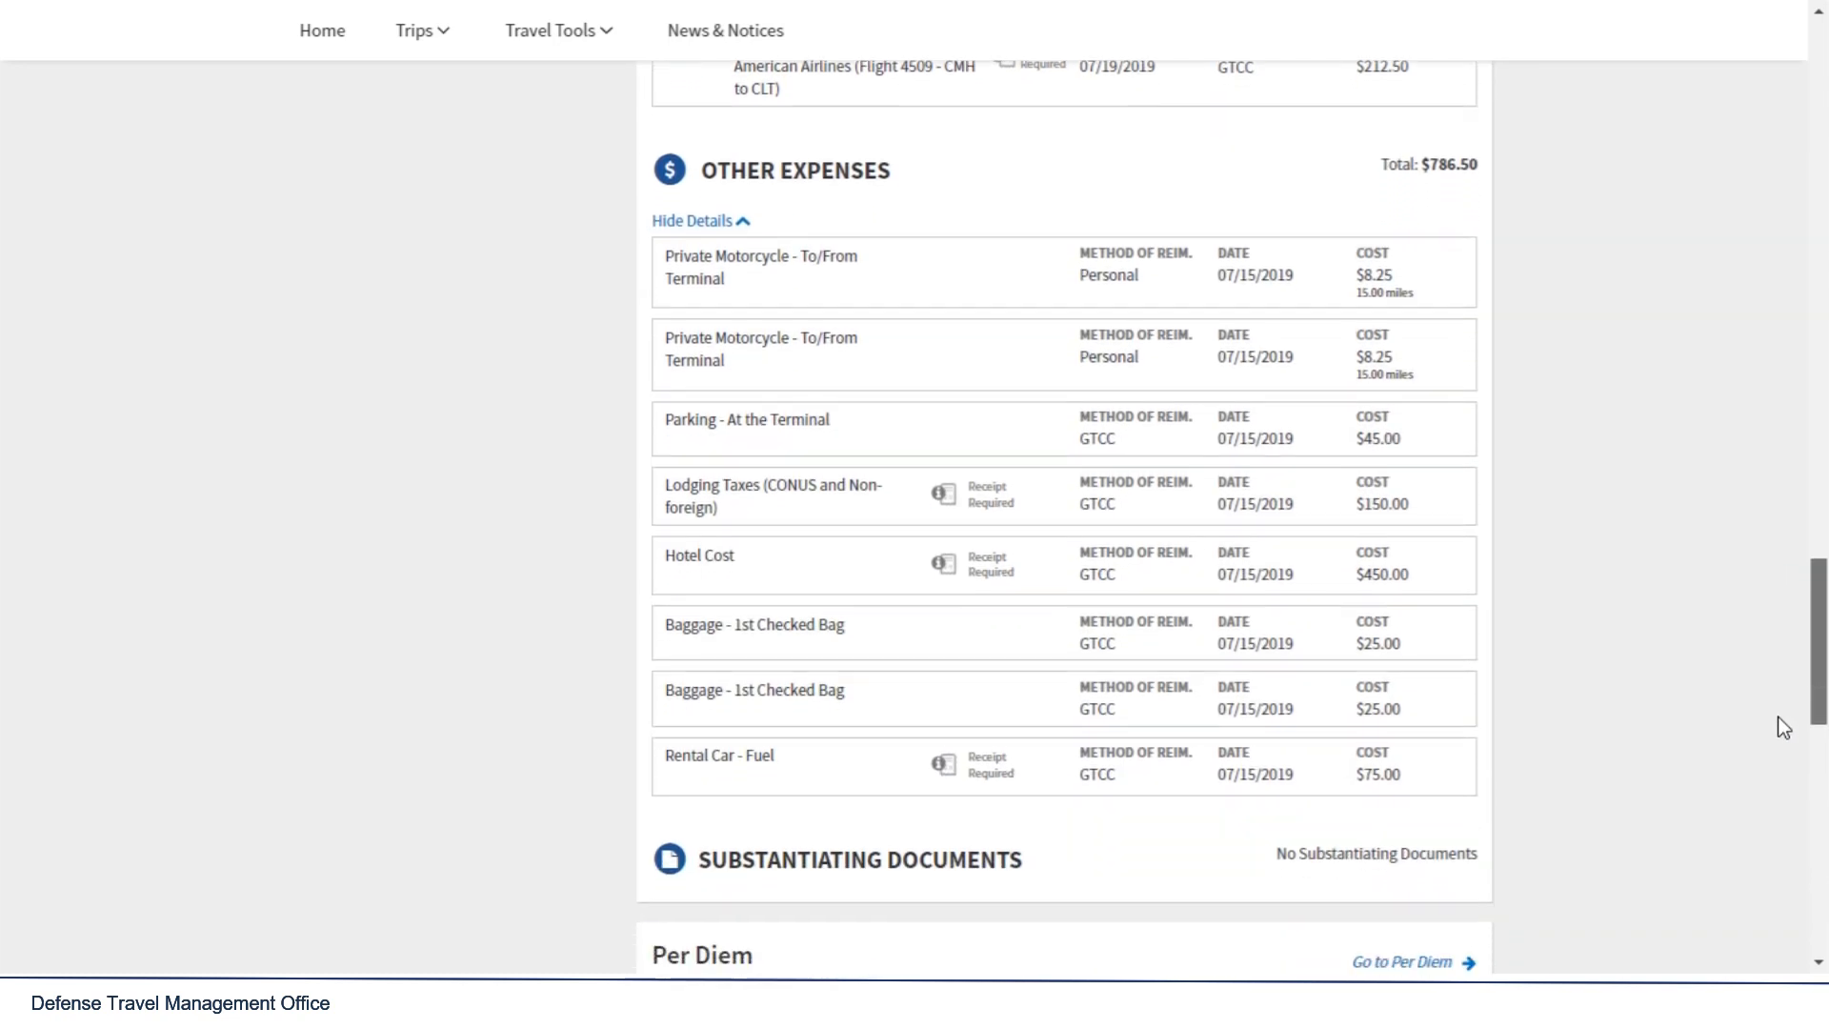
{"action": "scroll", "scroll_direction": "down", "scroll_amount": 3}
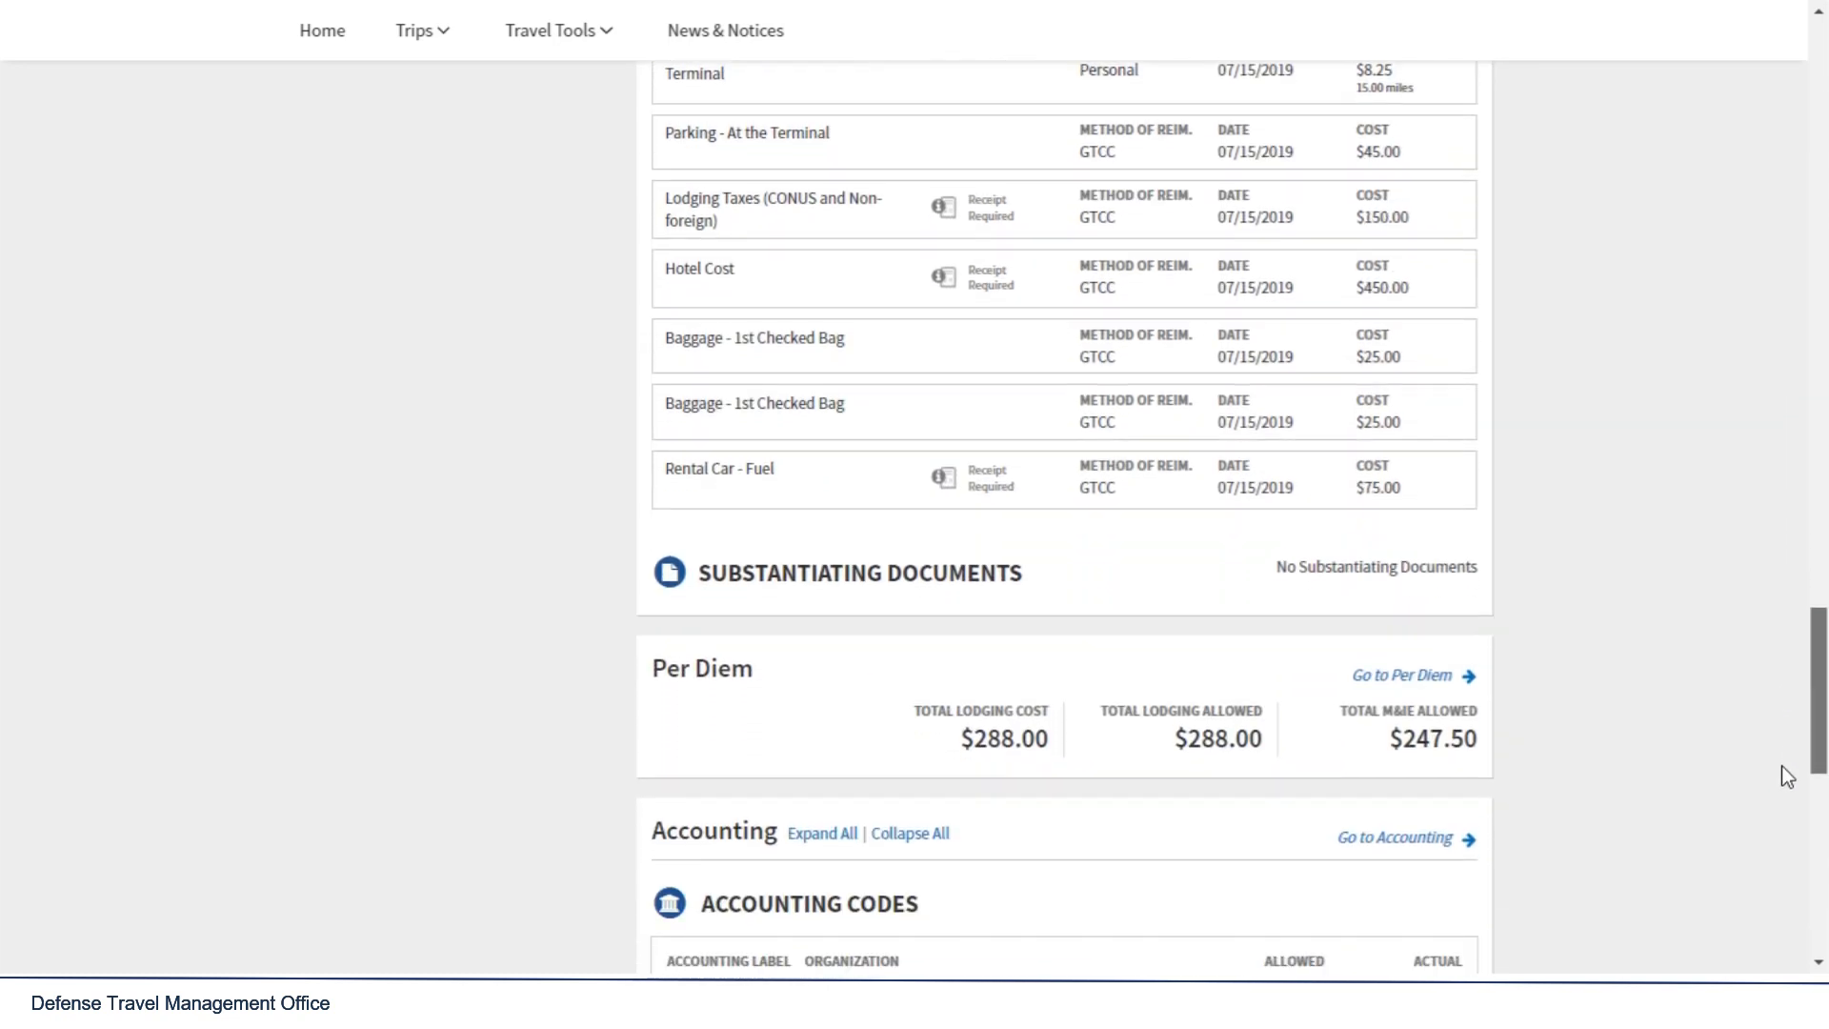
{"action": "scroll", "scroll_direction": "down", "scroll_amount": 3}
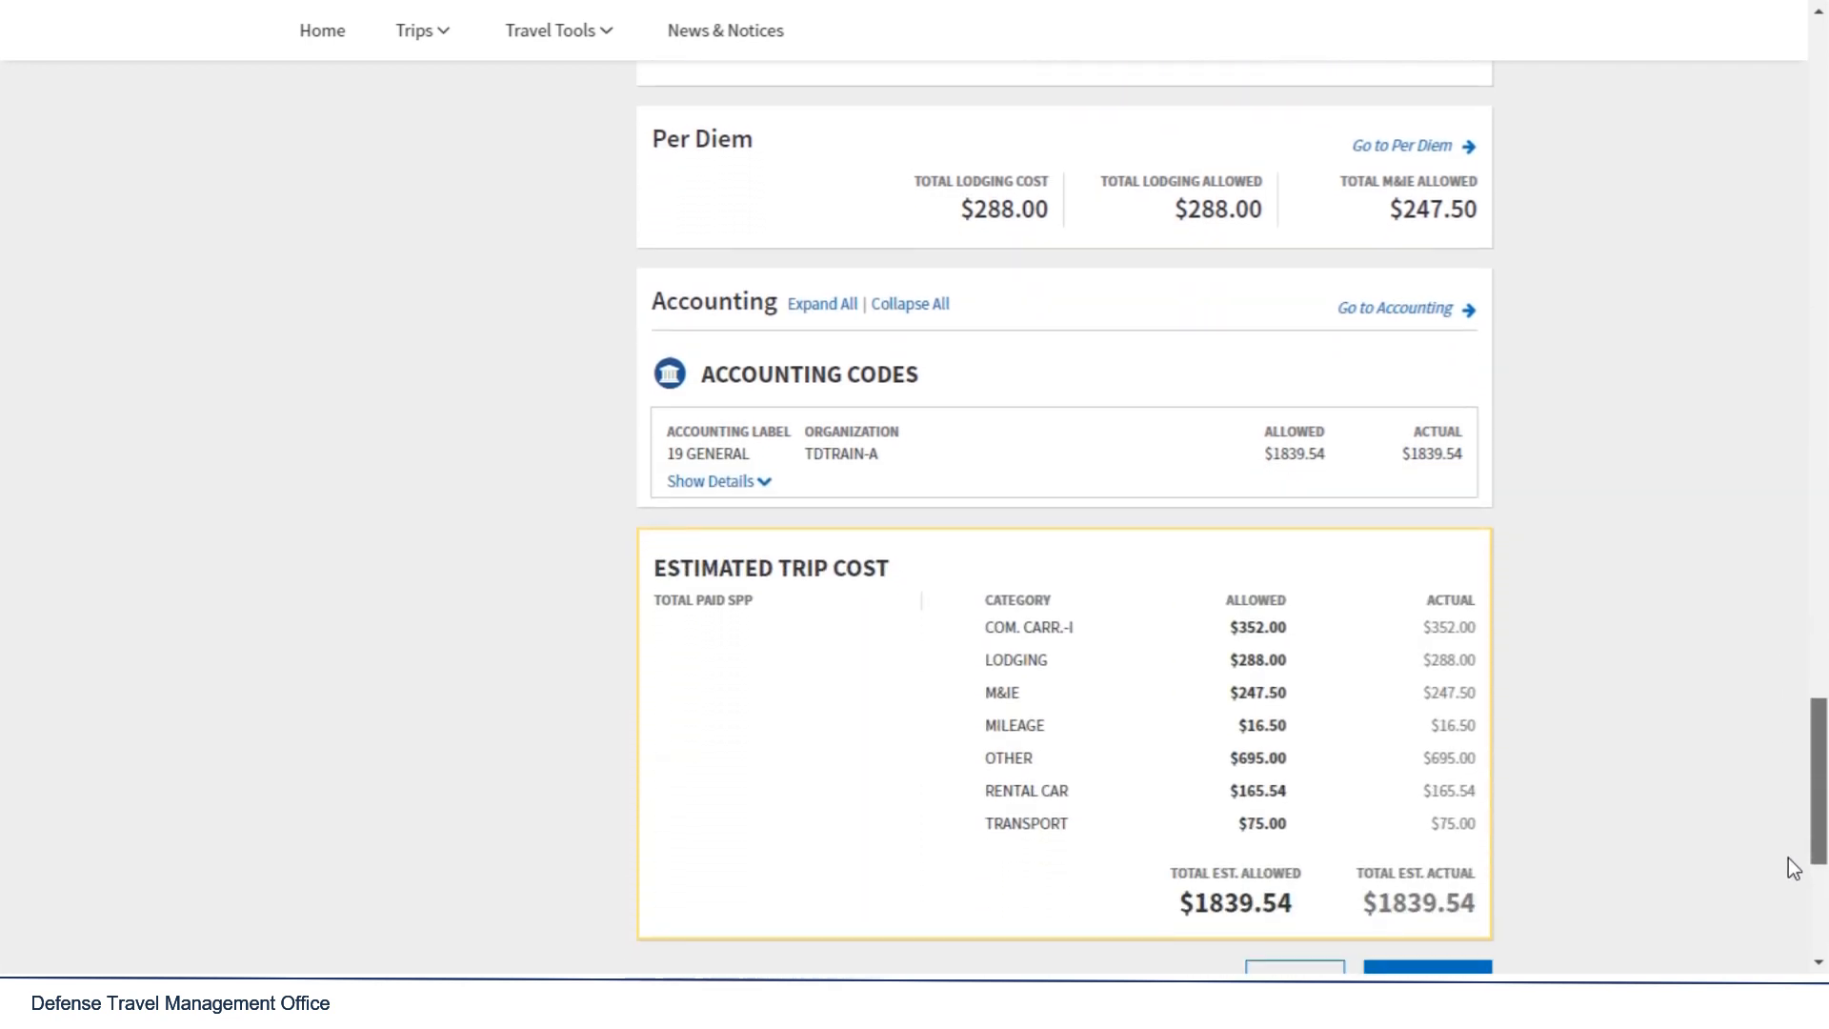
{"action": "scroll", "scroll_direction": "down", "scroll_amount": 3}
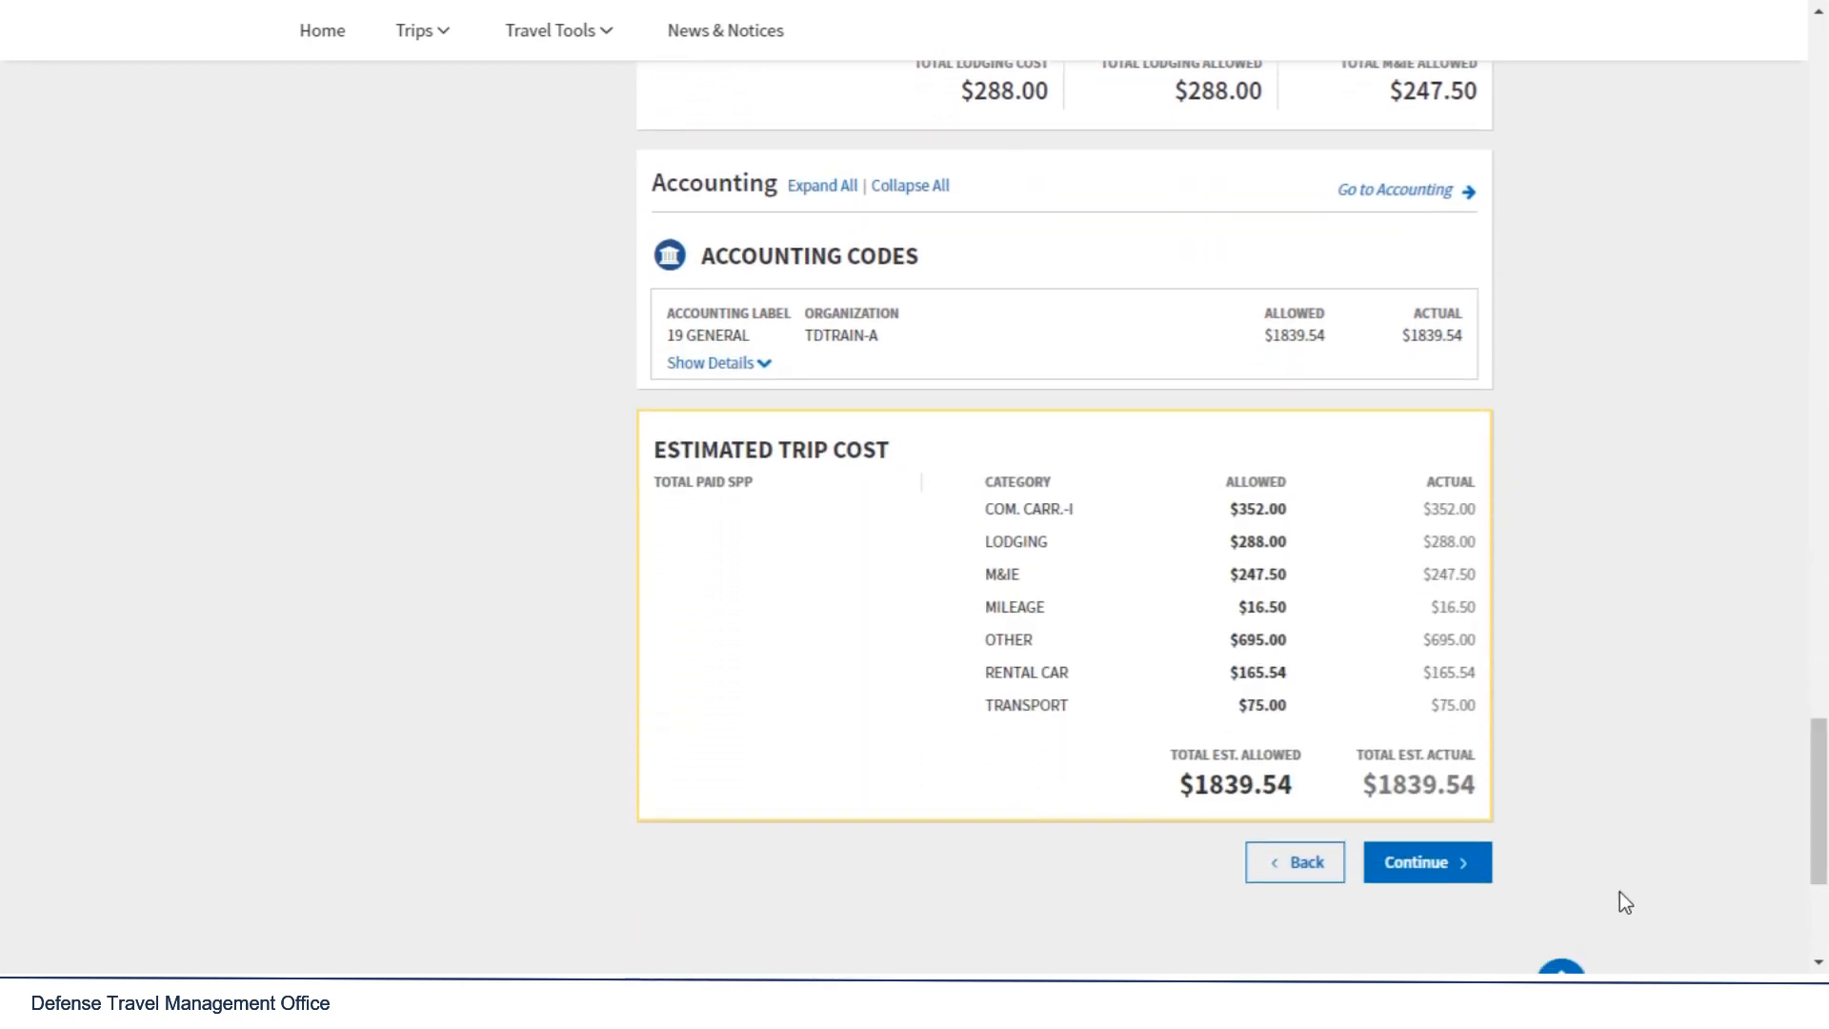
{"action": "left_click", "coordinate": [1426, 863]}
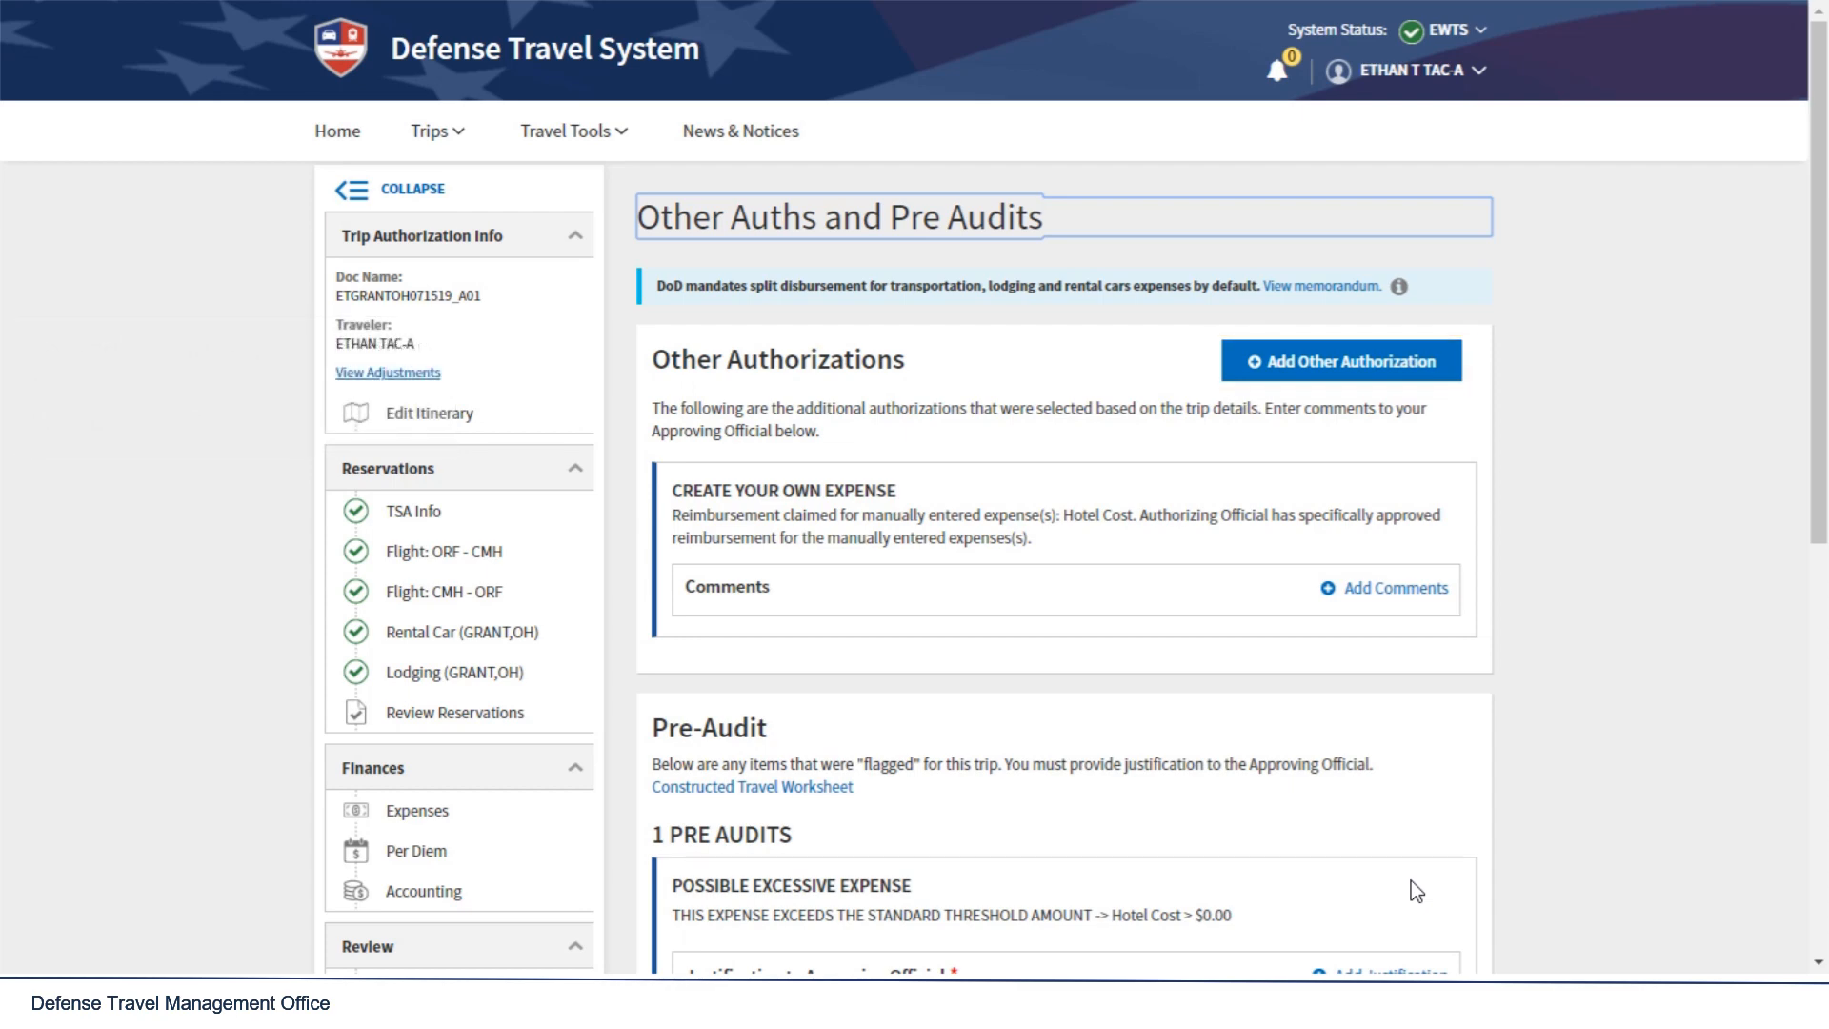
{"action": "mouse_move", "coordinate": [1796, 484]}
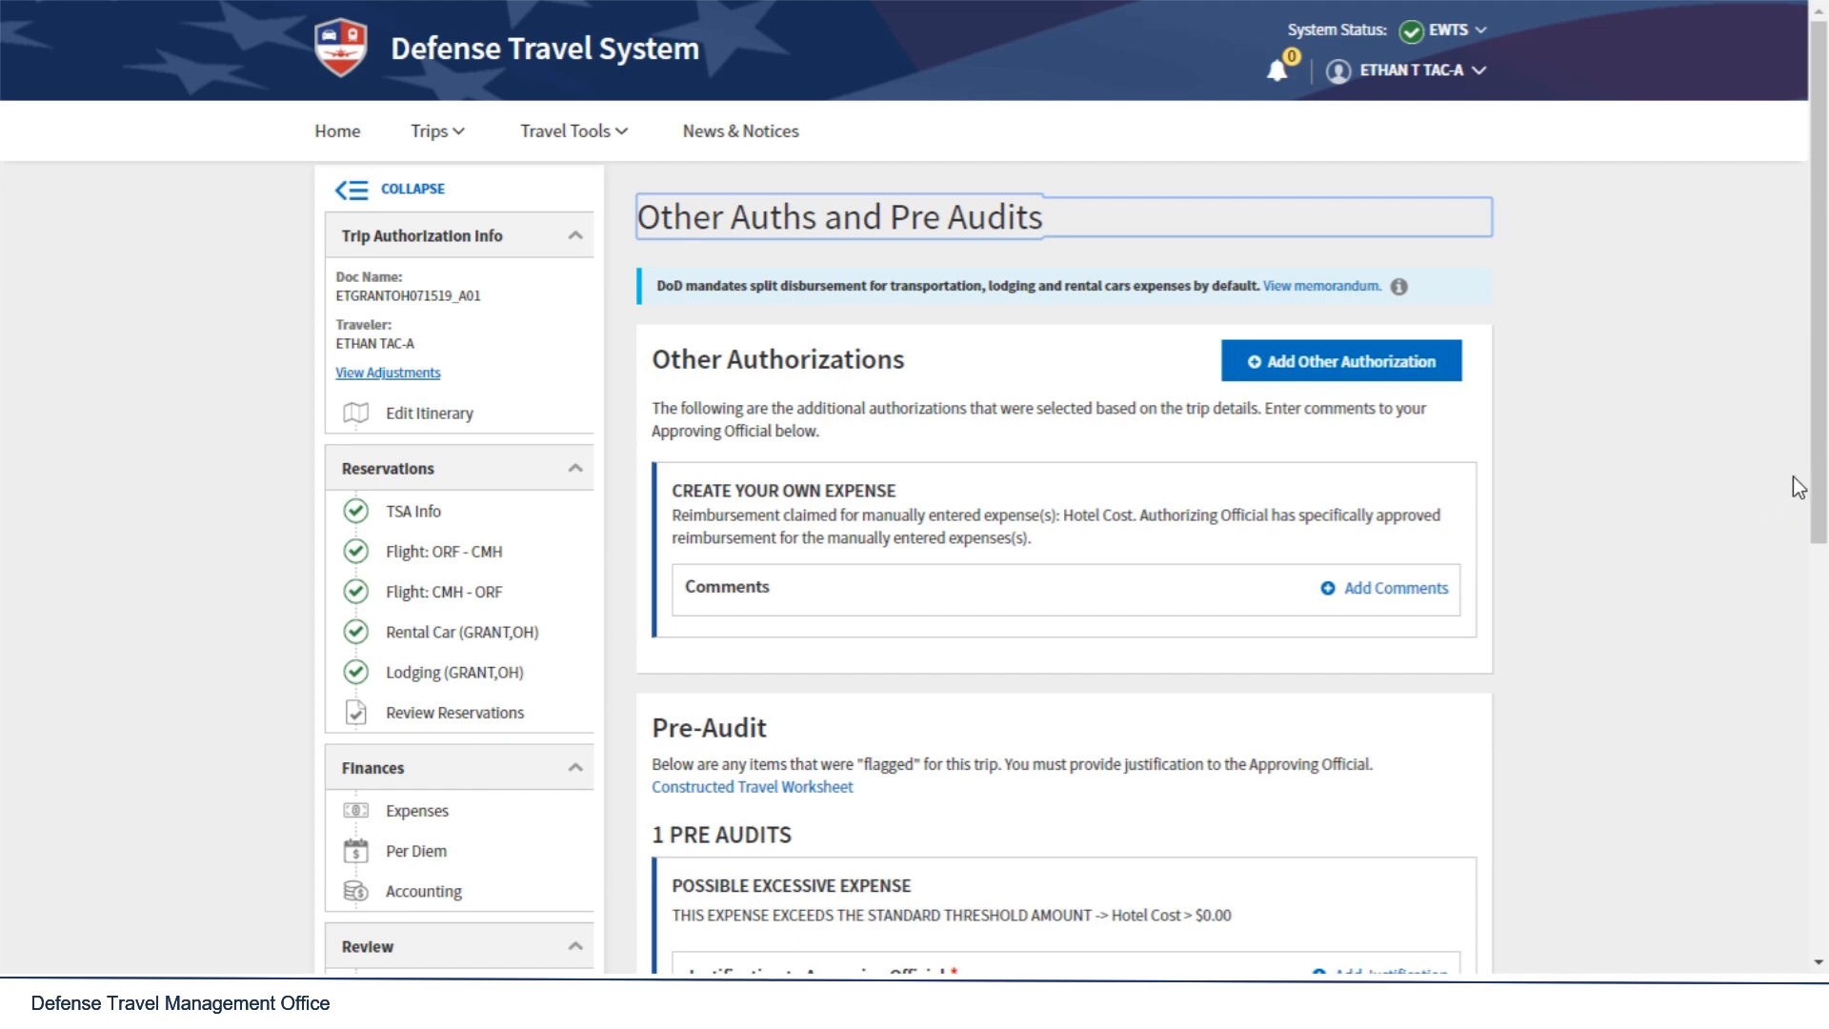
Step: Scroll the Other Auths and Pre Audits page to review the flagged Hotel Cost pre-audit
{"action": "scroll", "scroll_direction": "down", "scroll_amount": 3}
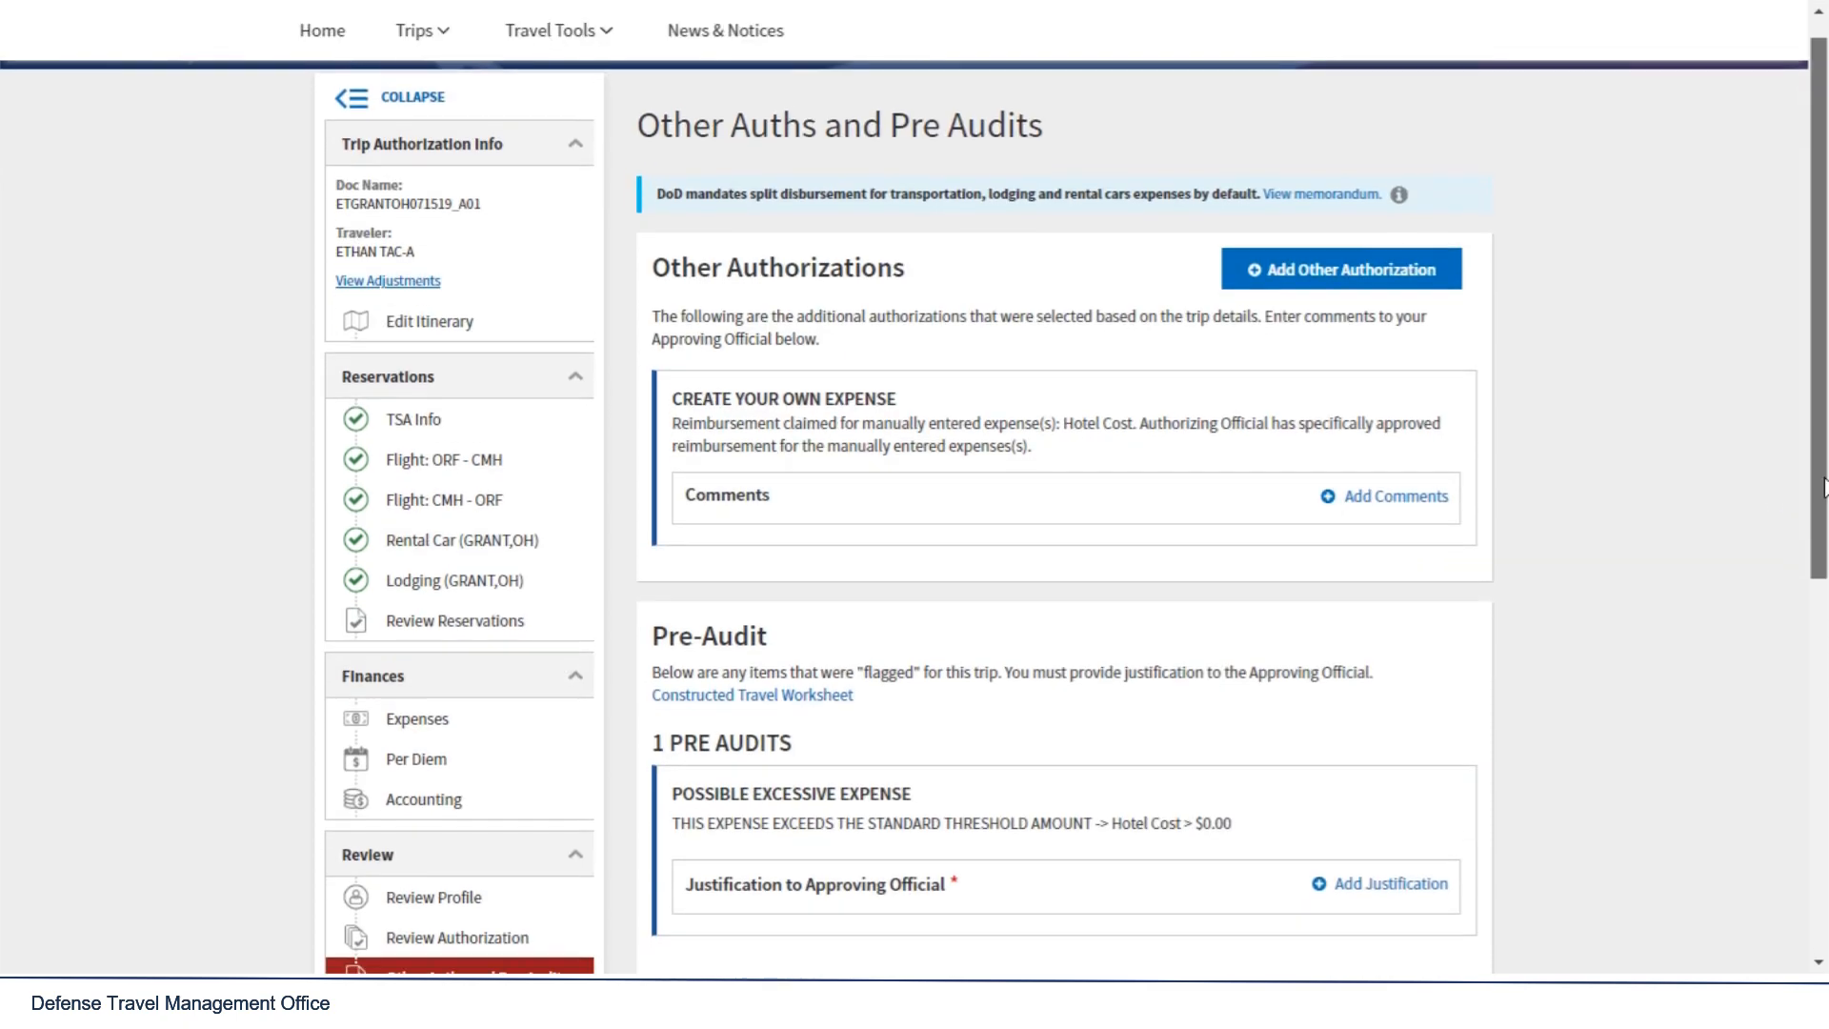
{"action": "scroll", "scroll_direction": "down", "scroll_amount": 3}
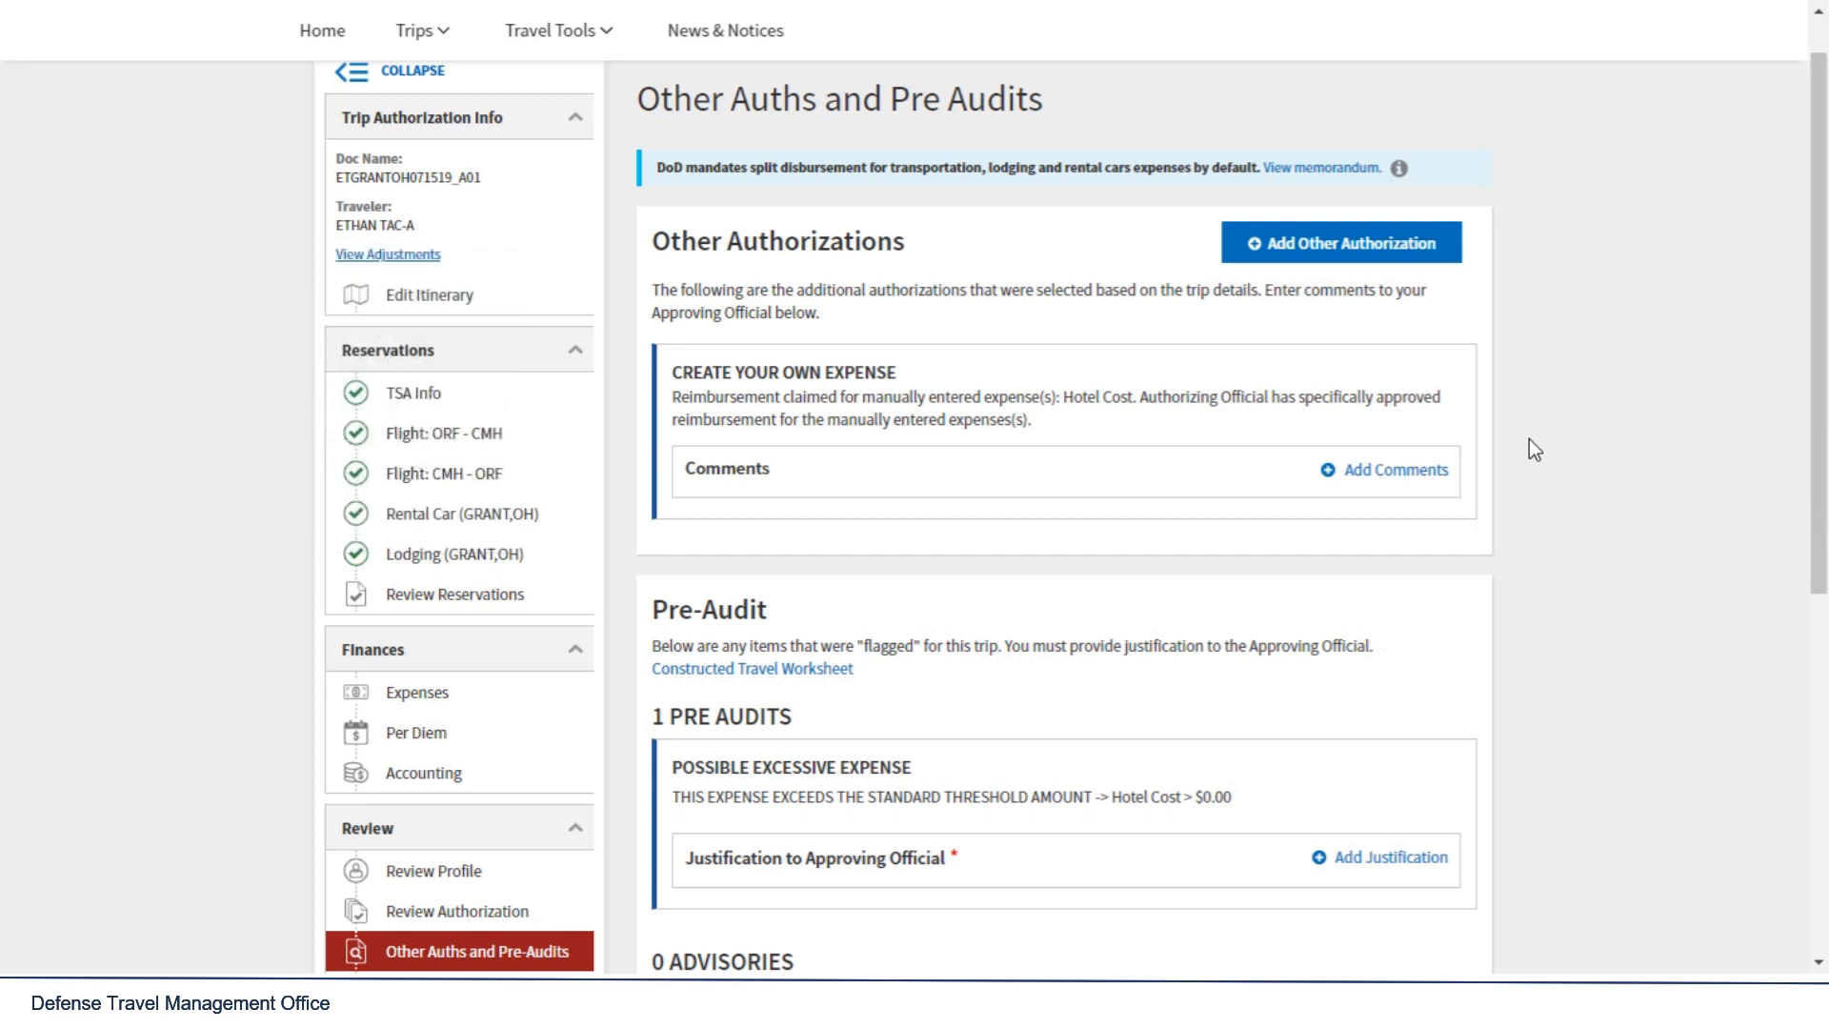
{"action": "mouse_move", "coordinate": [417, 708]}
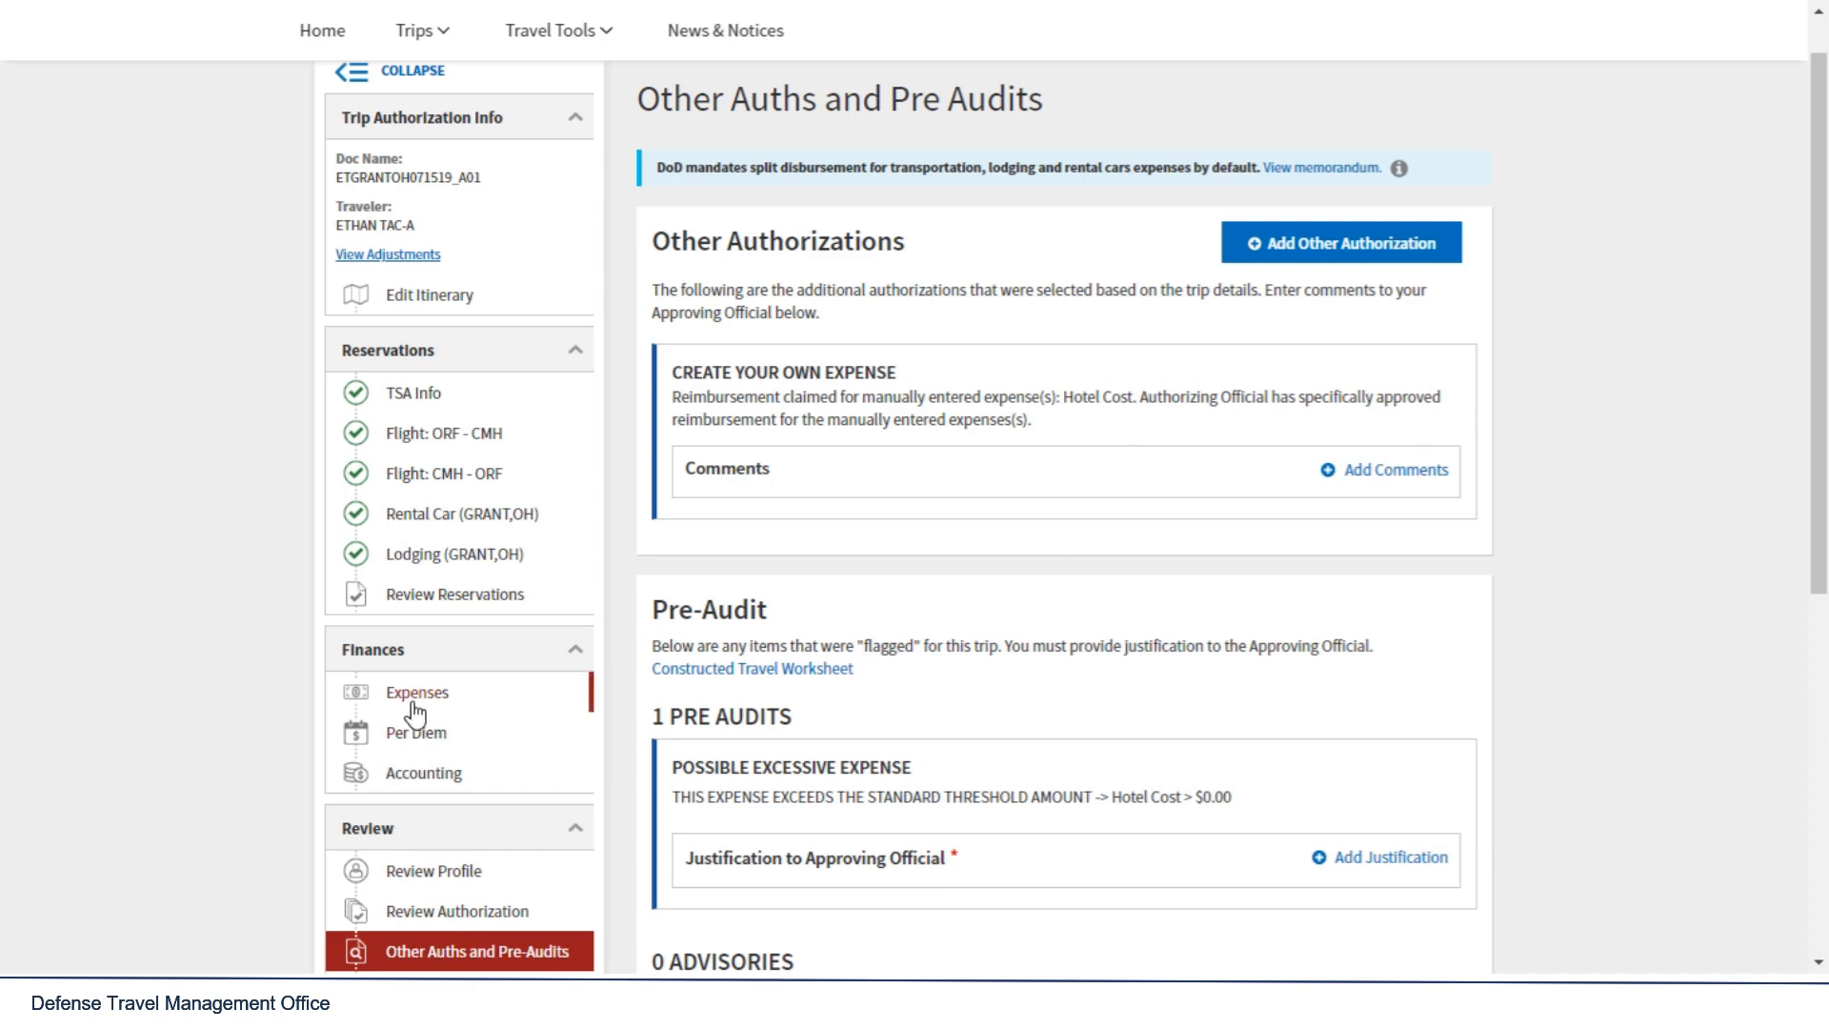
Step: Delete the $450.00 Hotel Cost row from Other Expenses and confirm the deletion
{"action": "left_click", "coordinate": [416, 693]}
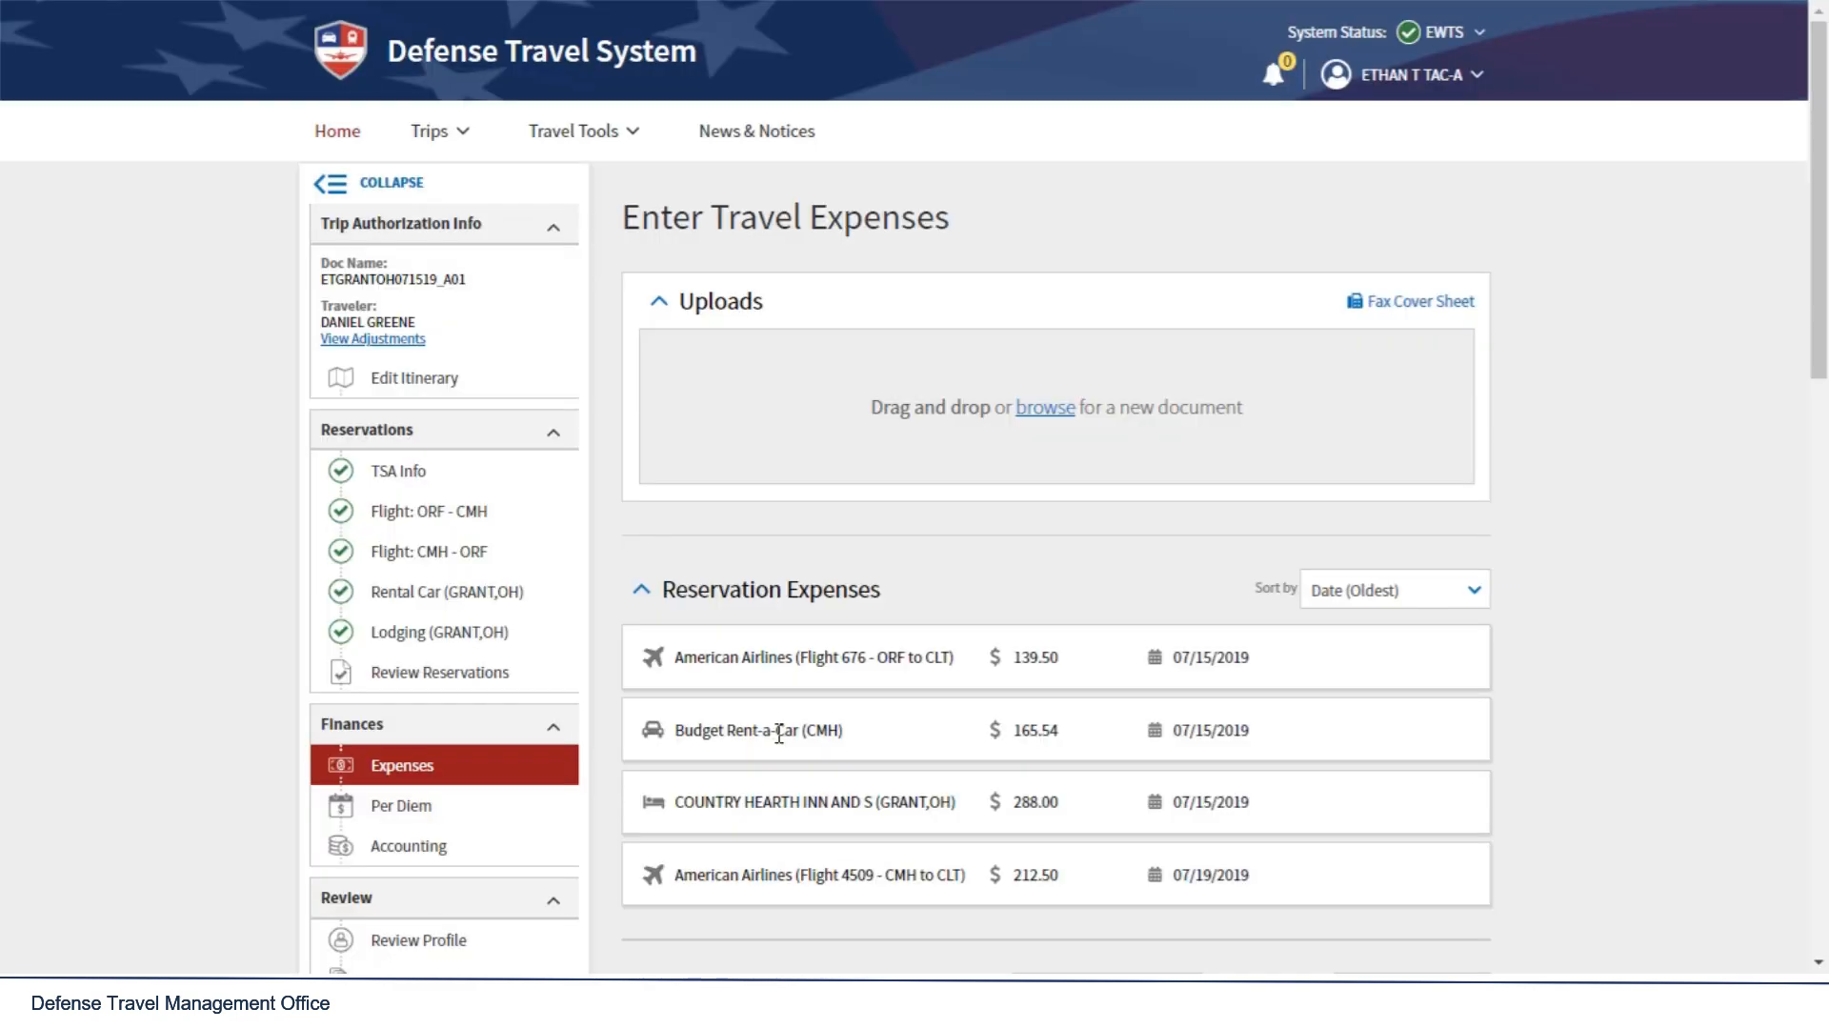
{"action": "scroll", "scroll_direction": "down", "scroll_amount": 3}
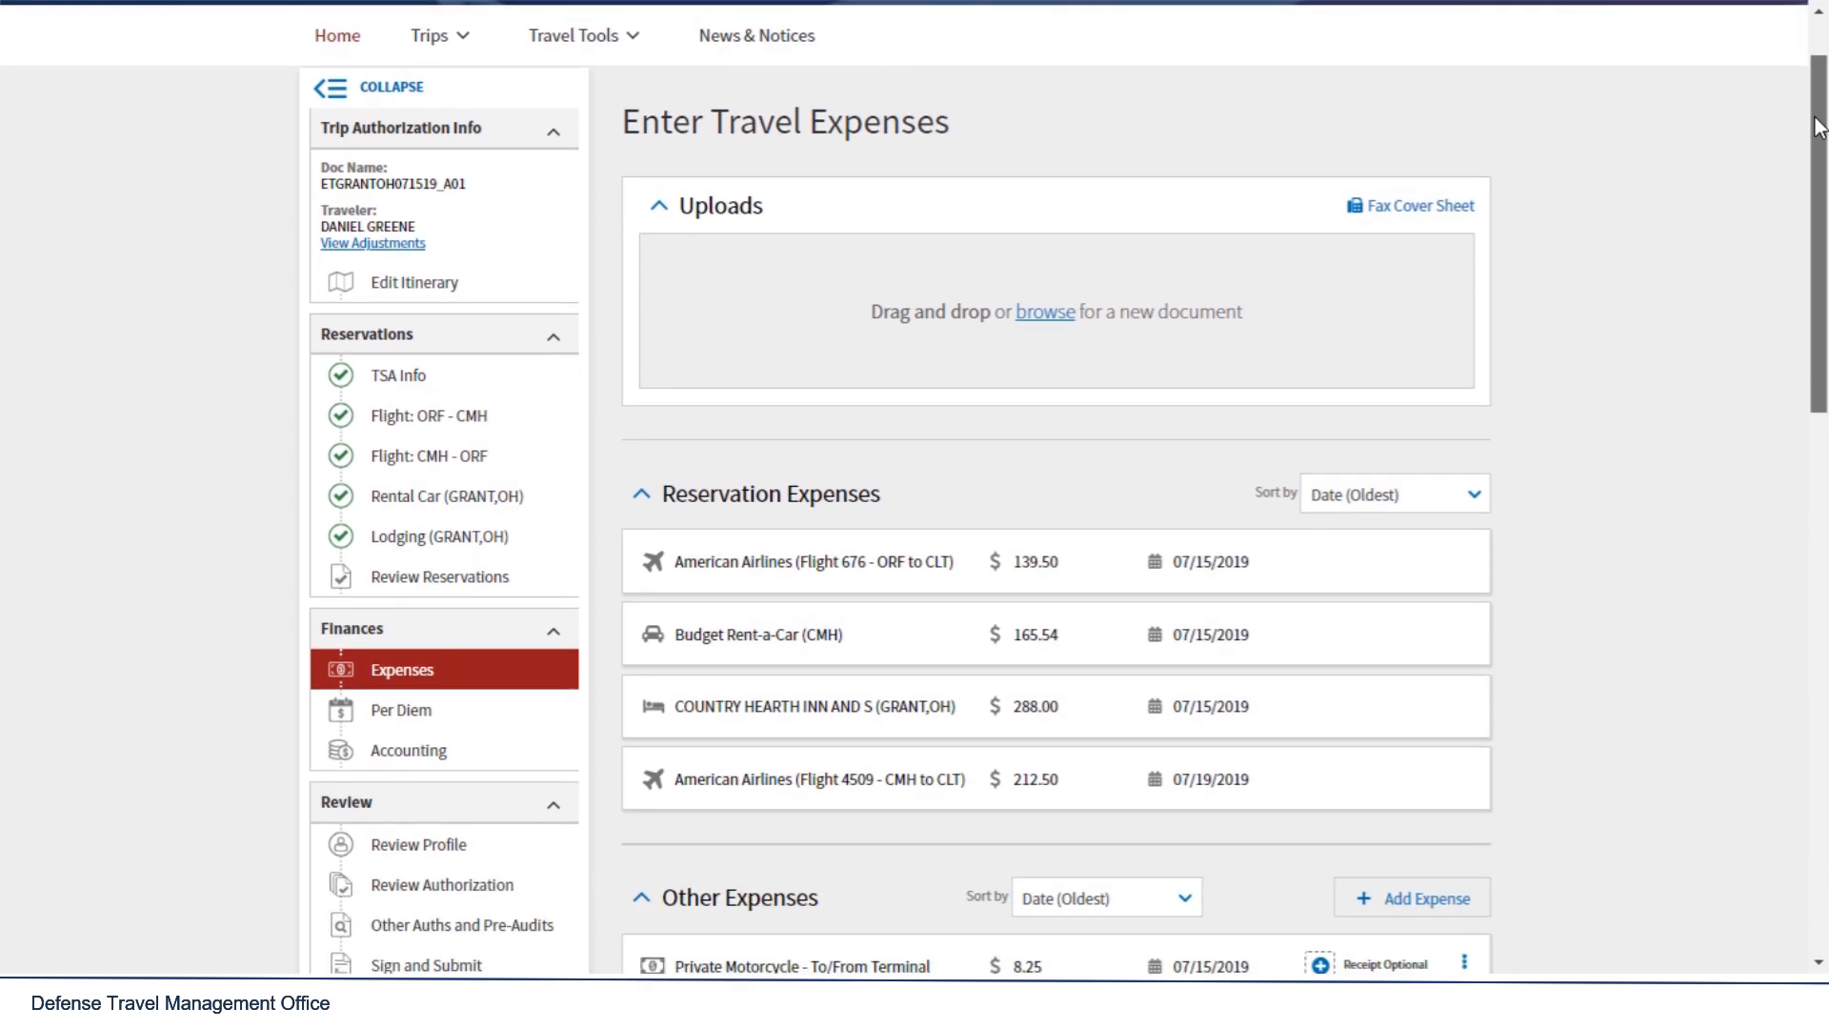
{"action": "scroll", "scroll_direction": "down", "scroll_amount": 3}
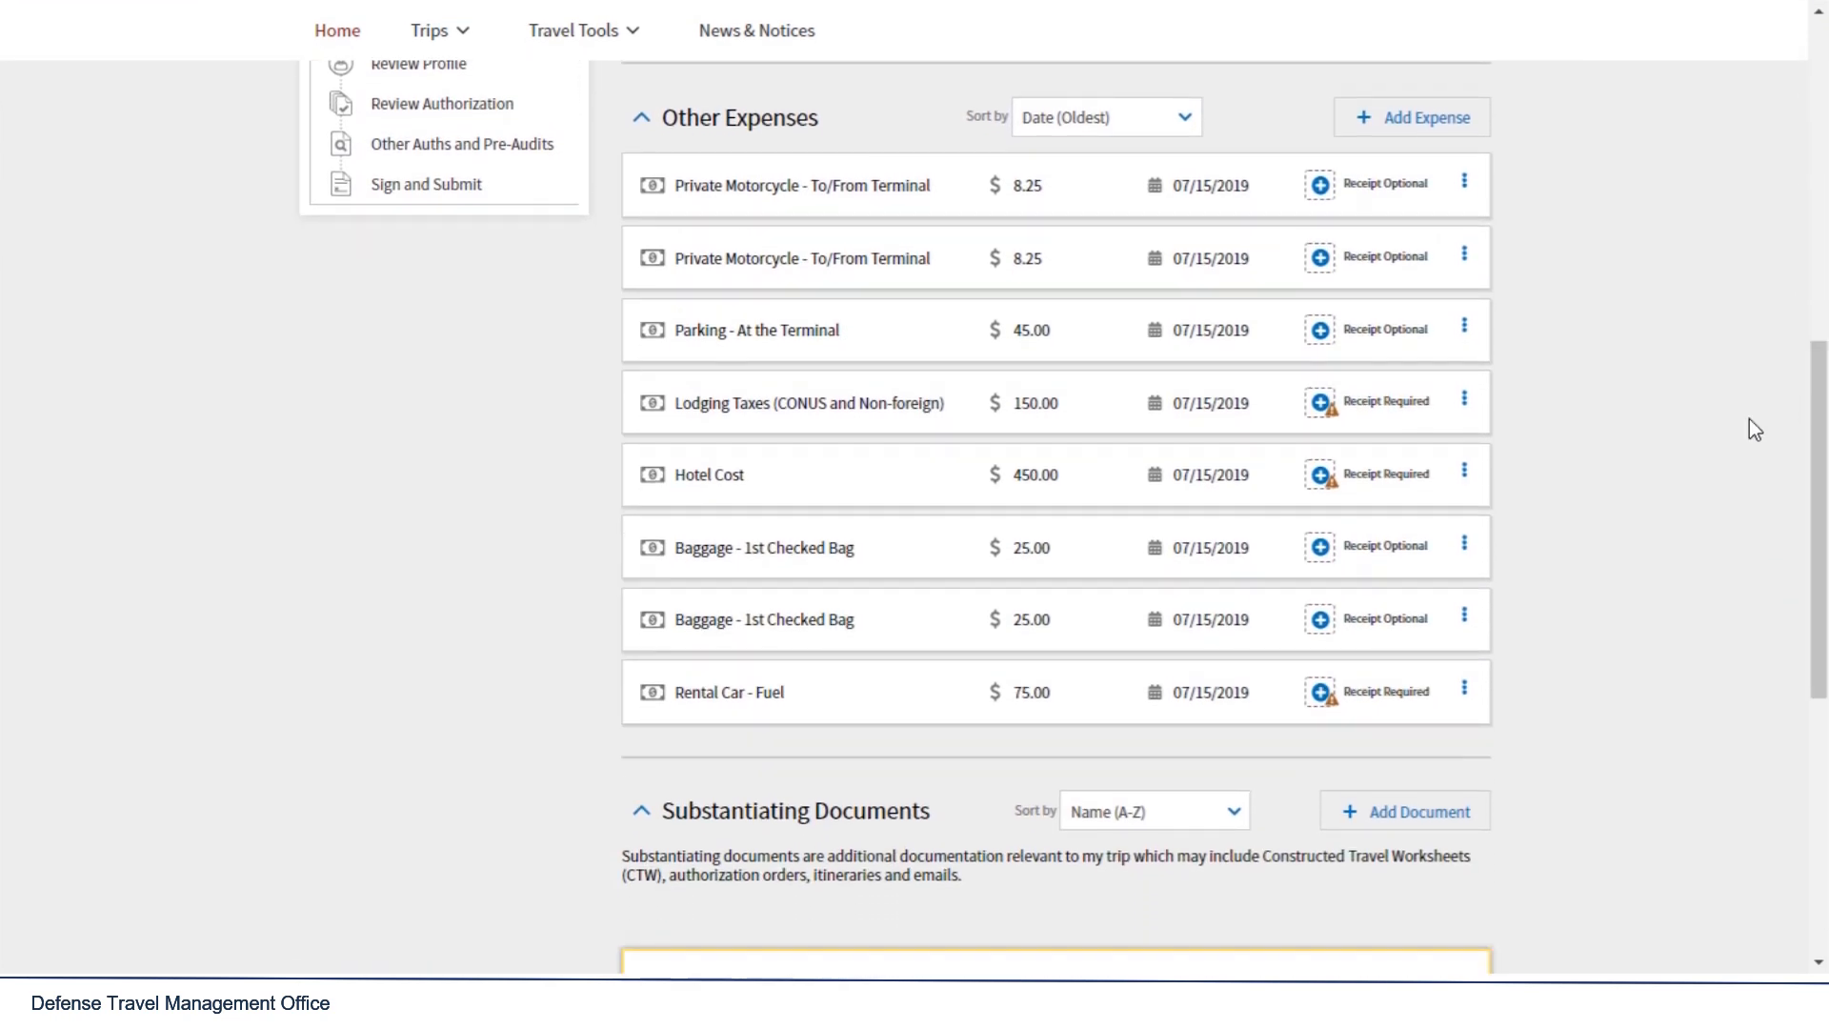
{"action": "left_click", "coordinate": [1463, 472]}
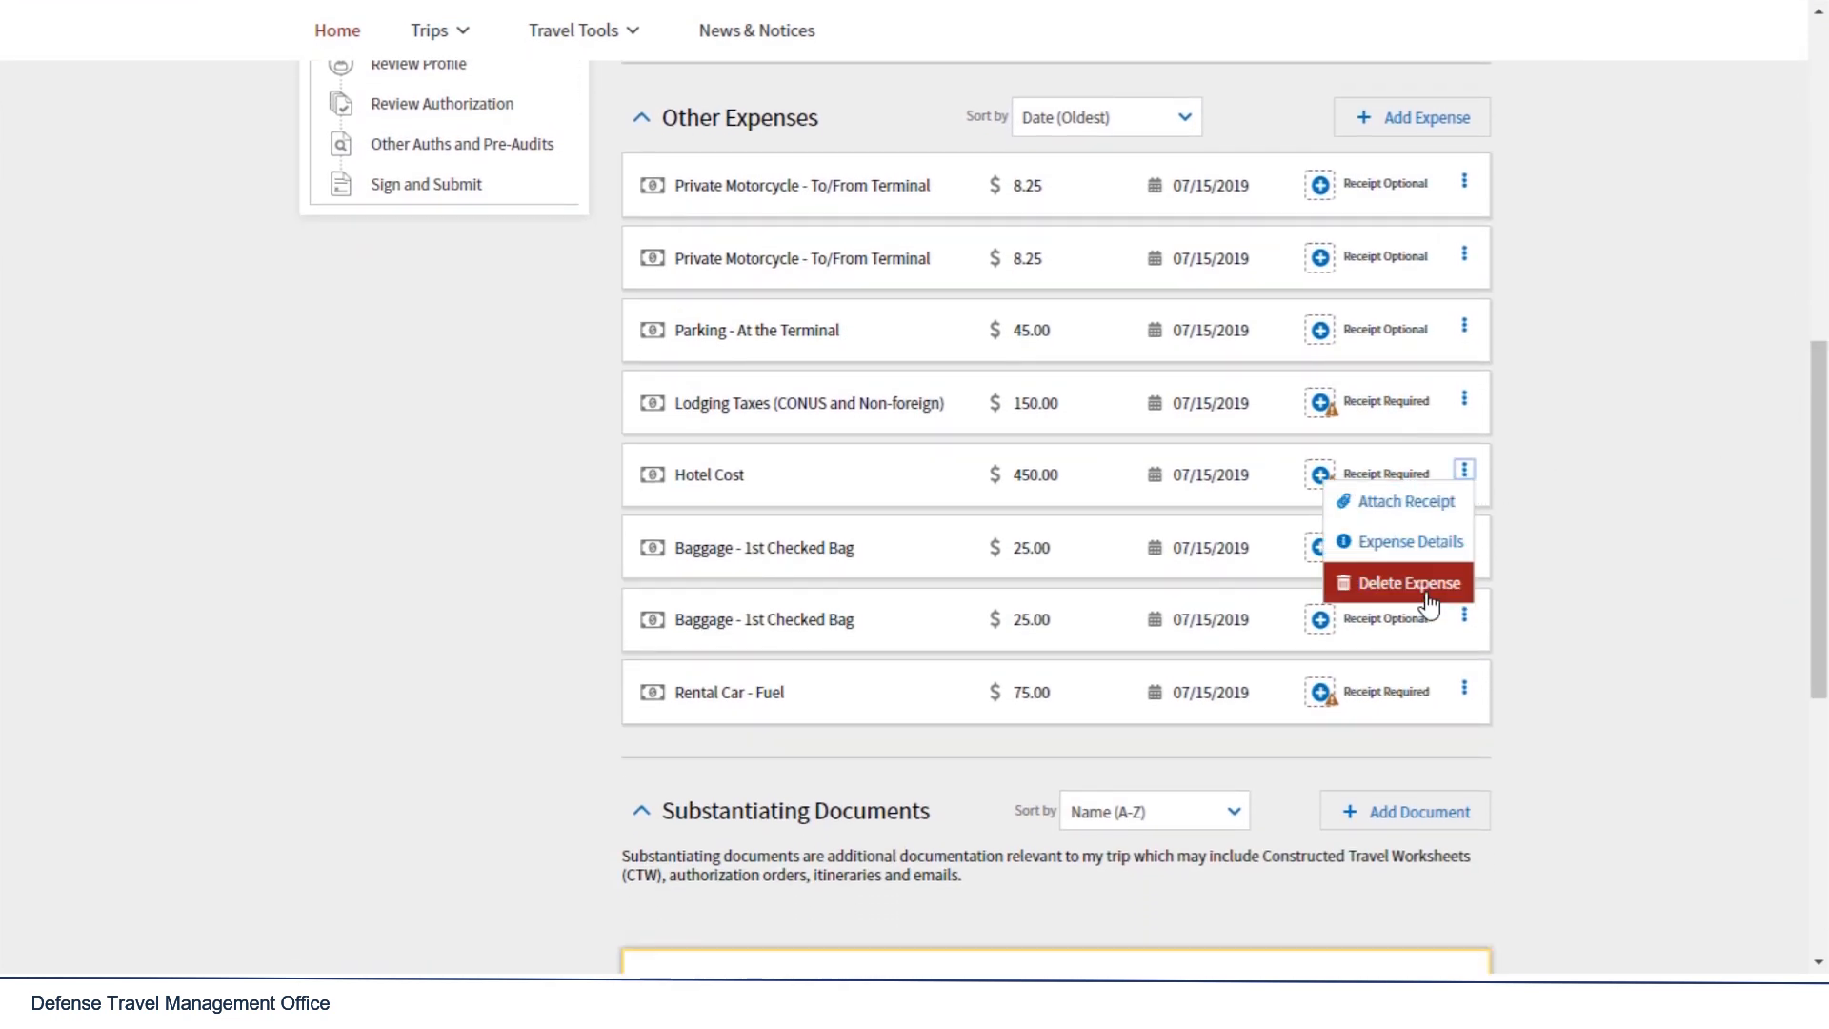
{"action": "left_click", "coordinate": [1398, 583]}
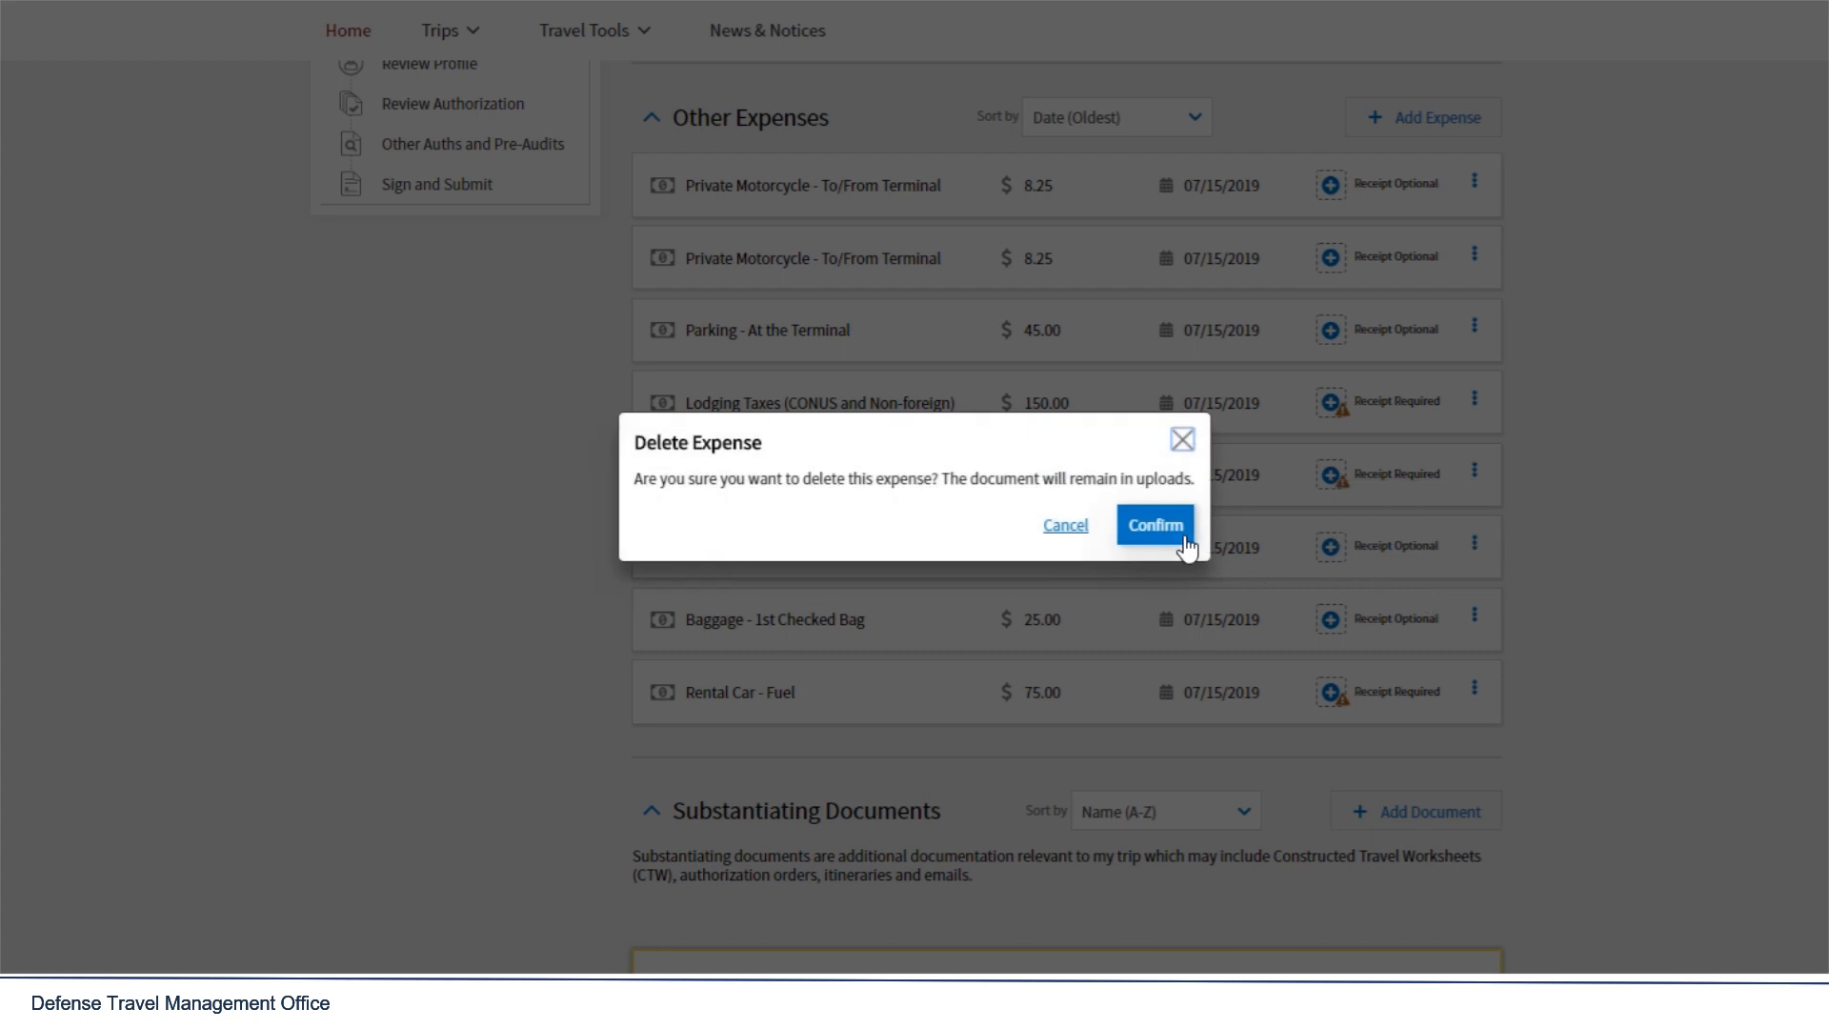
{"action": "left_click", "coordinate": [1154, 524]}
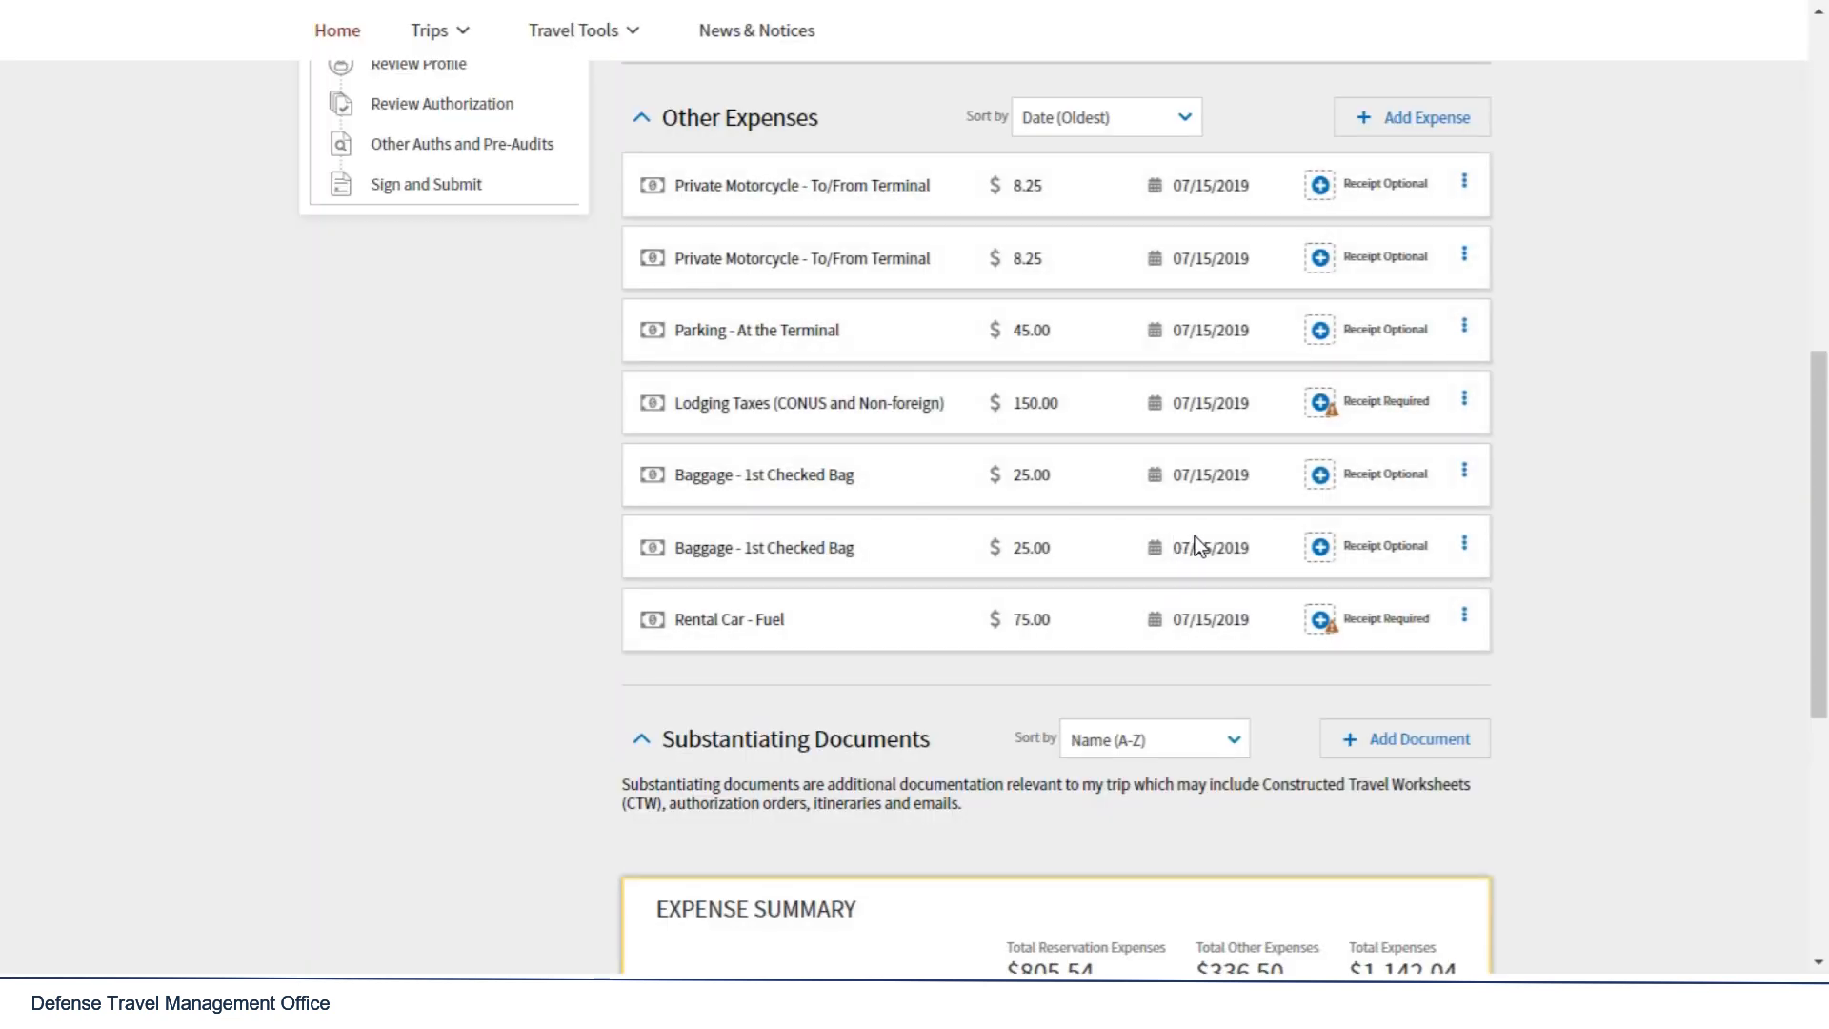
{"action": "mouse_move", "coordinate": [379, 80]}
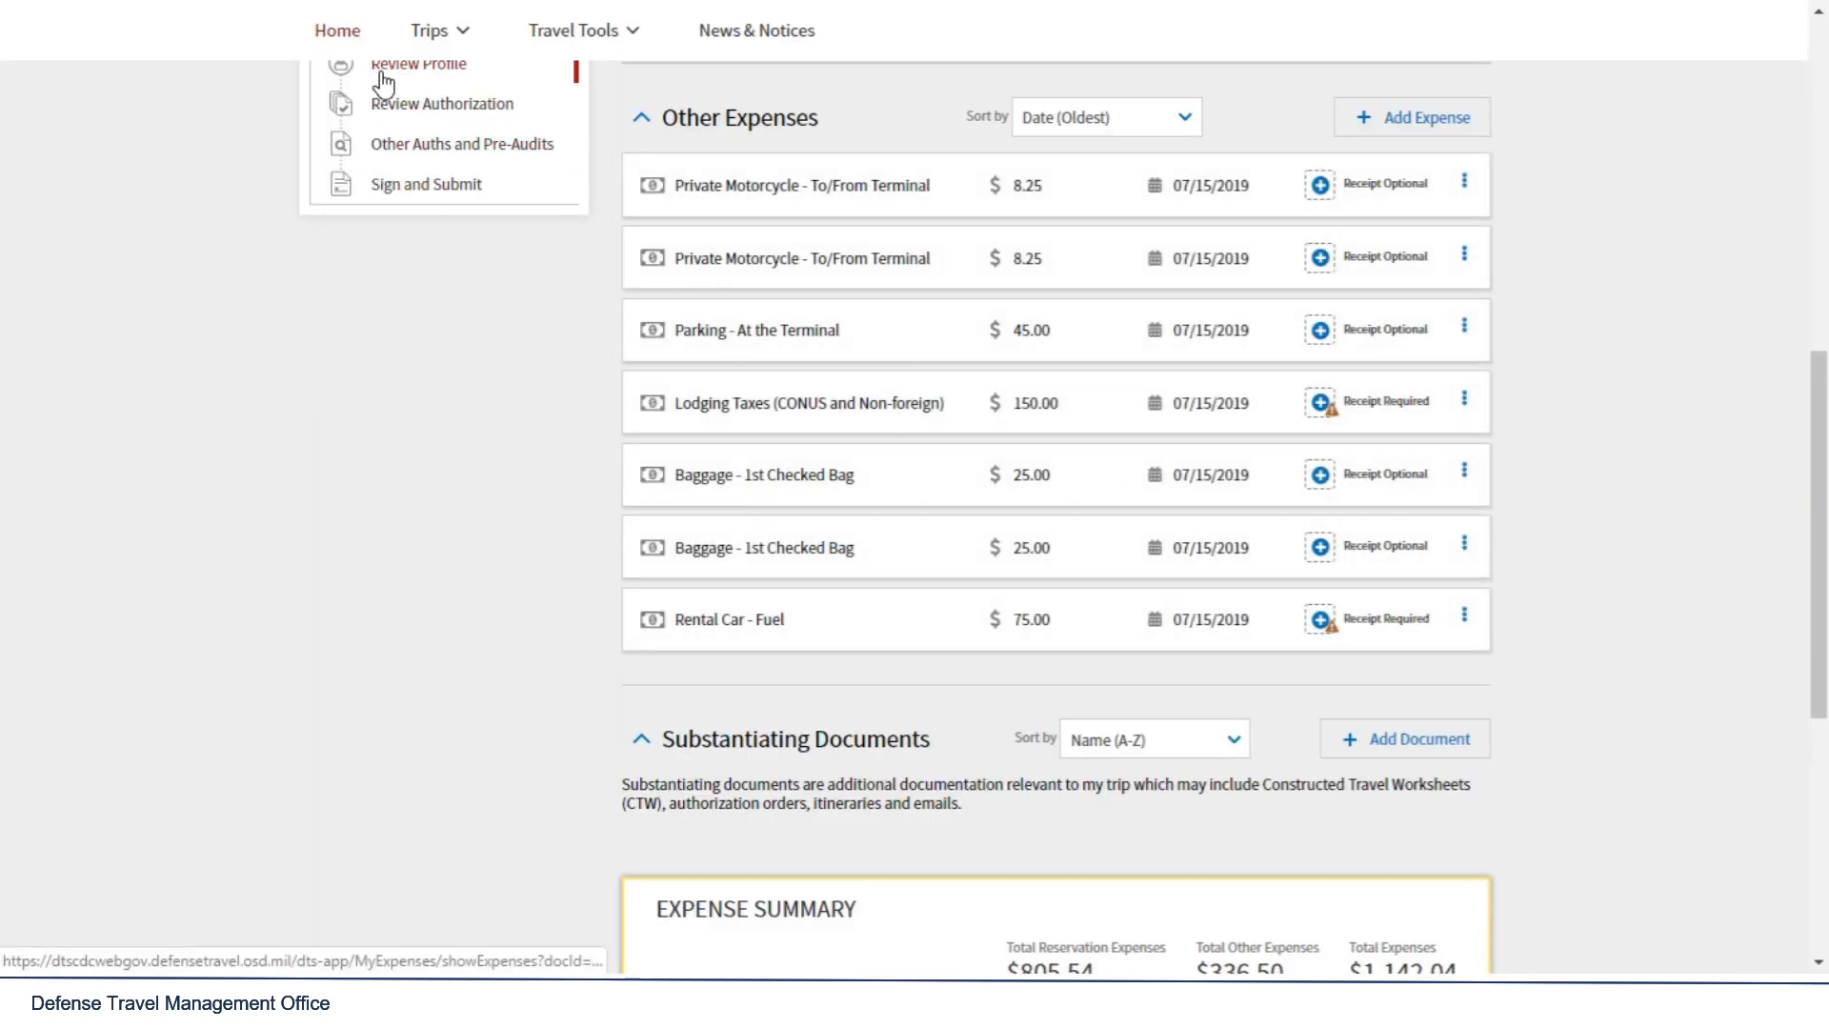
Step: Go back through Review Profile and trip review to Pre Audits, now showing zero flags
{"action": "left_click", "coordinate": [419, 63]}
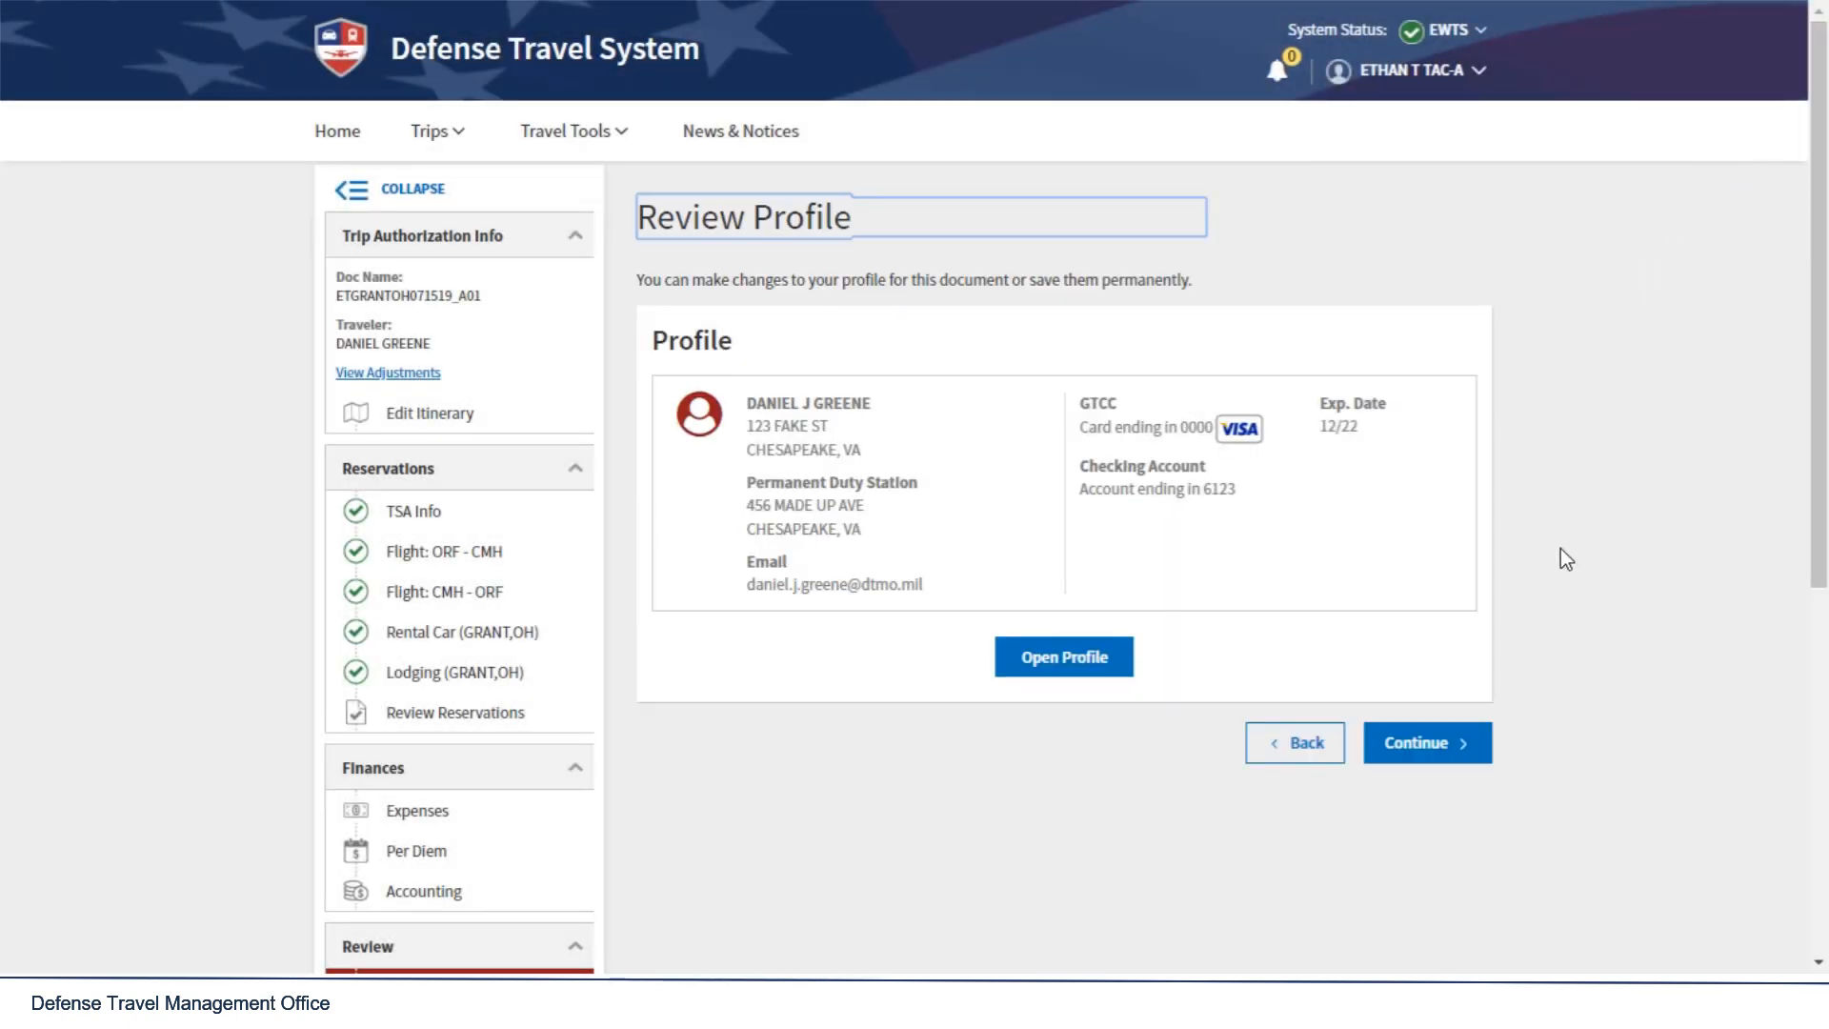
{"action": "left_click", "coordinate": [1427, 741]}
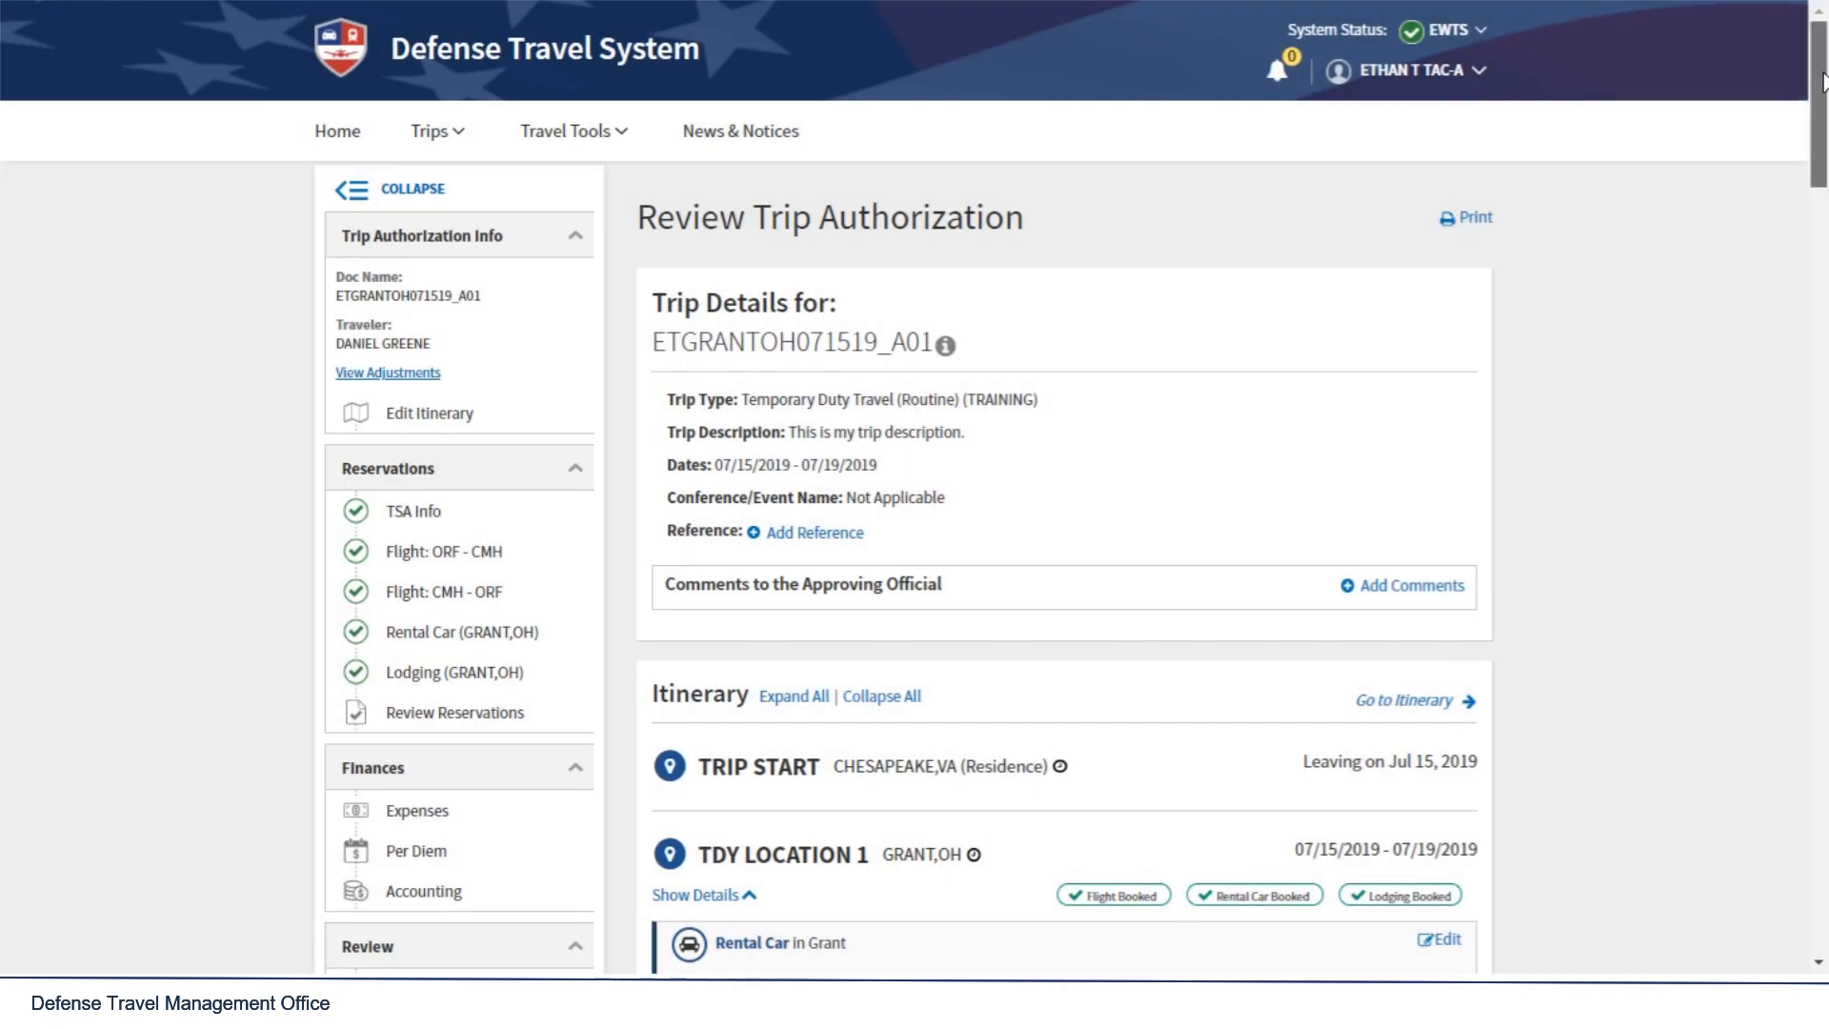
{"action": "scroll", "scroll_direction": "down", "scroll_amount": 3}
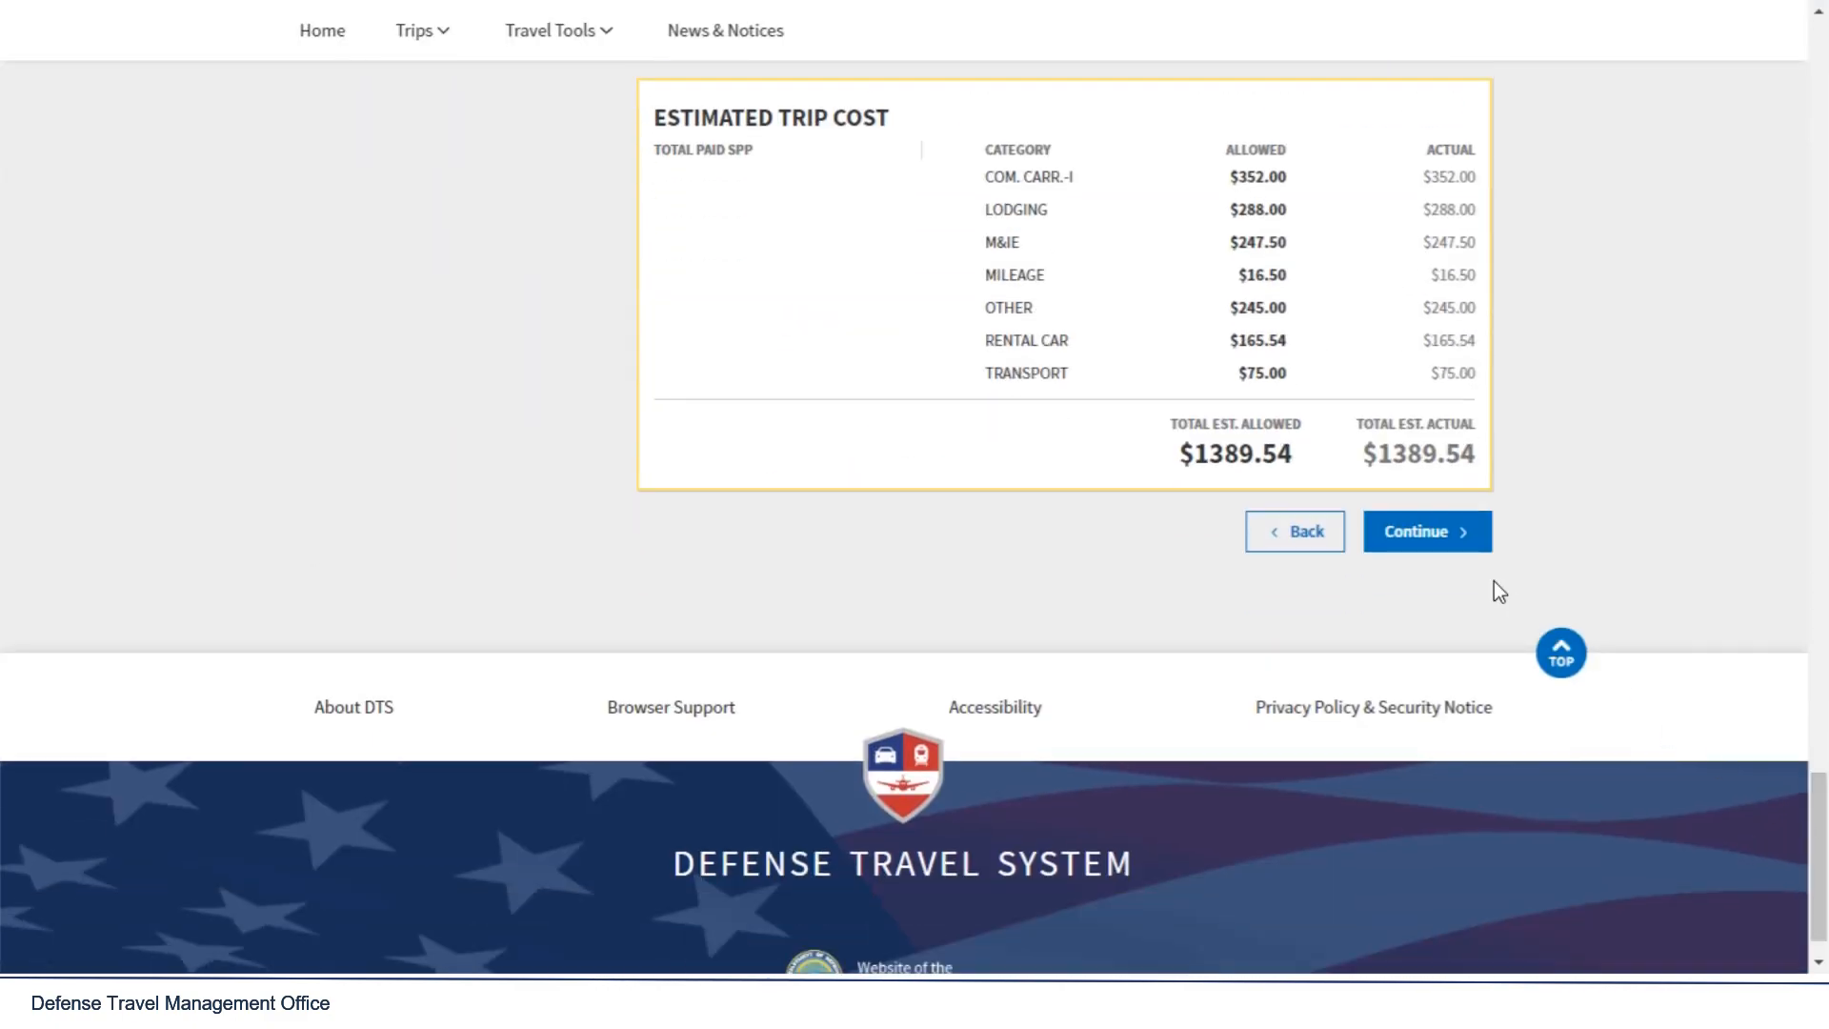
{"action": "left_click", "coordinate": [1427, 530]}
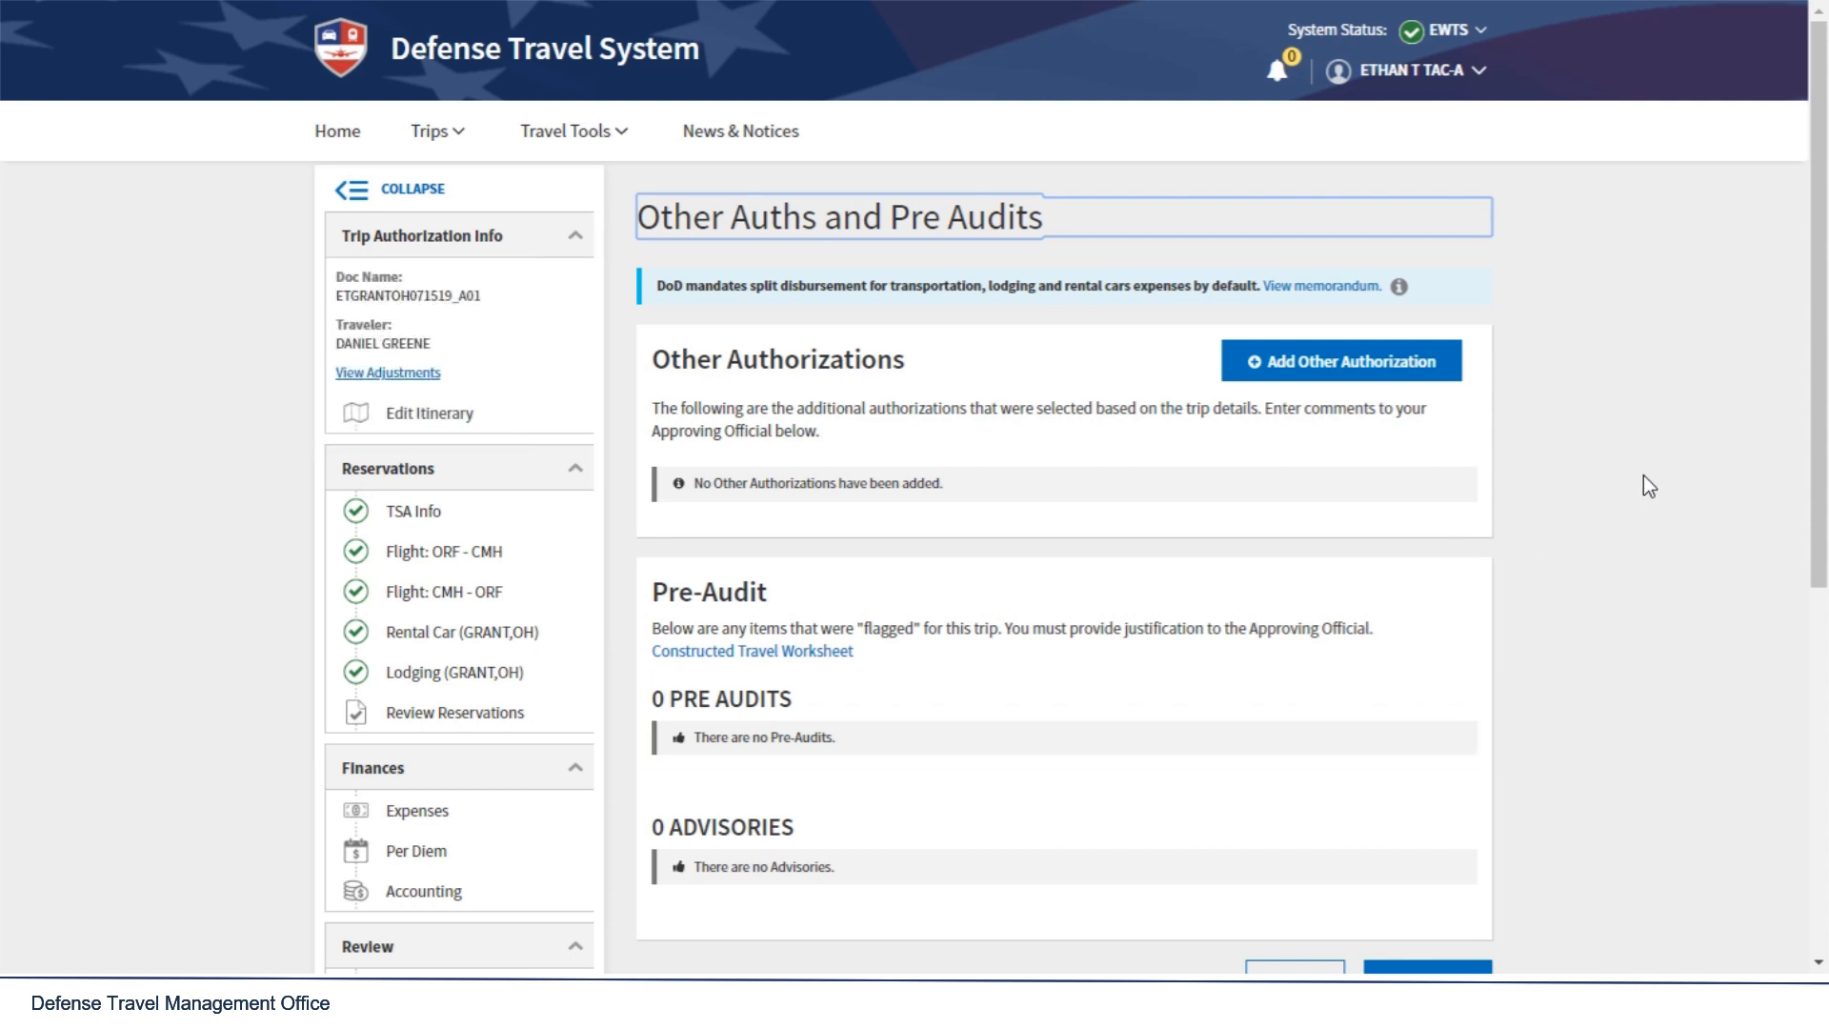
{"action": "scroll", "scroll_direction": "down", "scroll_amount": 3}
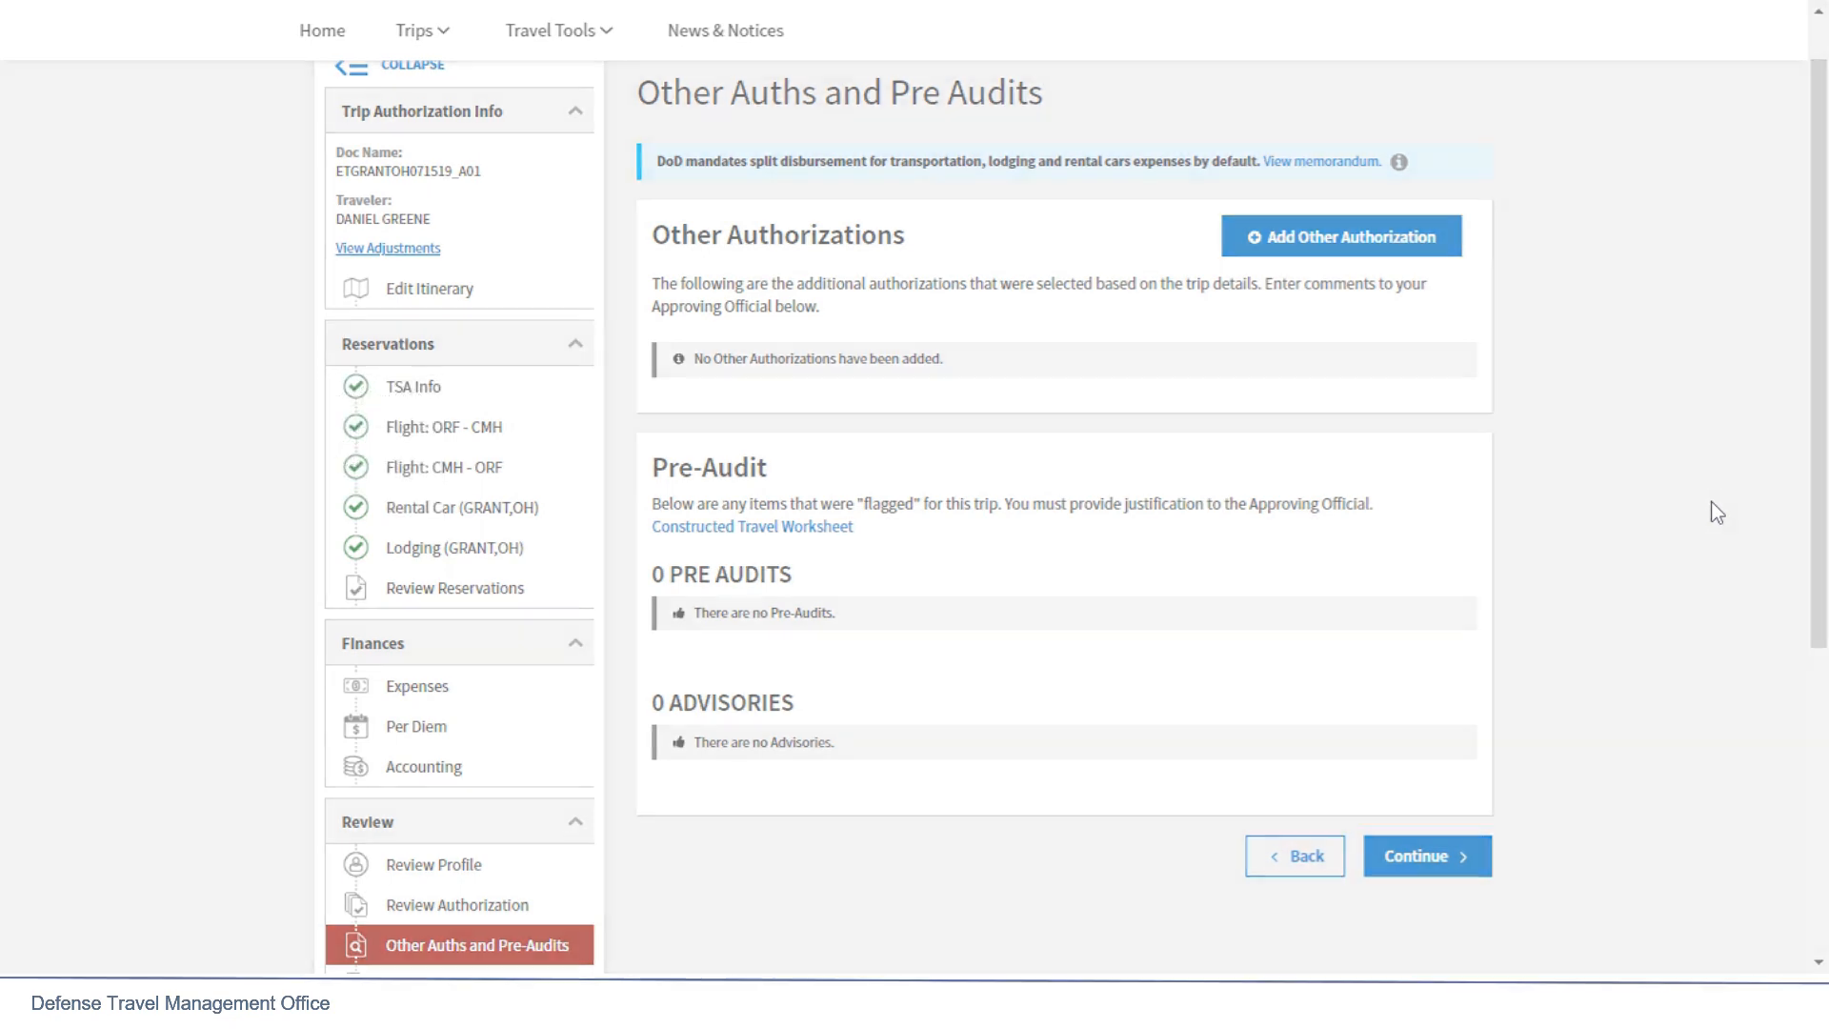
Step: Continue to the Digital Signature page and scroll to the Signed section
{"action": "left_click", "coordinate": [1426, 856]}
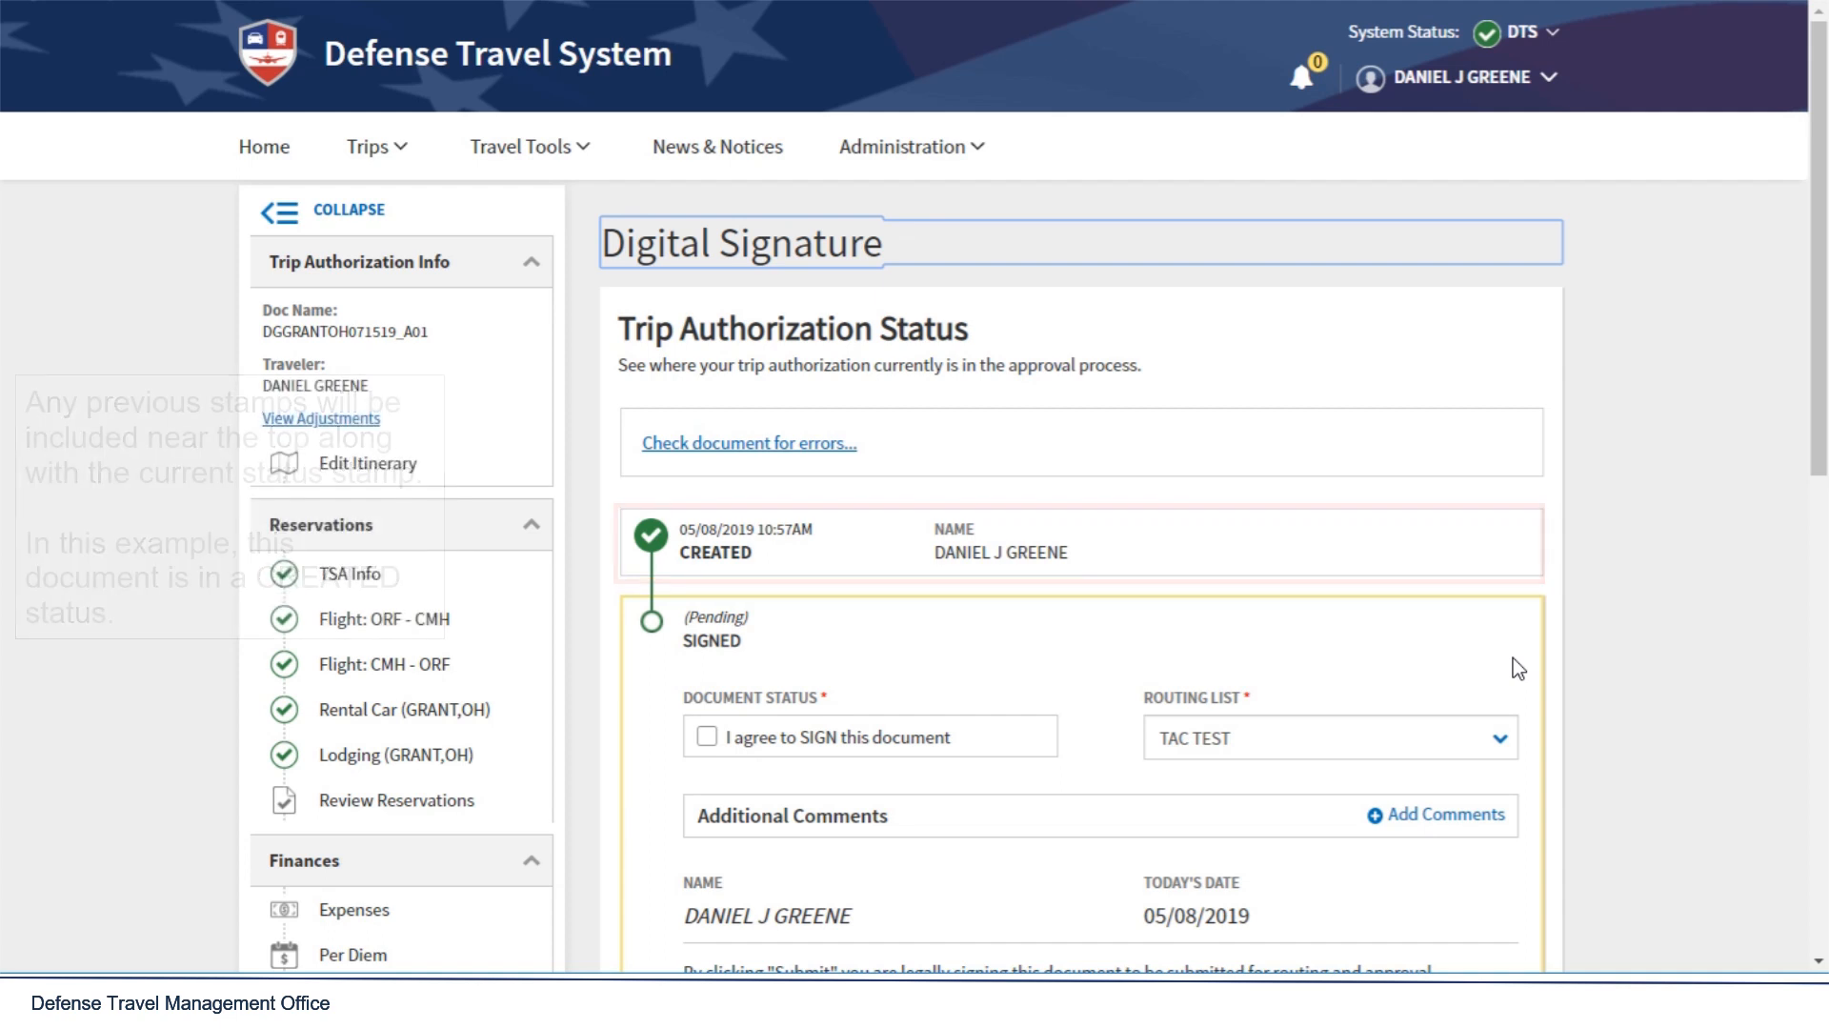
{"action": "scroll", "scroll_direction": "down", "scroll_amount": 3}
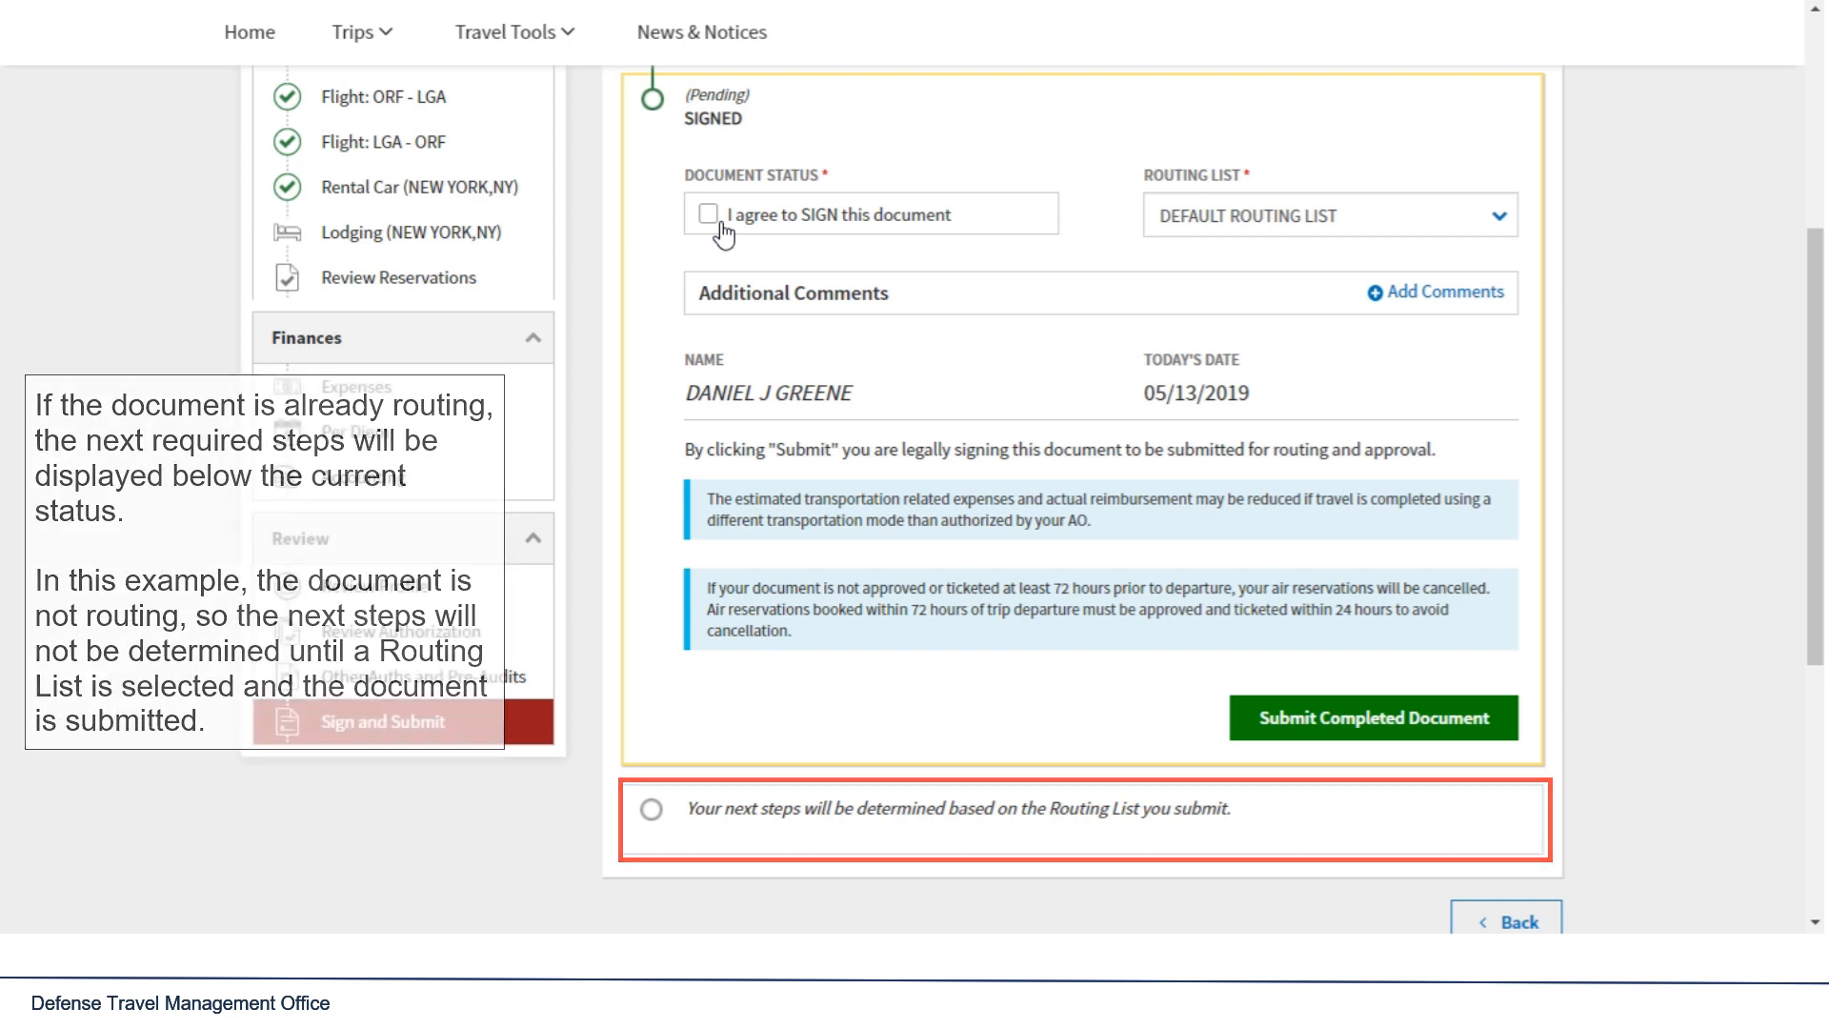
Step: Agree to sign, route to BRAVO, and add the comment 'Adding necessary c...outing Official.'
{"action": "left_click", "coordinate": [707, 213]}
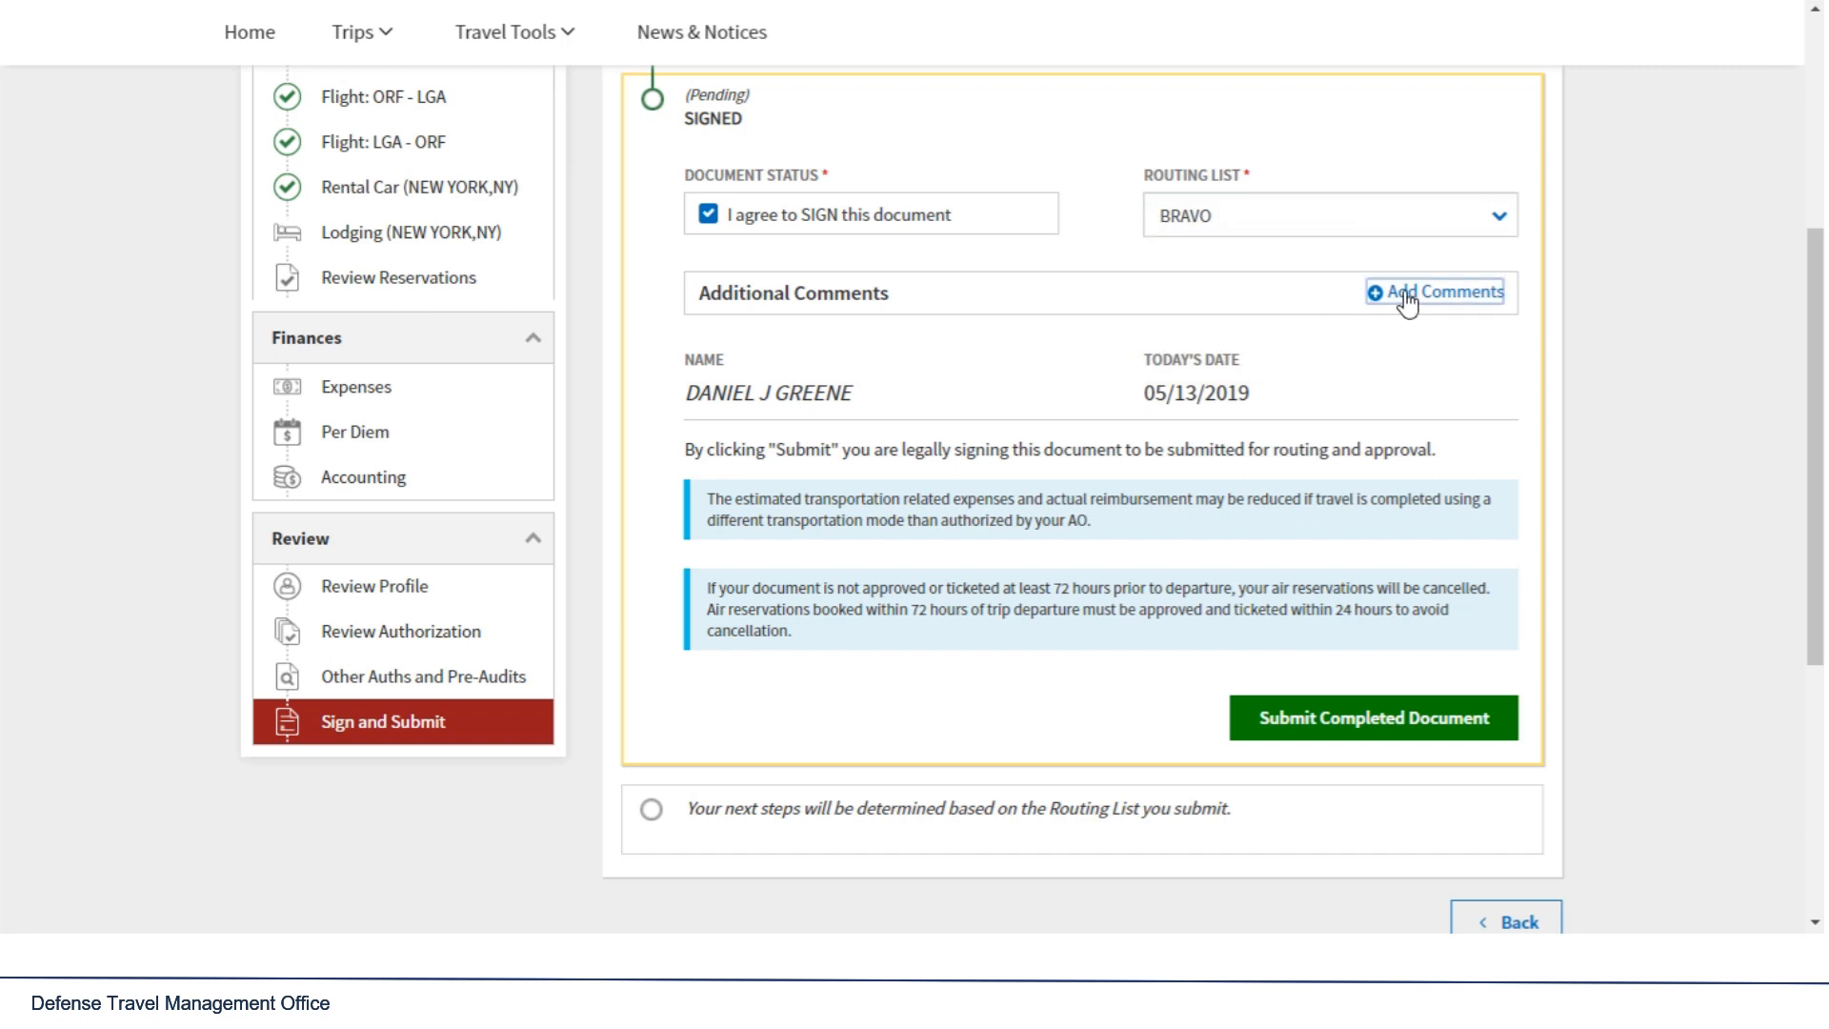
{"action": "type", "text": "Adding"}
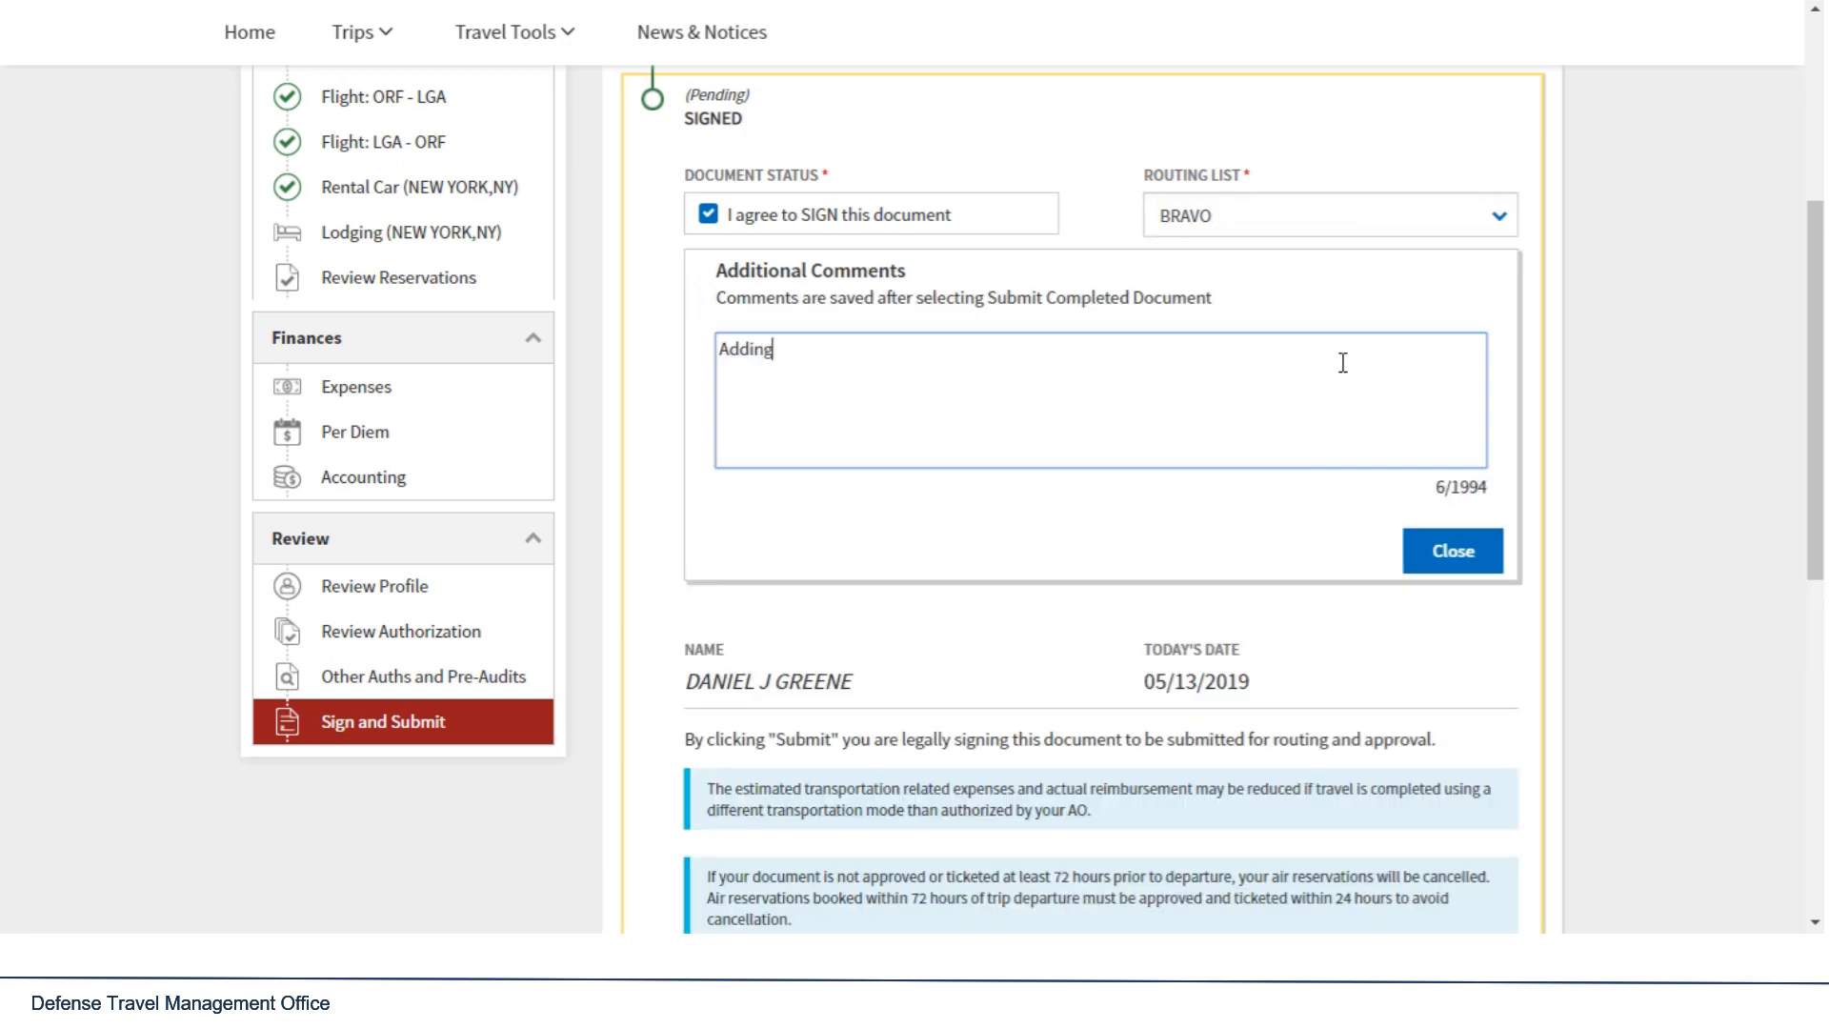
{"action": "type", "text": "necessary comments to my R"}
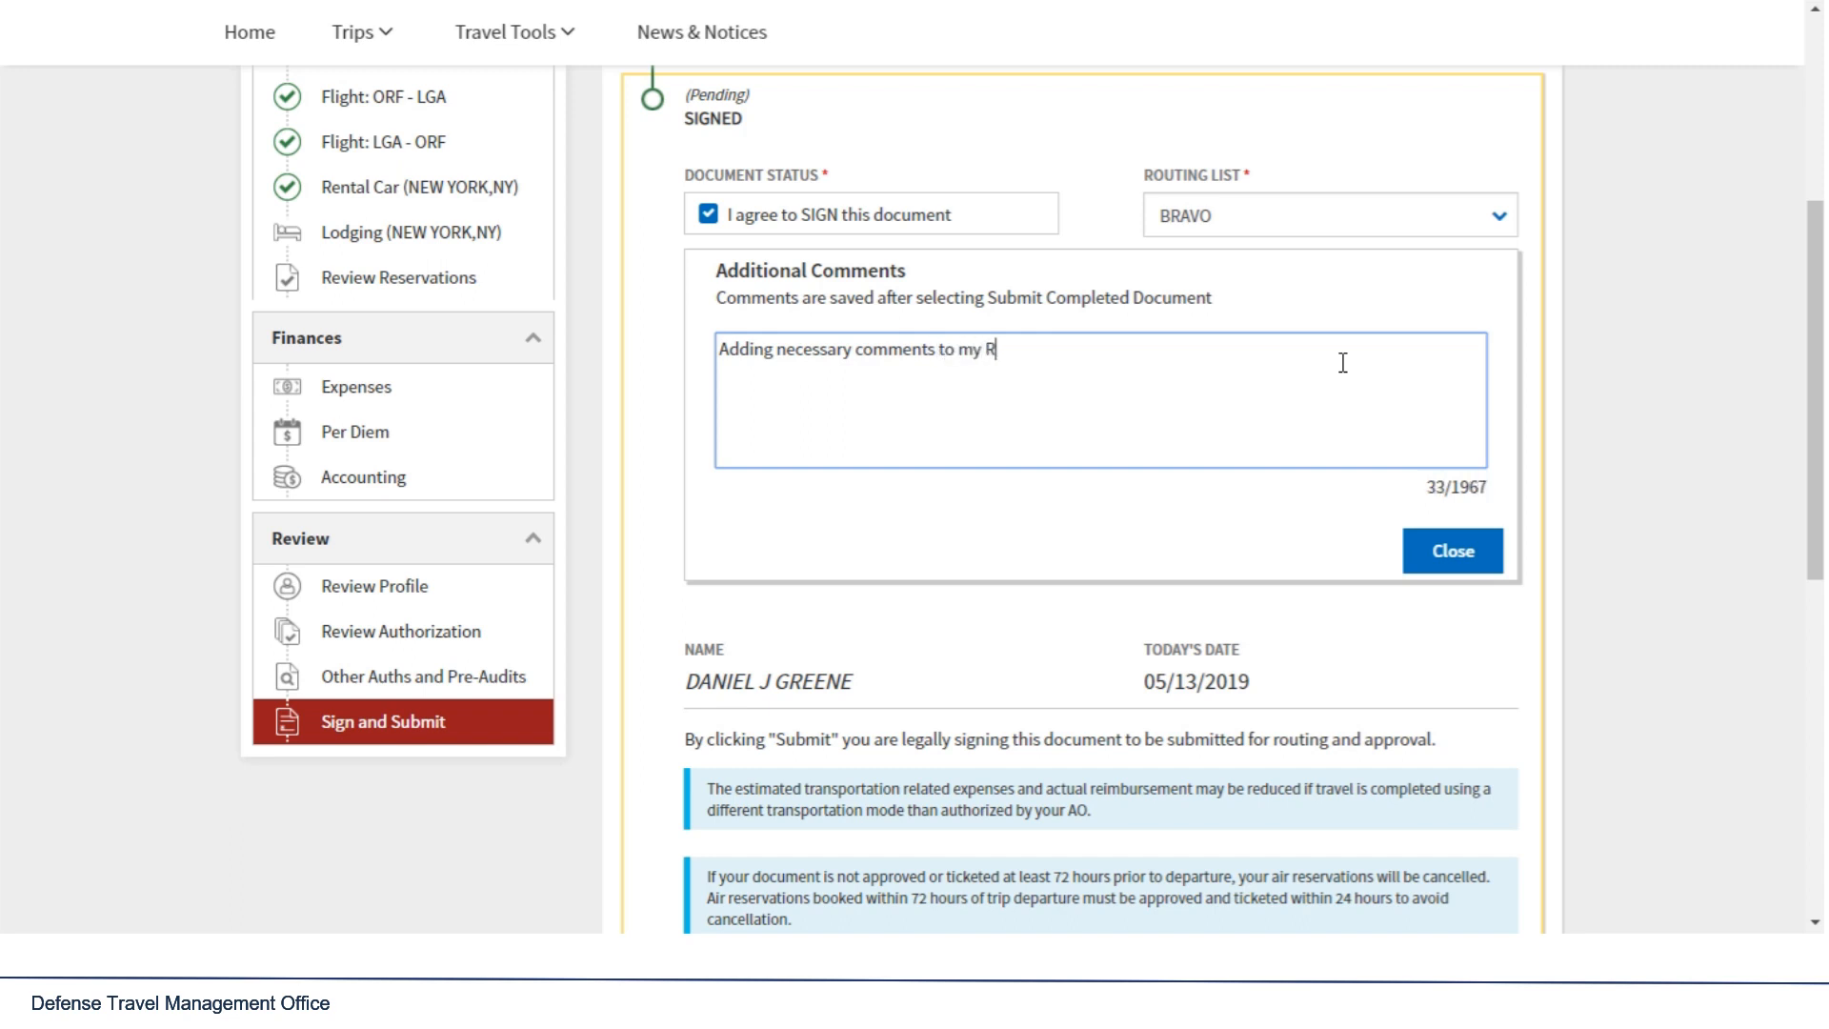
{"action": "type", "text": "outing"}
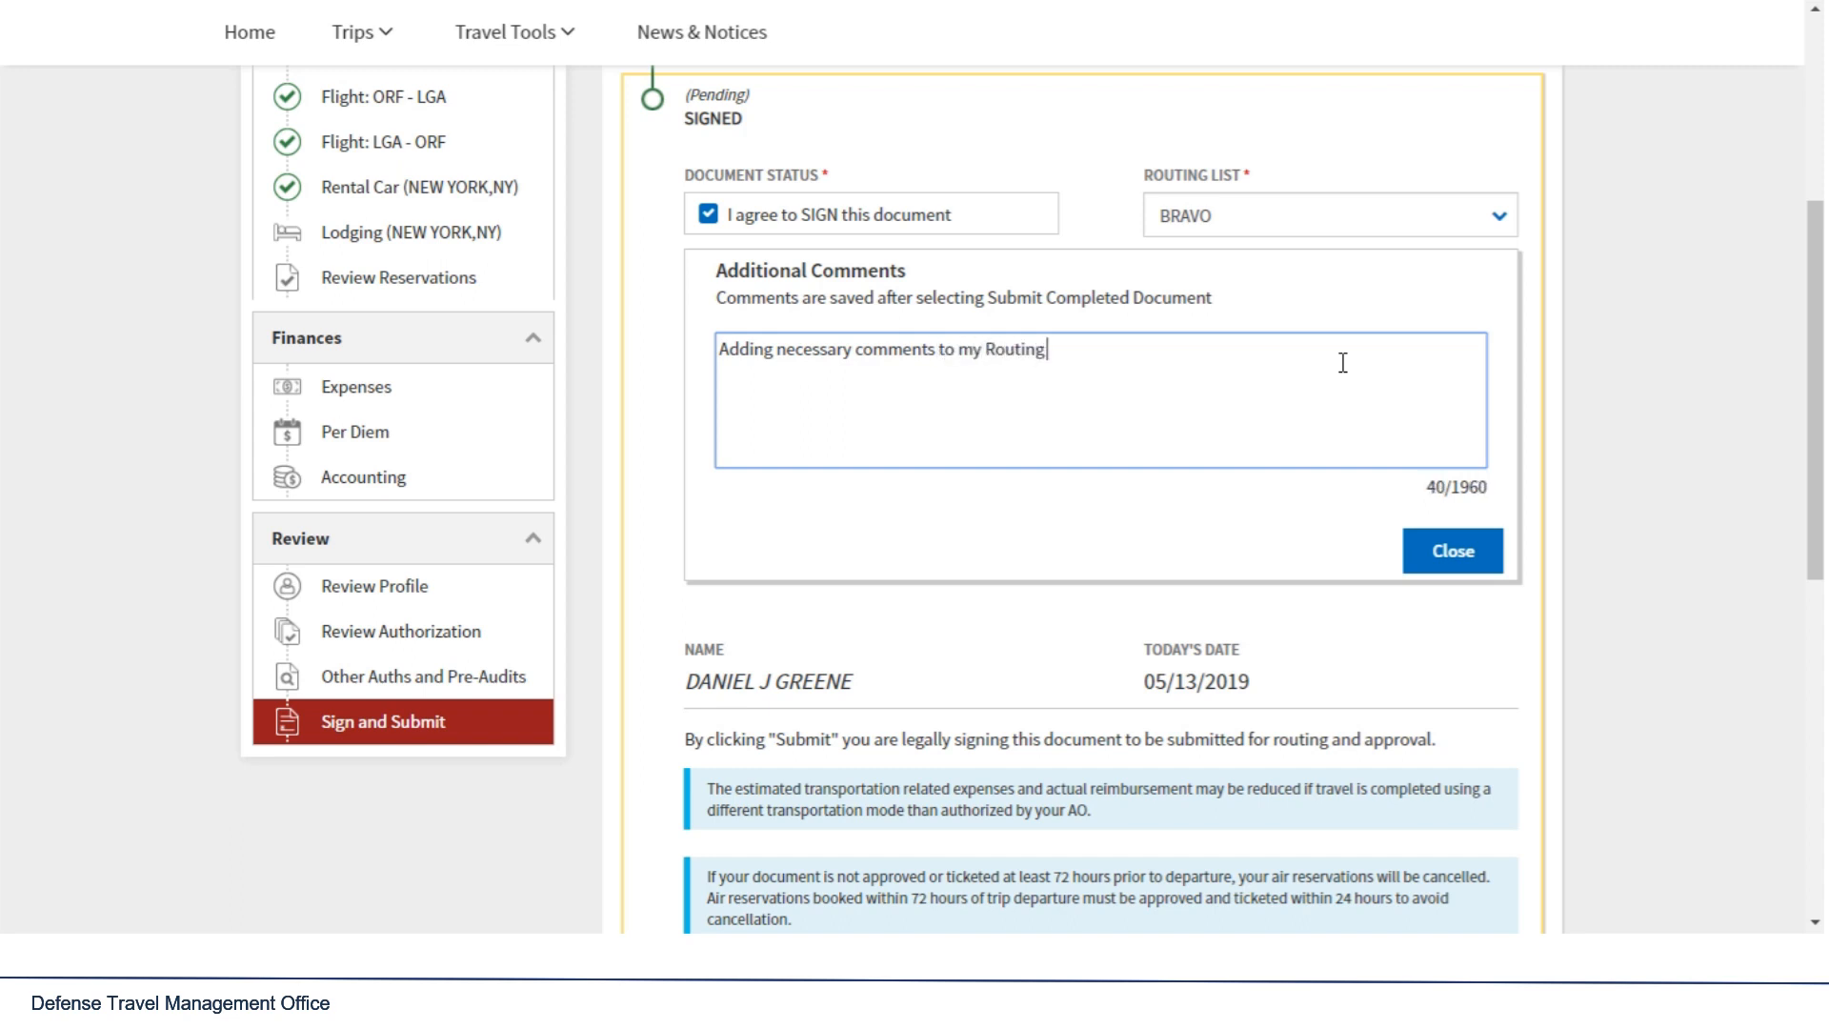
{"action": "type", "text": "Official."}
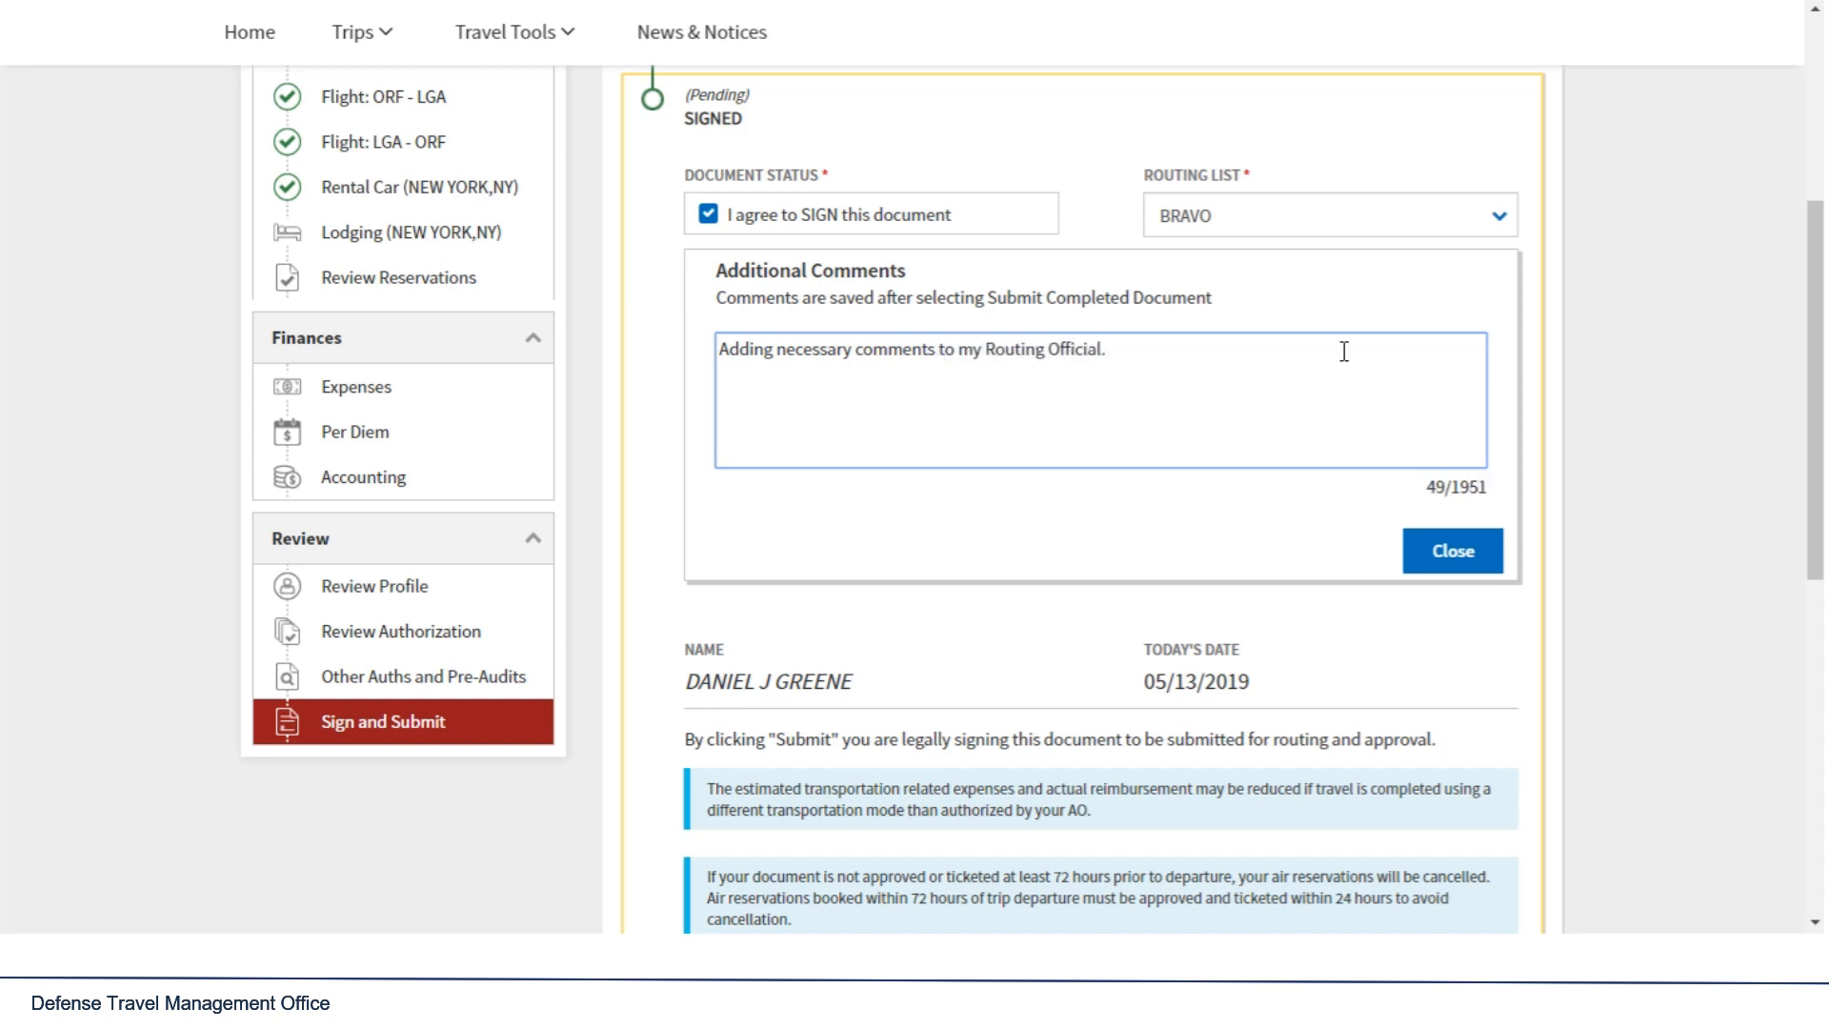
{"action": "left_click", "coordinate": [1452, 550]}
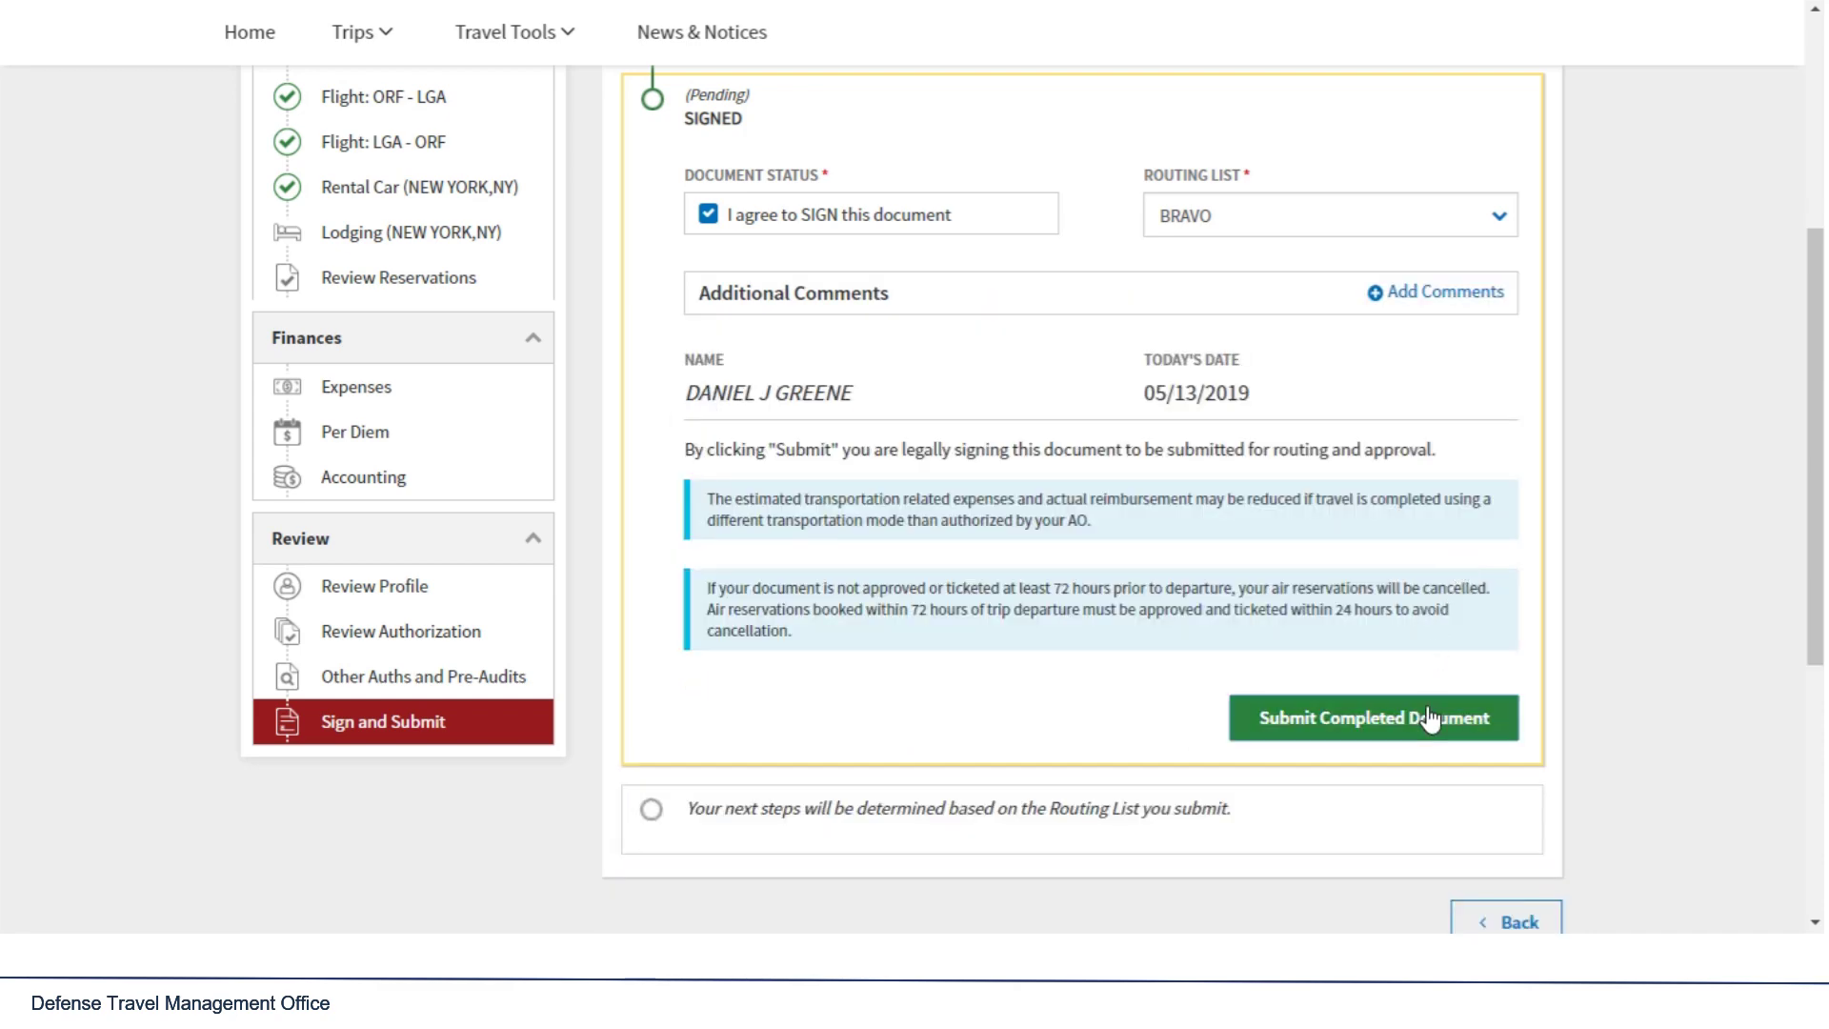
Step: Submit the completed document and confirm the smart card PIN to start processing
{"action": "left_click", "coordinate": [1373, 716]}
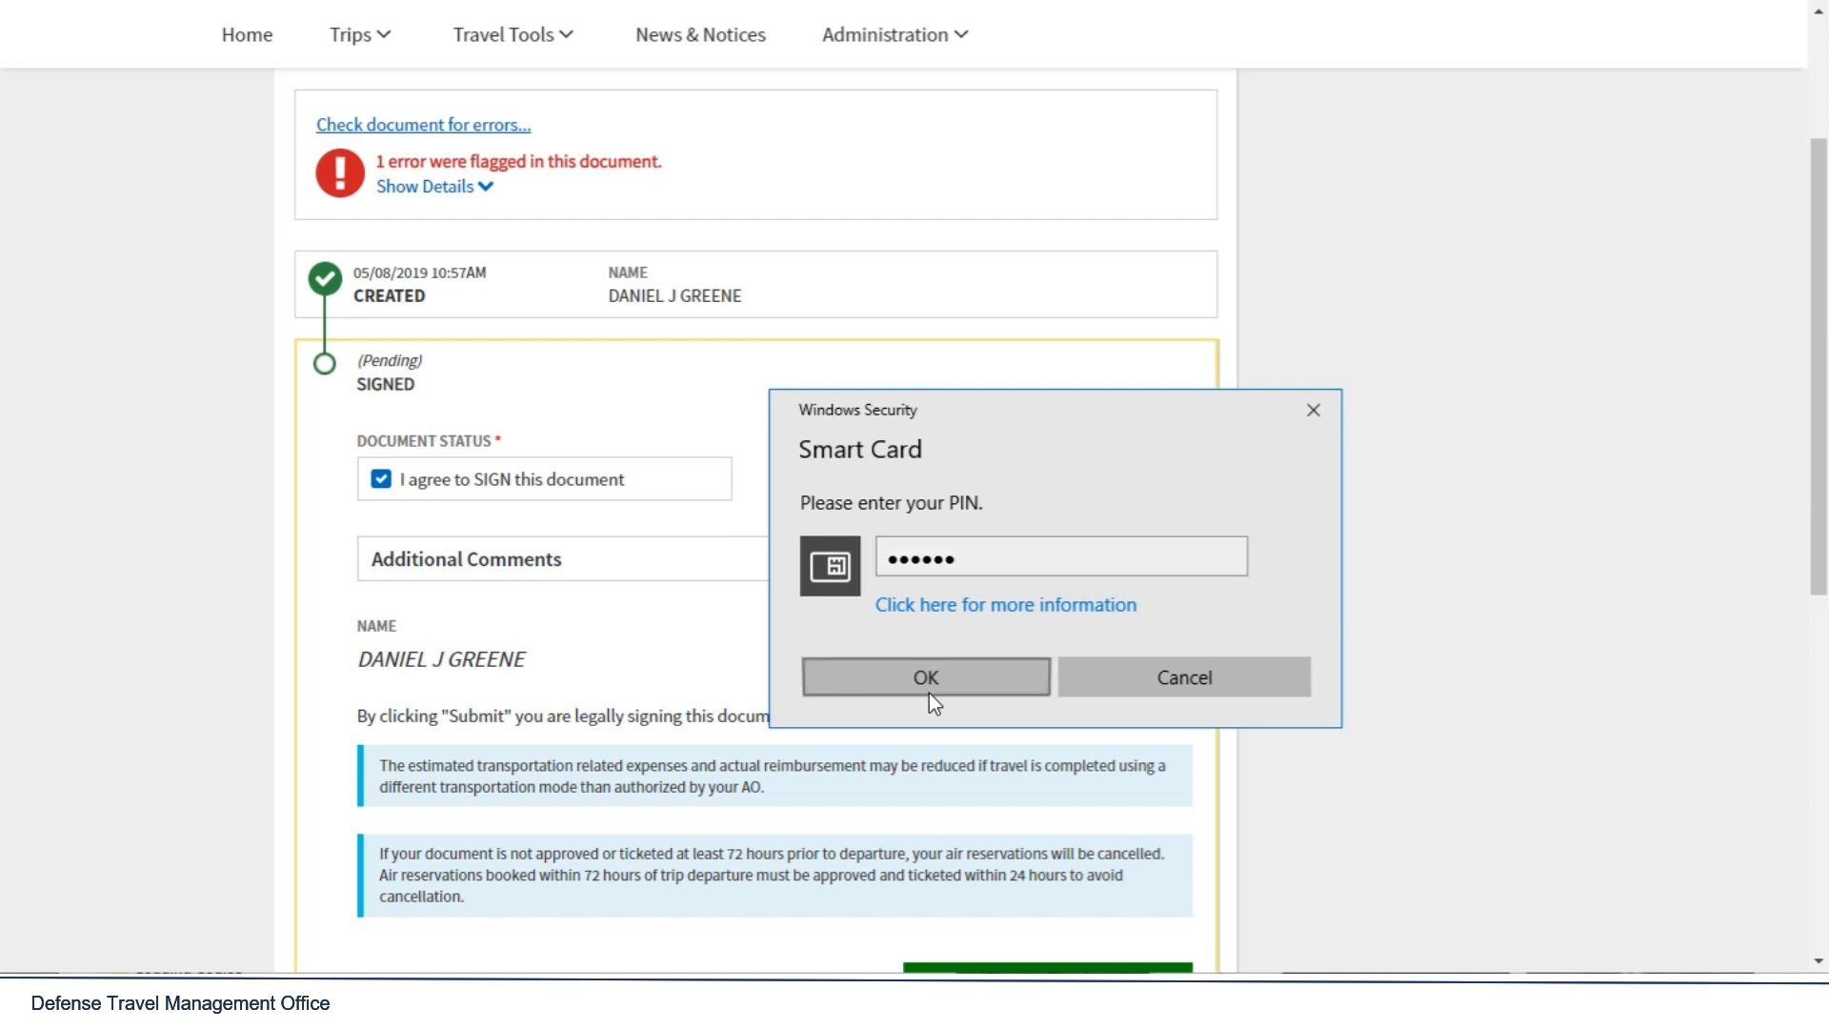
{"action": "left_click", "coordinate": [926, 678]}
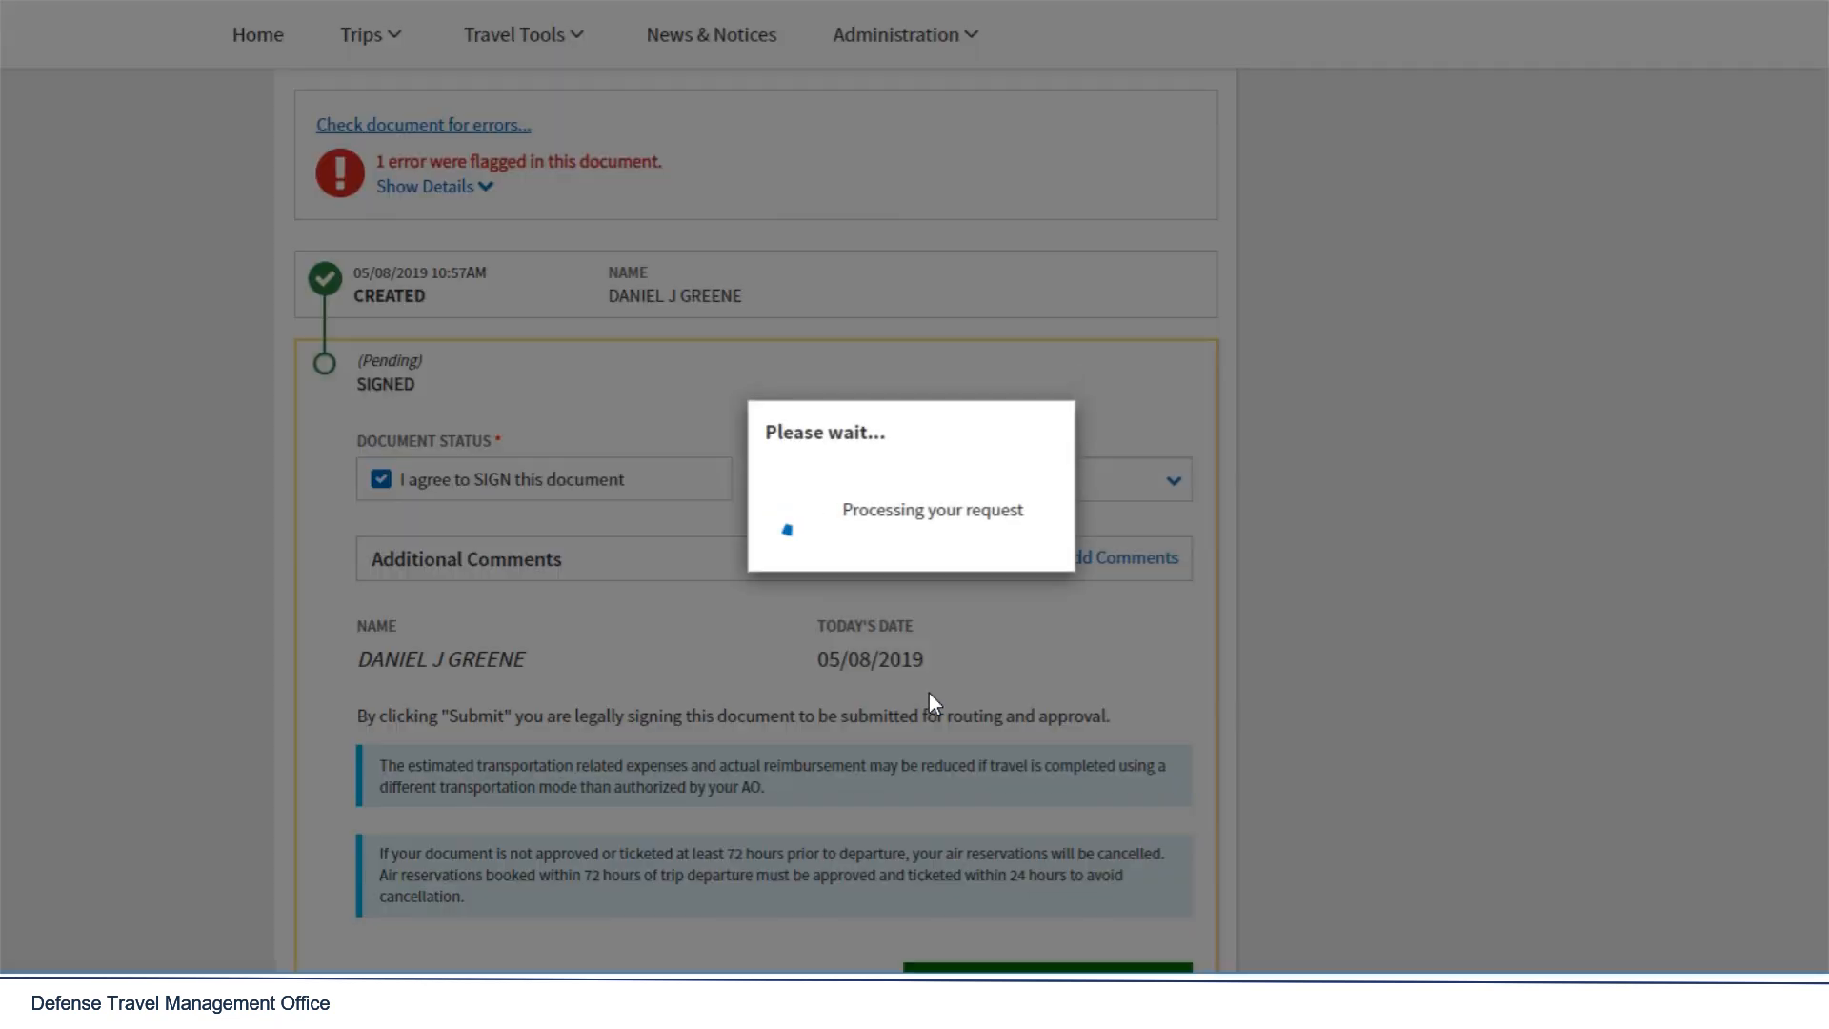
{"action": "mouse_move", "coordinate": [1451, 598]}
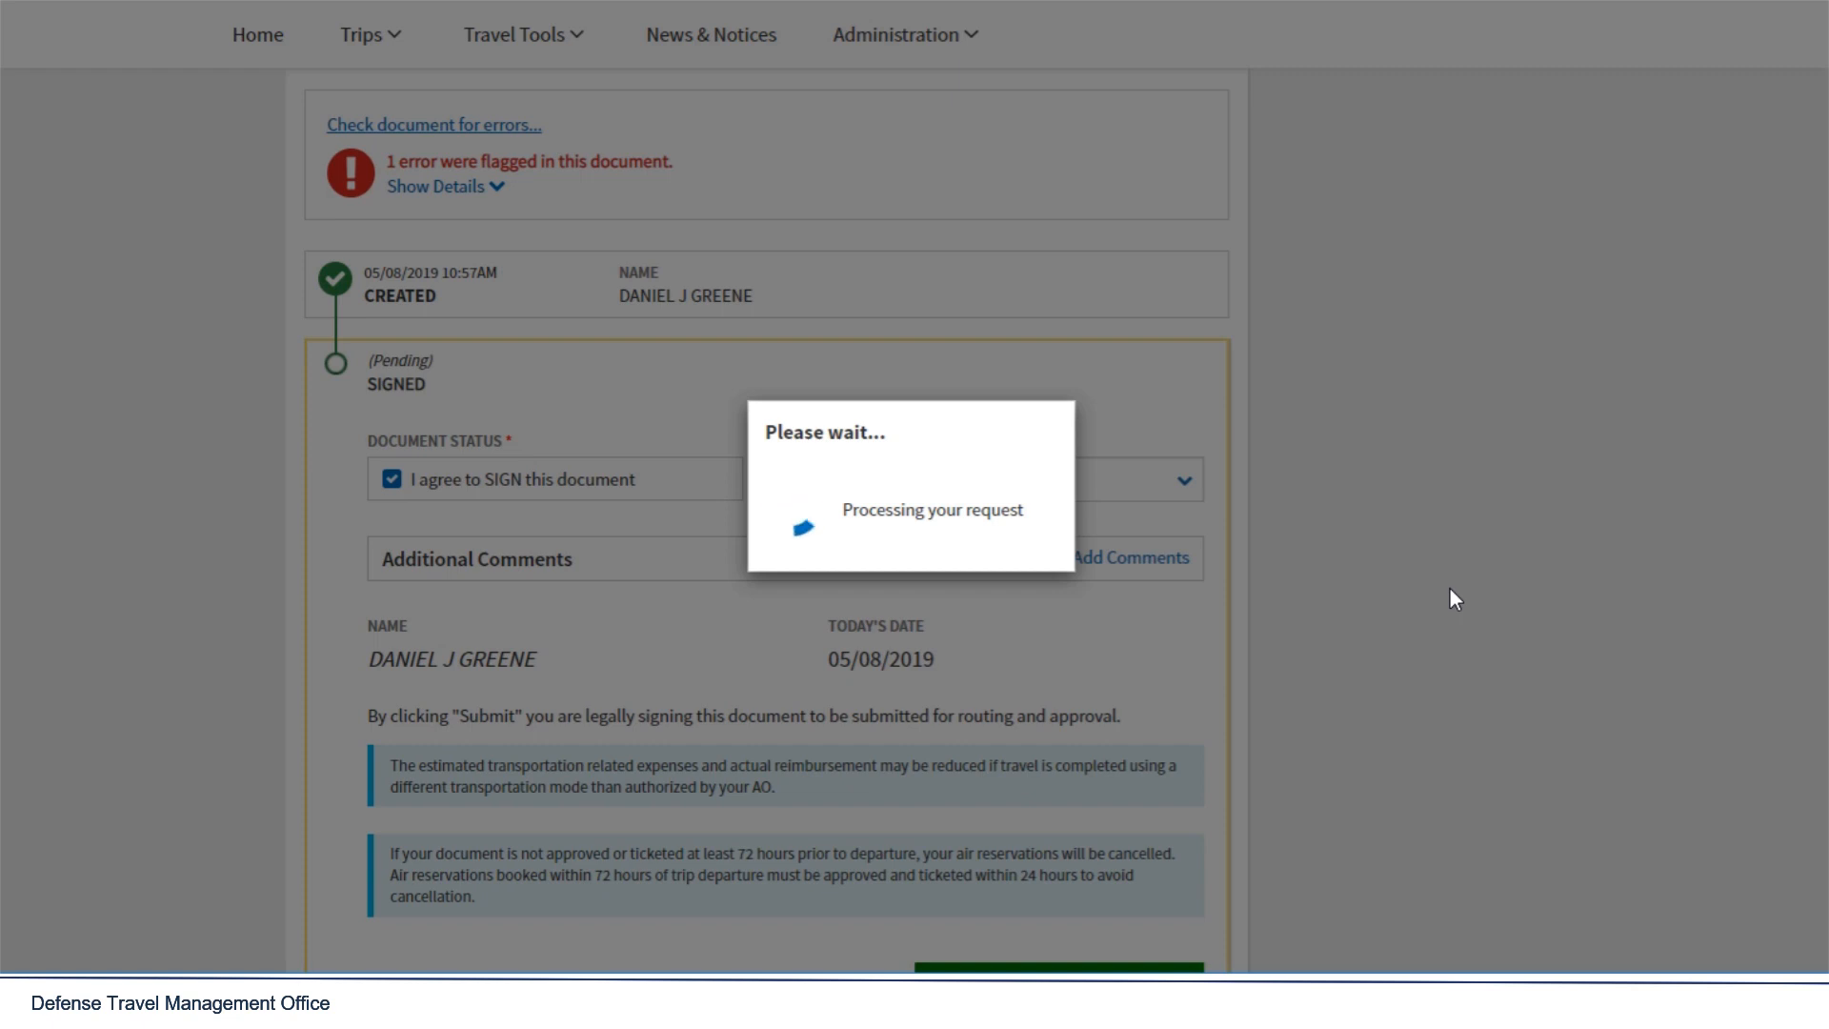